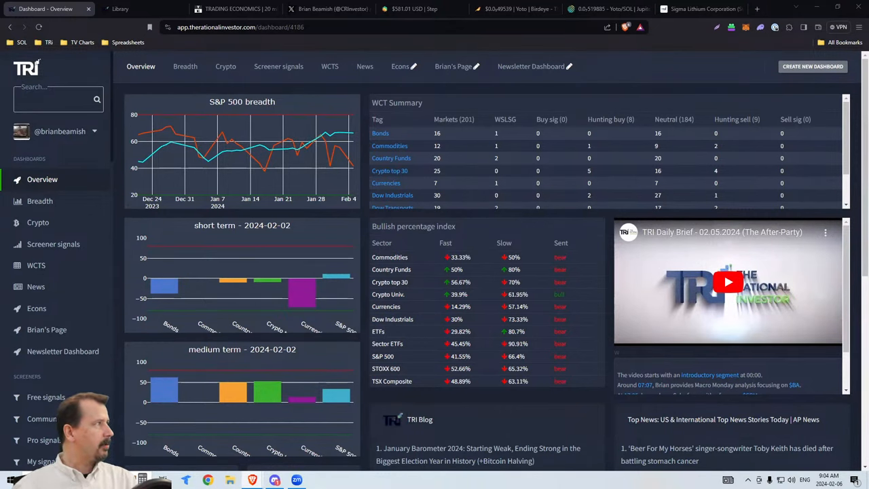
mouse_move(783, 278)
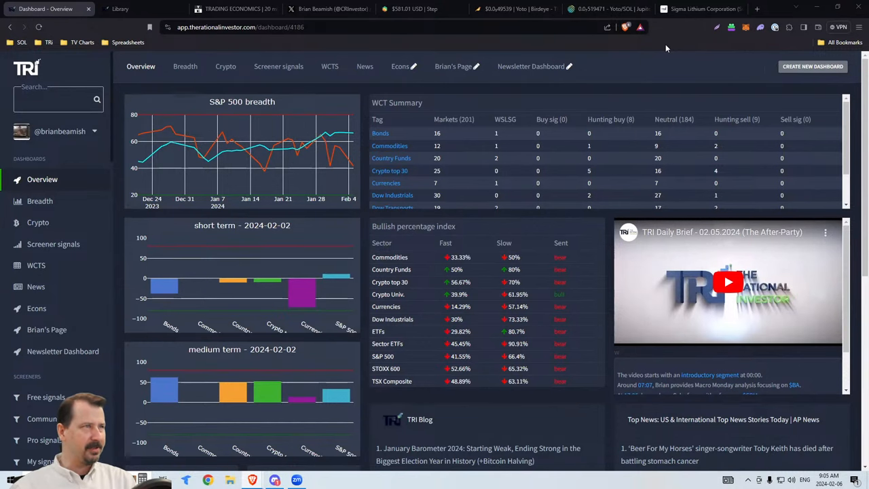
mouse_move(657, 48)
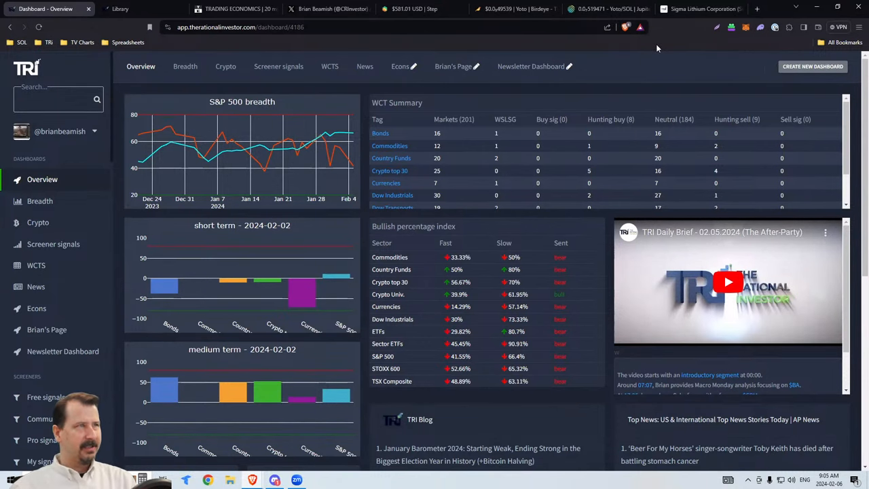
mouse_move(658, 76)
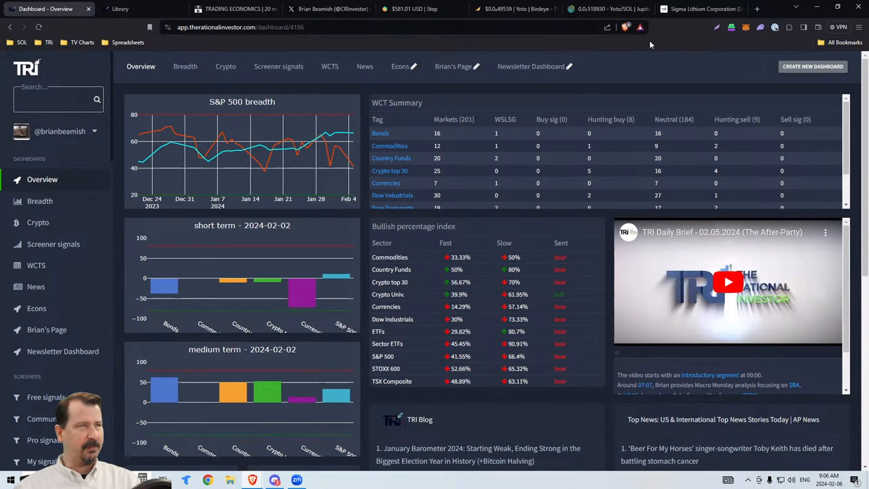
mouse_move(661, 32)
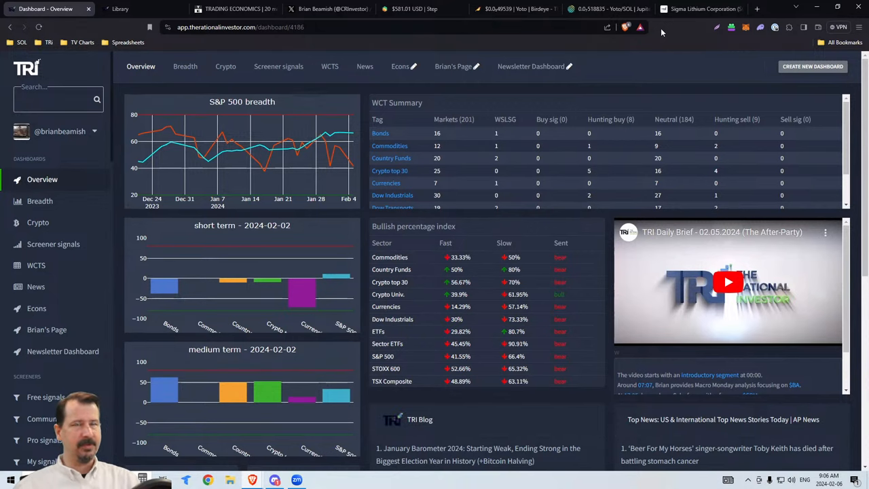
mouse_move(671, 43)
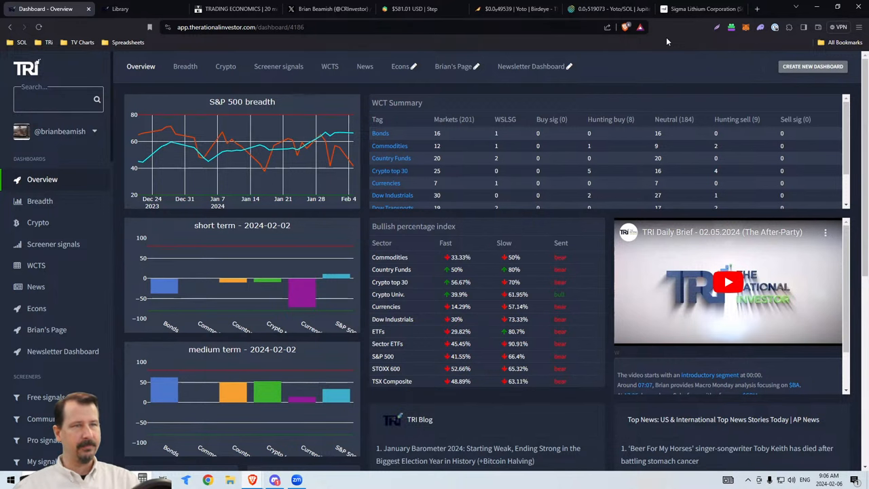
mouse_move(585, 238)
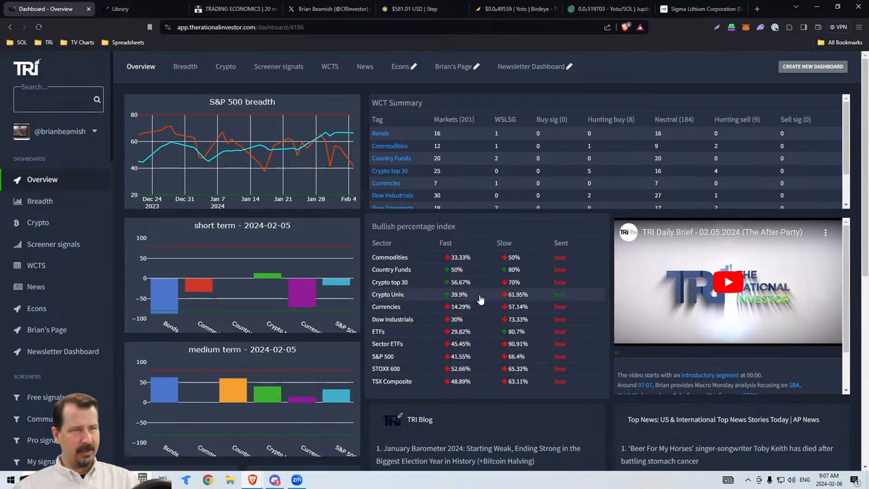
mouse_move(567, 301)
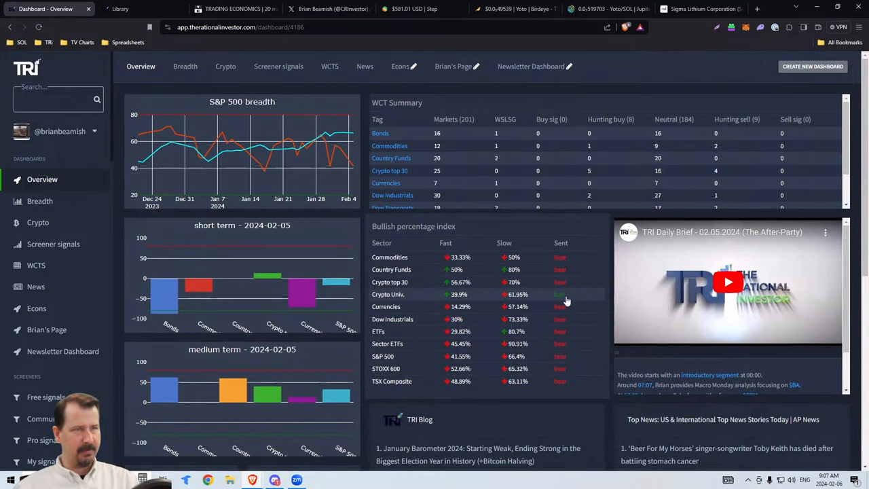
mouse_move(562, 300)
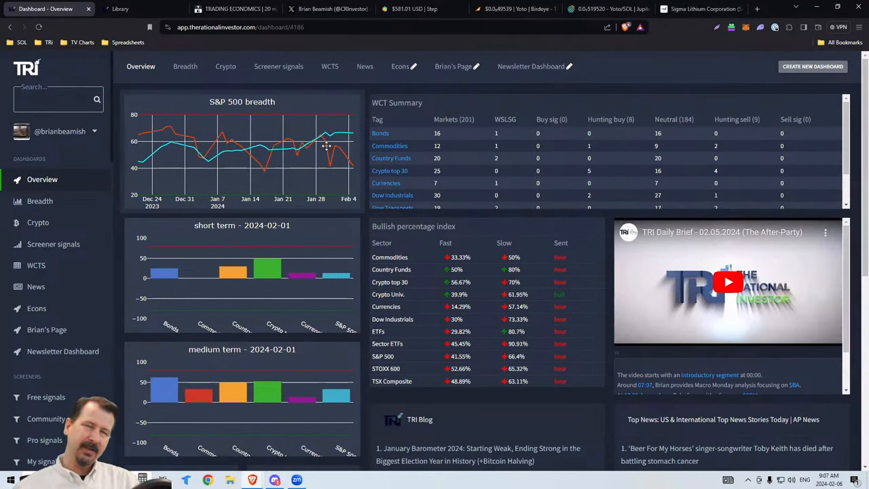
mouse_move(309, 148)
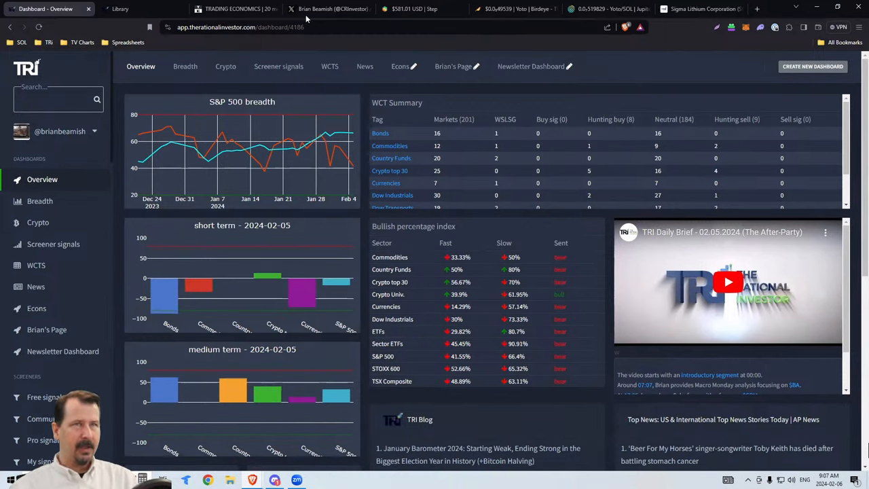
Go to the X profile and scroll to the recent road-trip post with its chart.
click(329, 9)
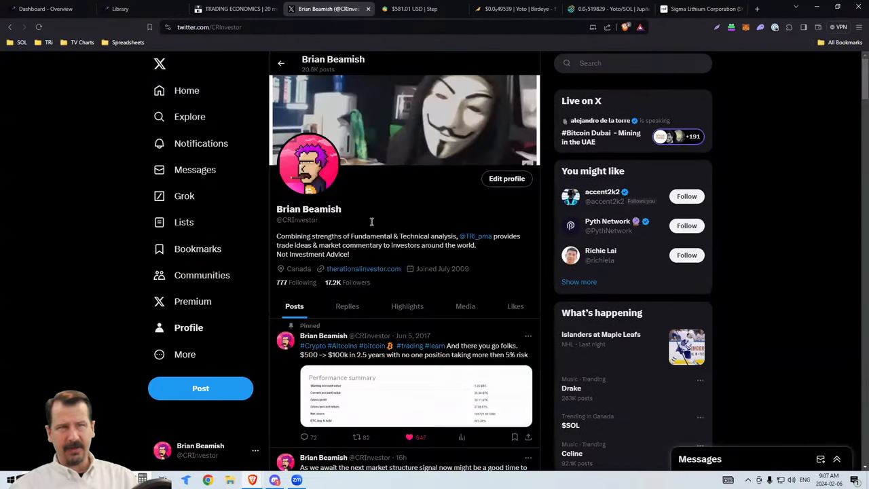
scroll(down, 3)
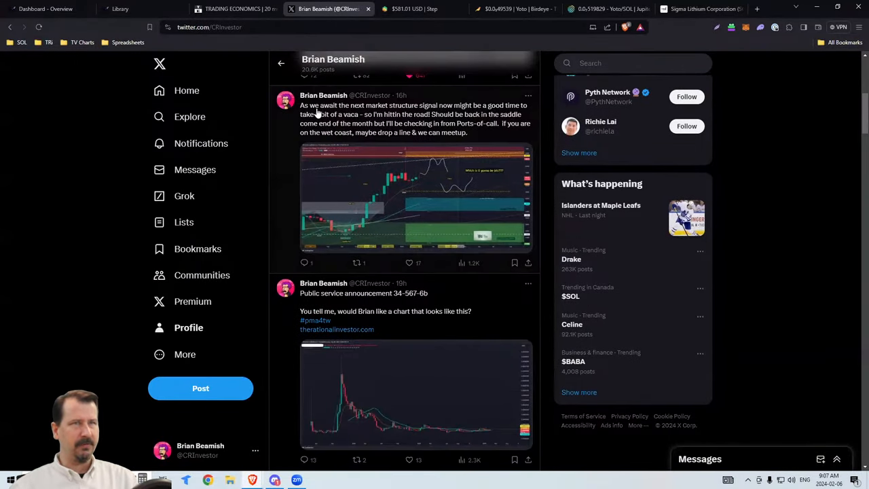
mouse_move(432, 116)
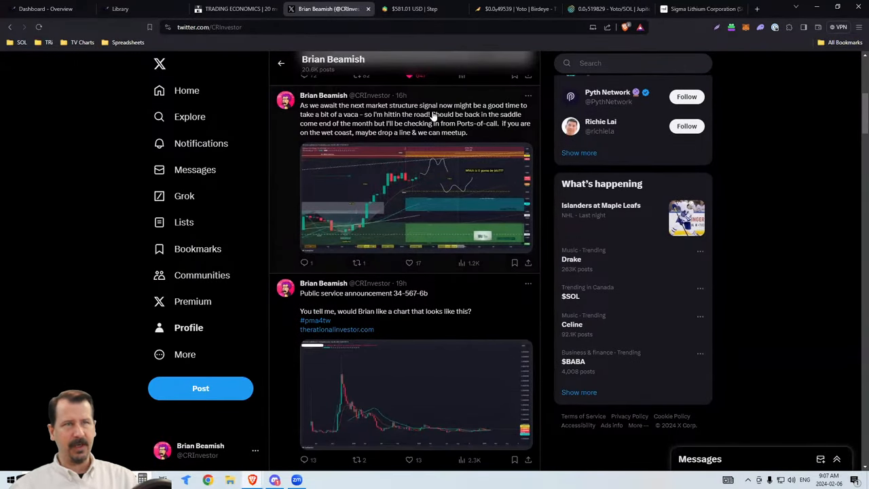
mouse_move(519, 112)
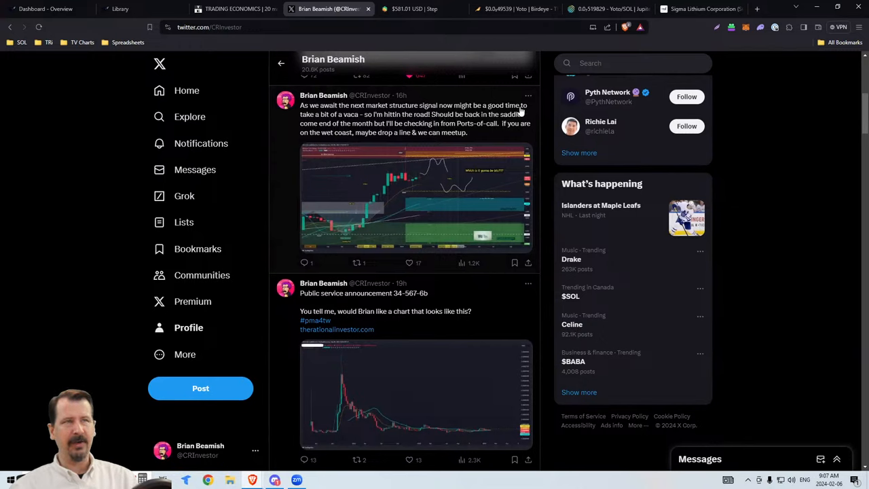
mouse_move(351, 125)
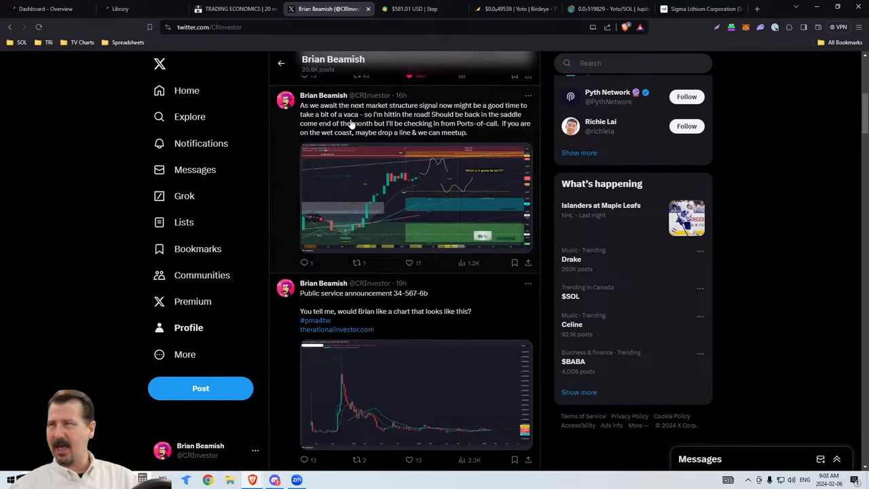
mouse_move(354, 123)
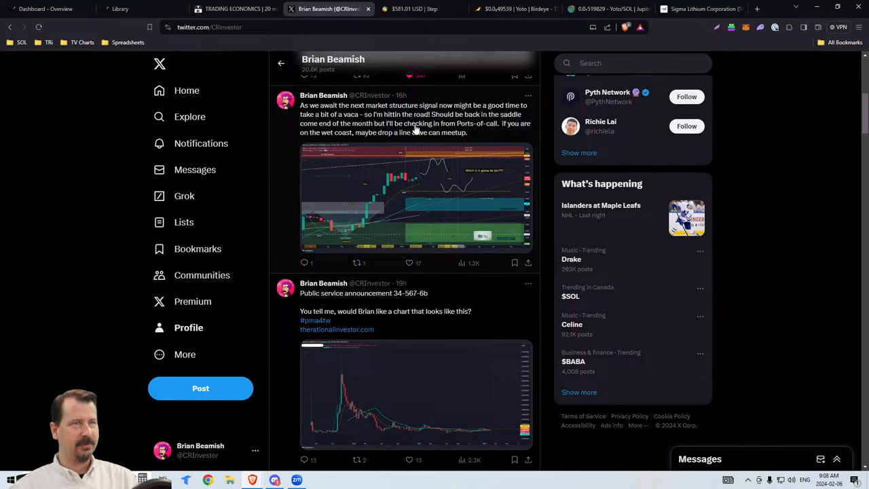
mouse_move(515, 131)
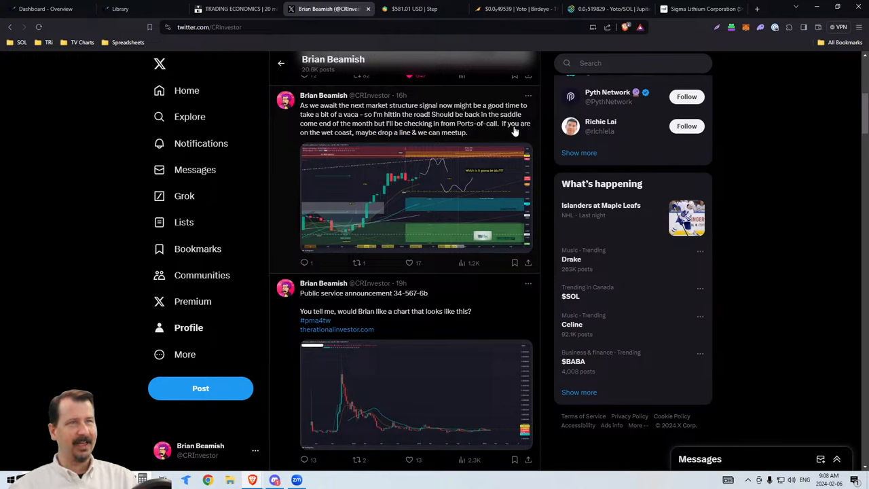
mouse_move(331, 136)
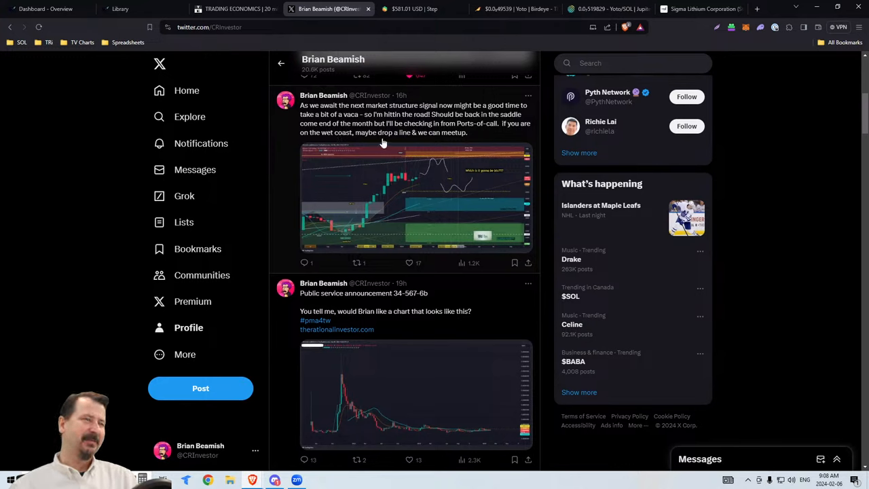
mouse_move(339, 139)
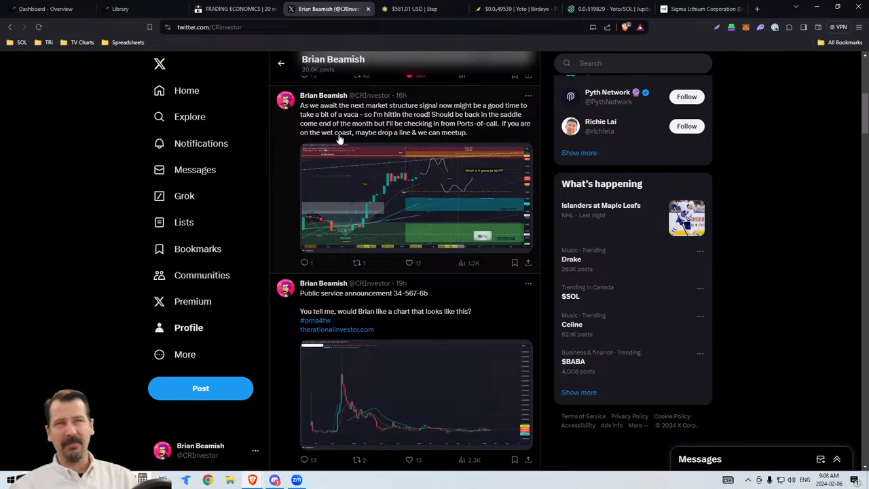
mouse_move(382, 141)
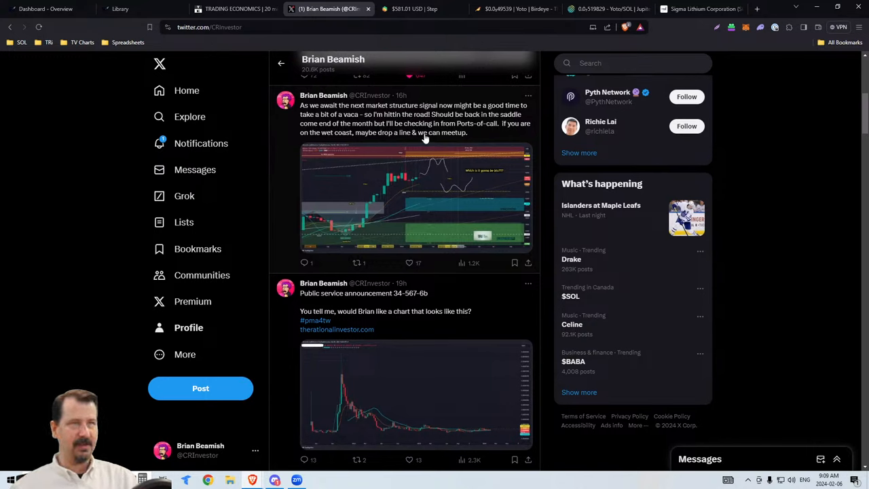
mouse_move(473, 136)
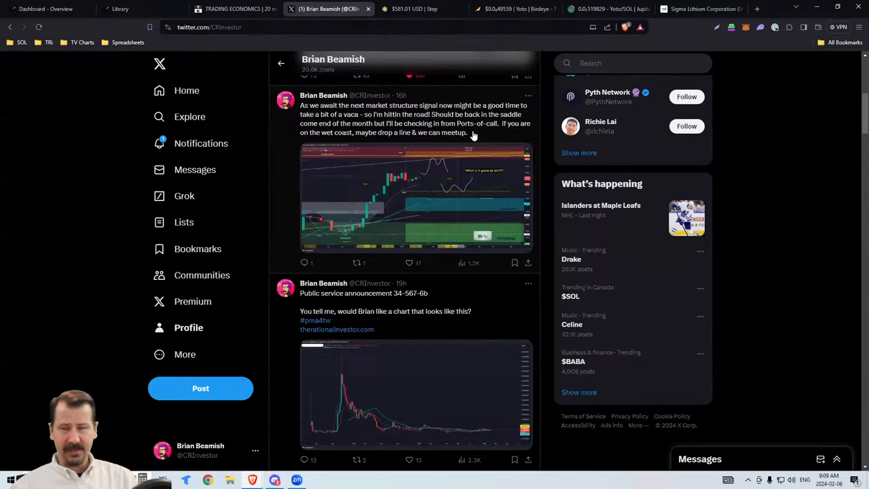
mouse_move(470, 135)
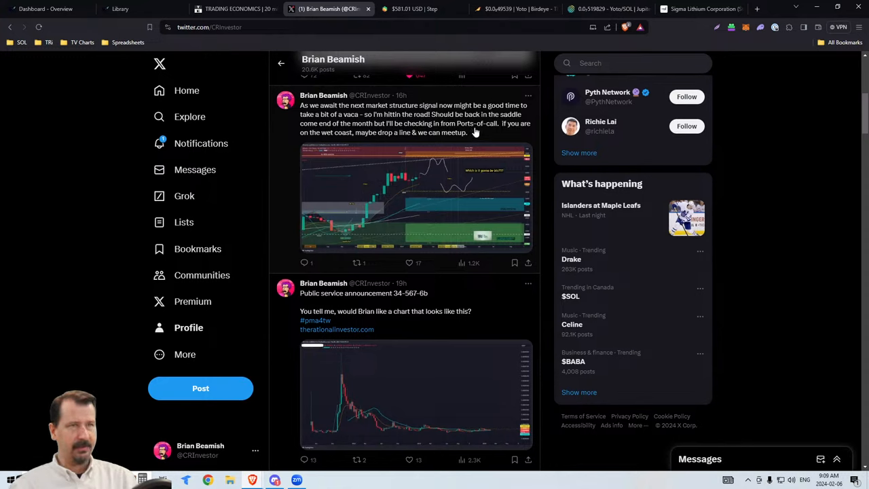
mouse_move(476, 131)
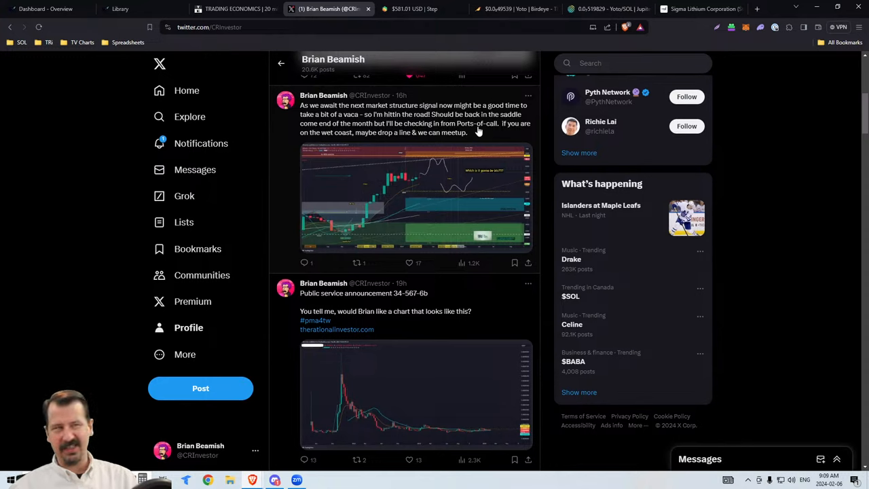
mouse_move(481, 134)
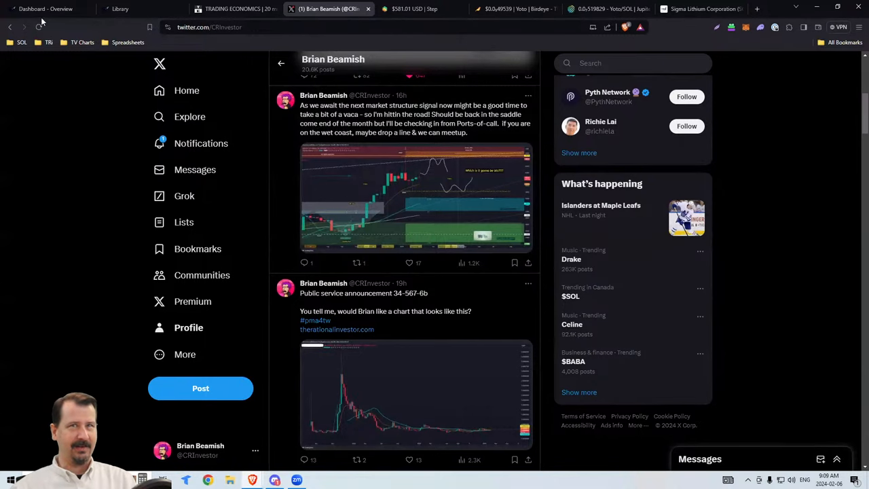
mouse_move(45, 9)
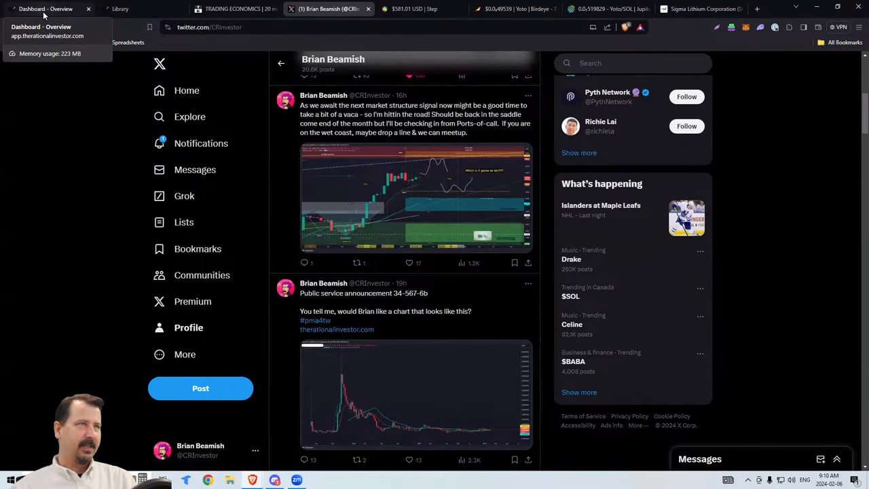
Return to Dashboard - Overview showing breadth charts, WCT summary and bullish percentage index.
click(46, 9)
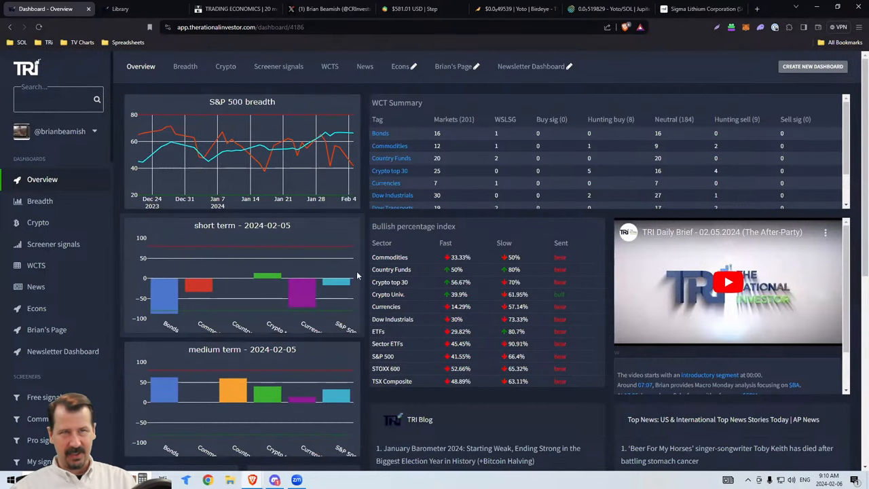
mouse_move(359, 376)
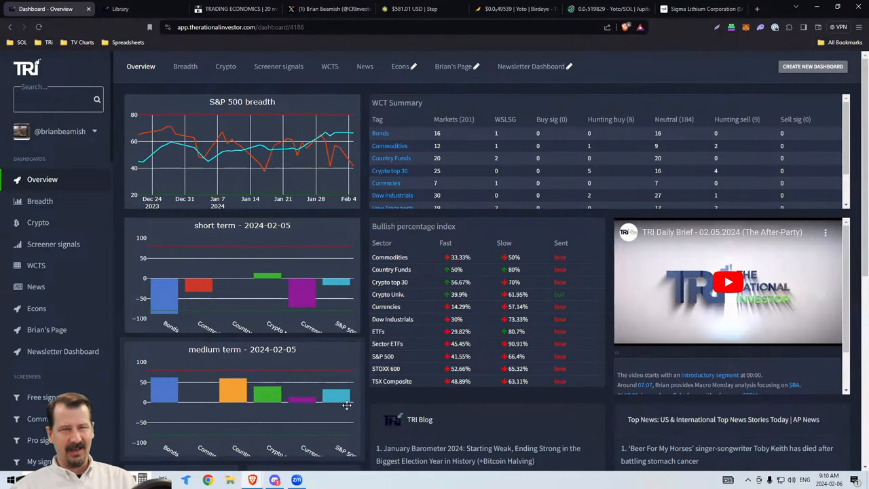
mouse_move(302, 291)
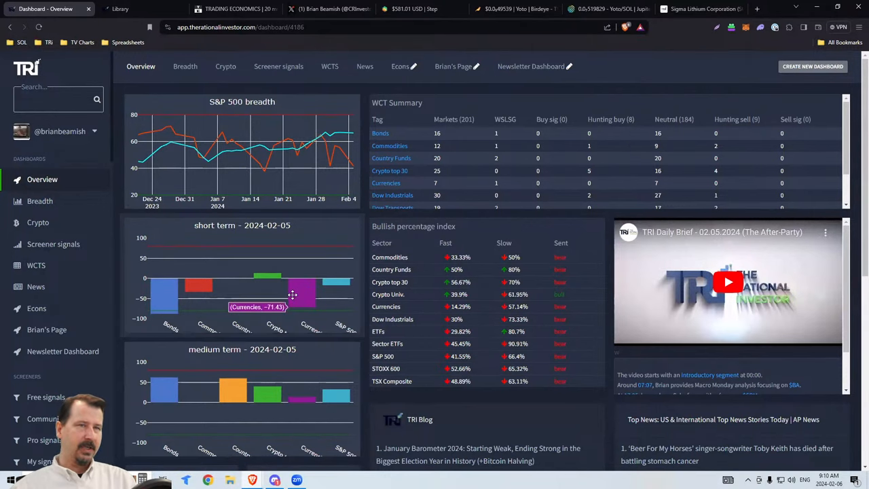
mouse_move(303, 292)
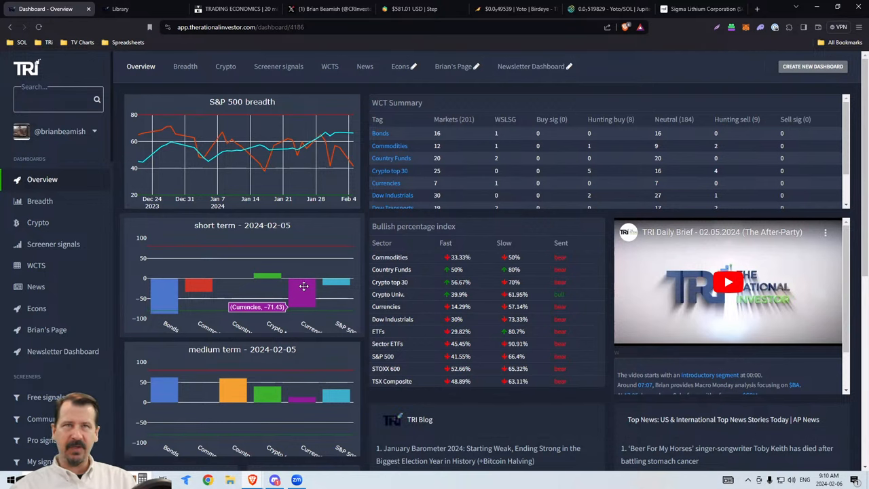
mouse_move(692, 49)
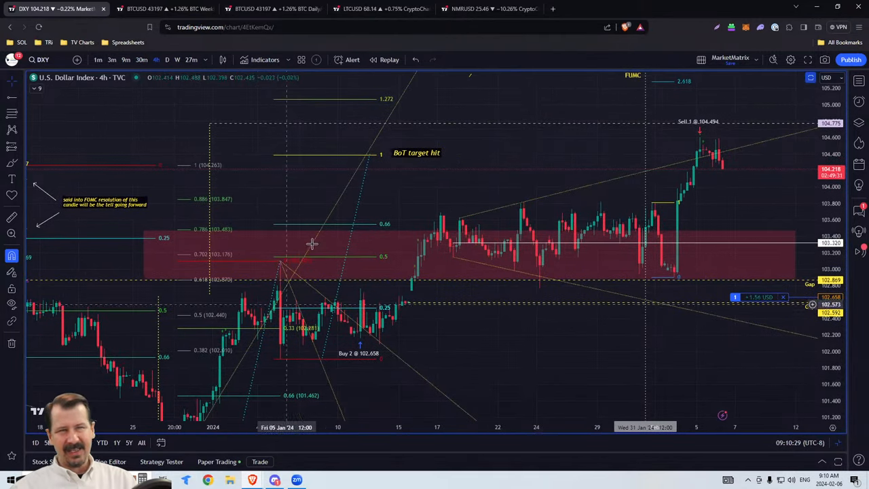
mouse_move(692, 165)
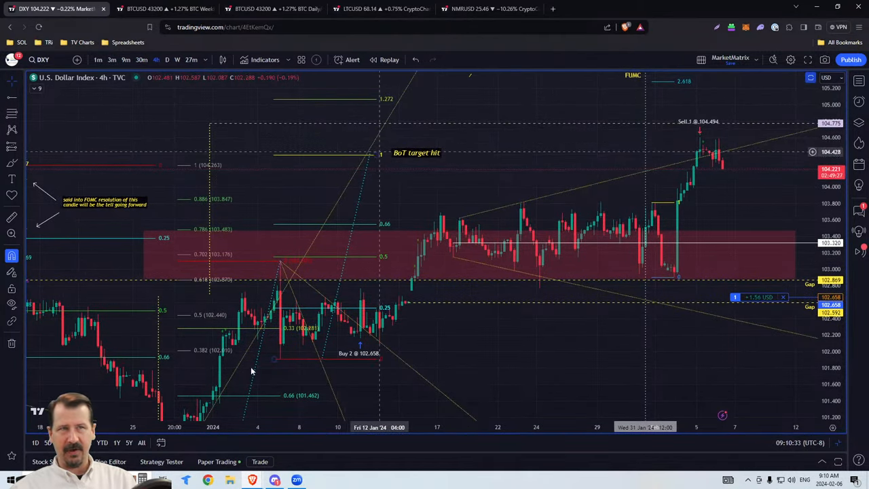
mouse_move(715, 143)
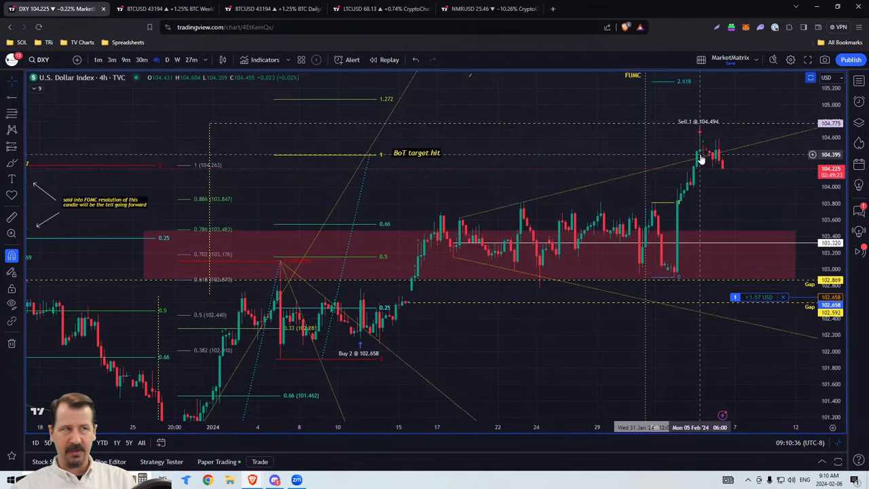
mouse_move(719, 151)
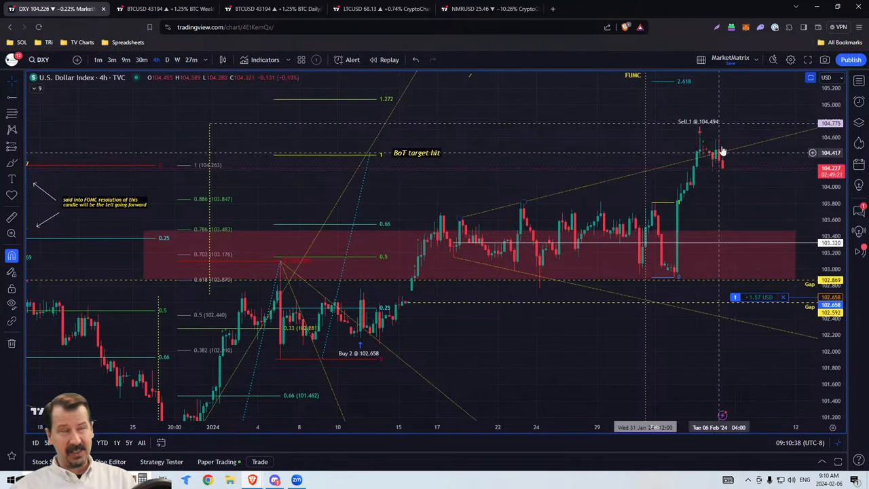
mouse_move(705, 150)
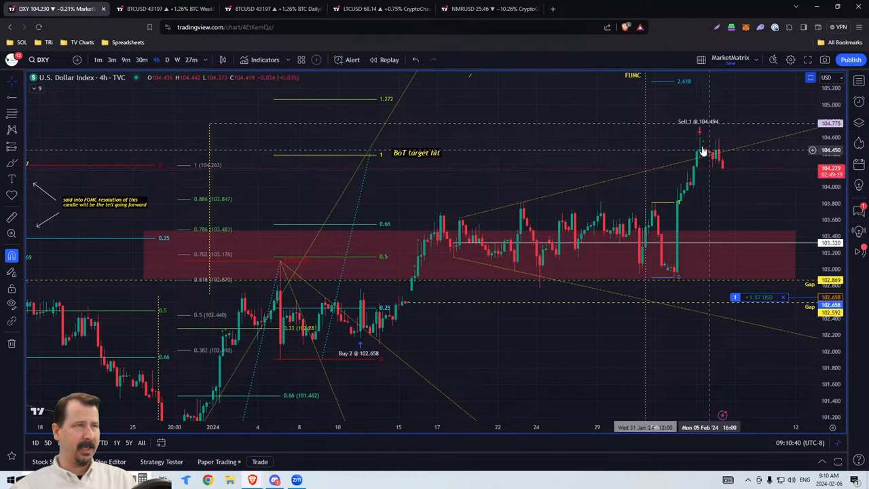
mouse_move(706, 161)
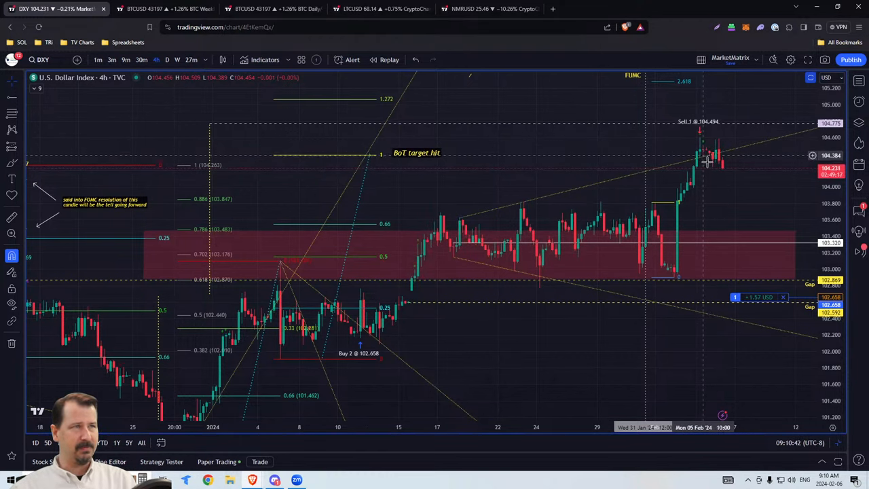
mouse_move(674, 155)
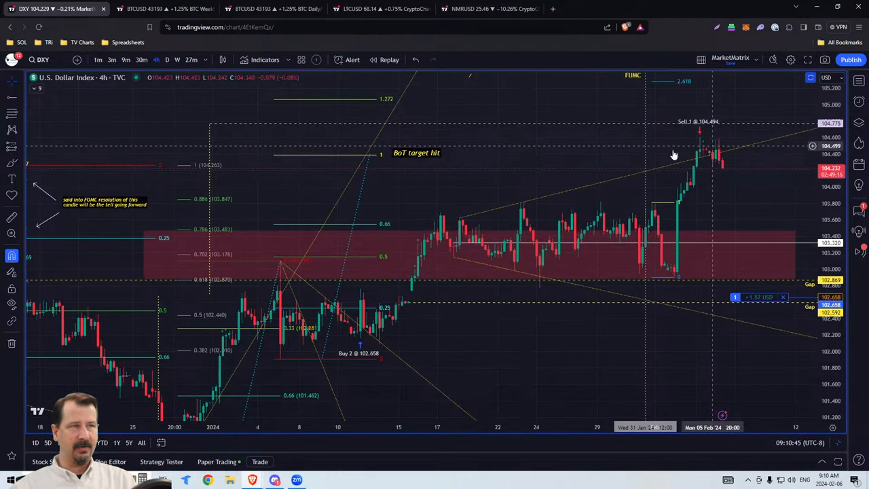
Pan the Dollar Index 4-hour chart left and pick the Arc tool for the Sell 1 top.
drag(674, 155, 522, 147)
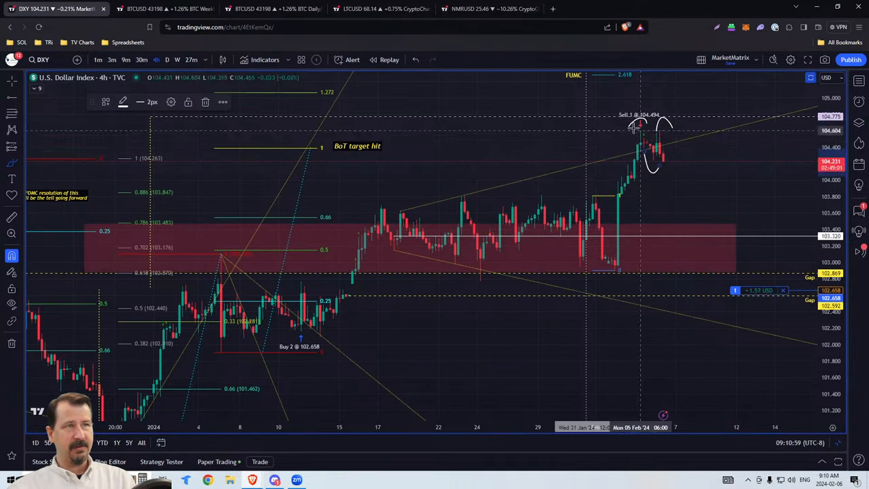
mouse_move(665, 161)
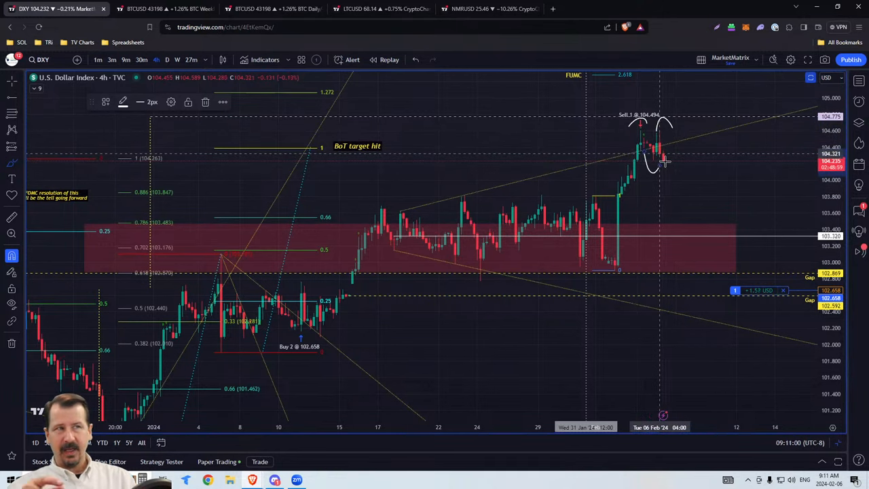
mouse_move(685, 233)
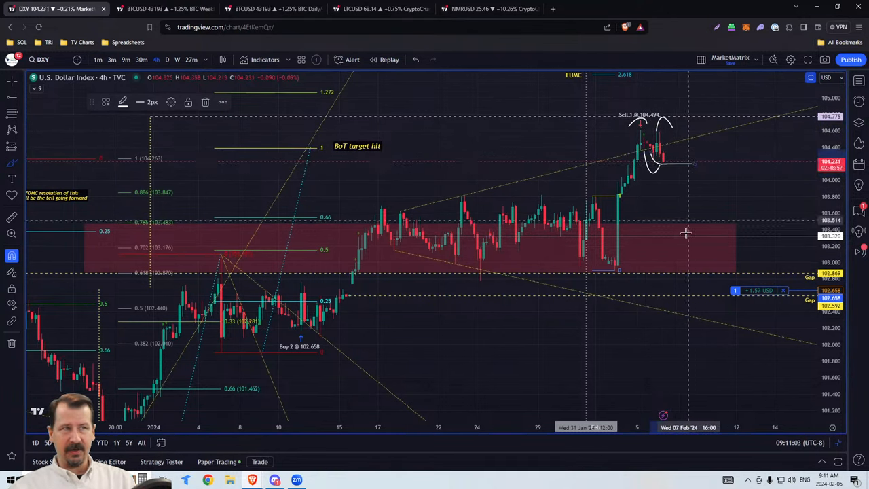
click(416, 60)
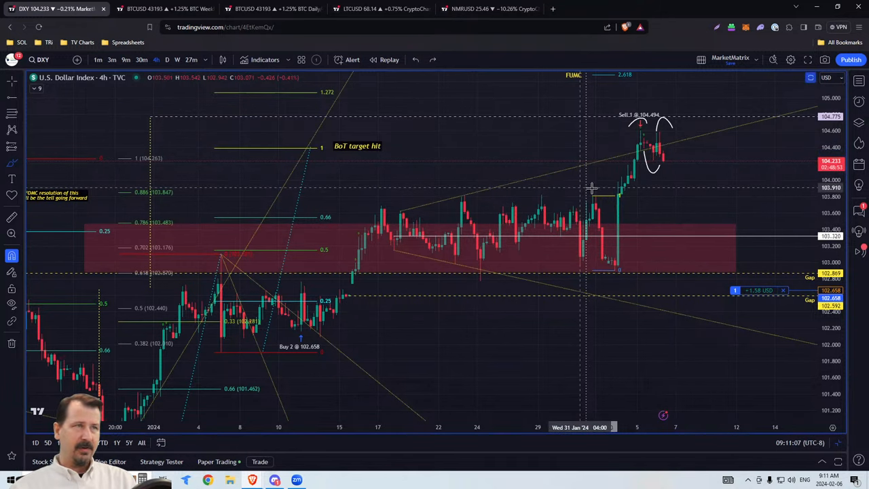
mouse_move(155, 145)
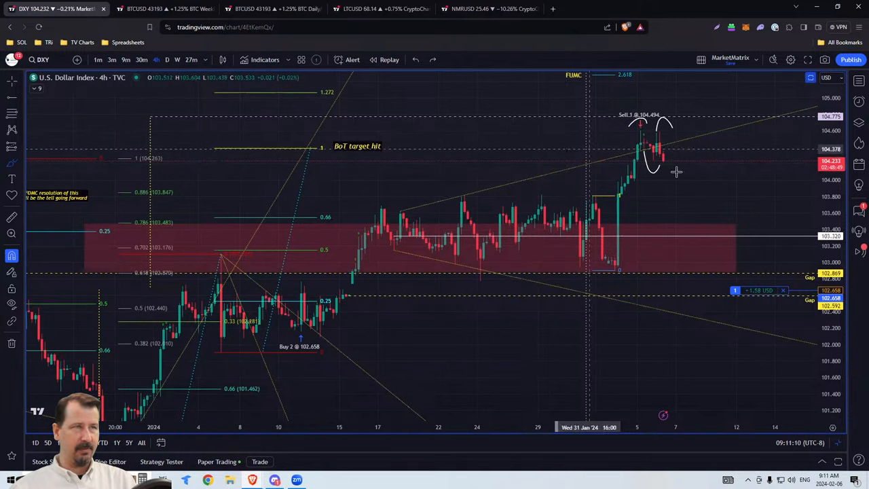
mouse_move(392, 214)
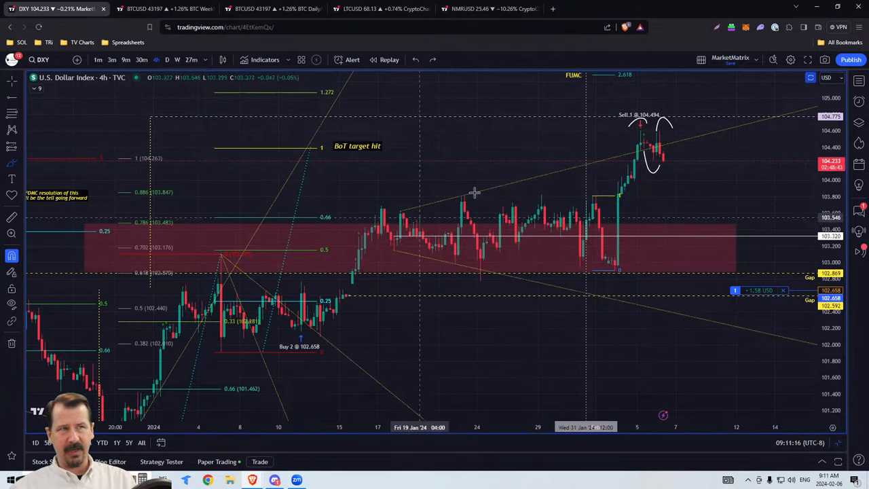
mouse_move(658, 139)
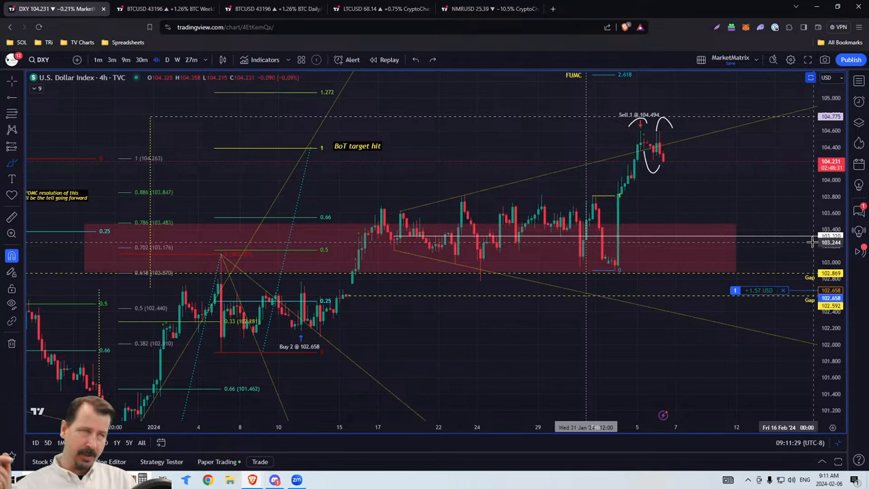
mouse_move(168, 168)
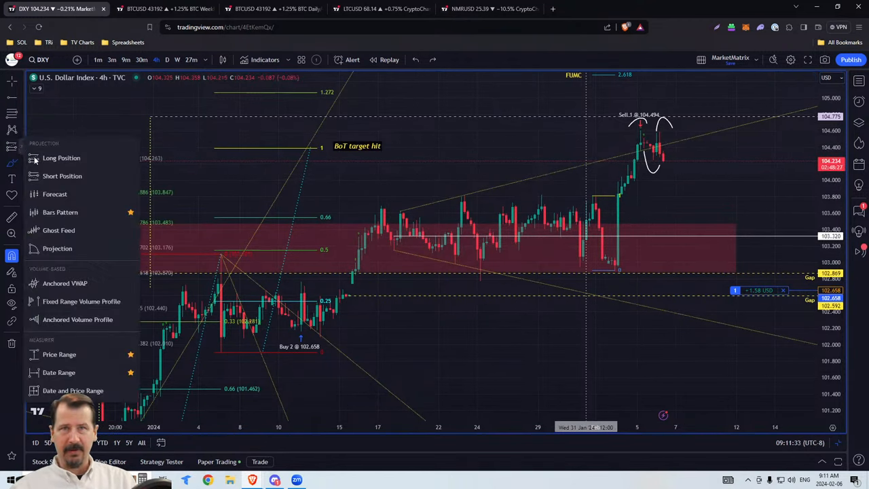
mouse_move(62, 176)
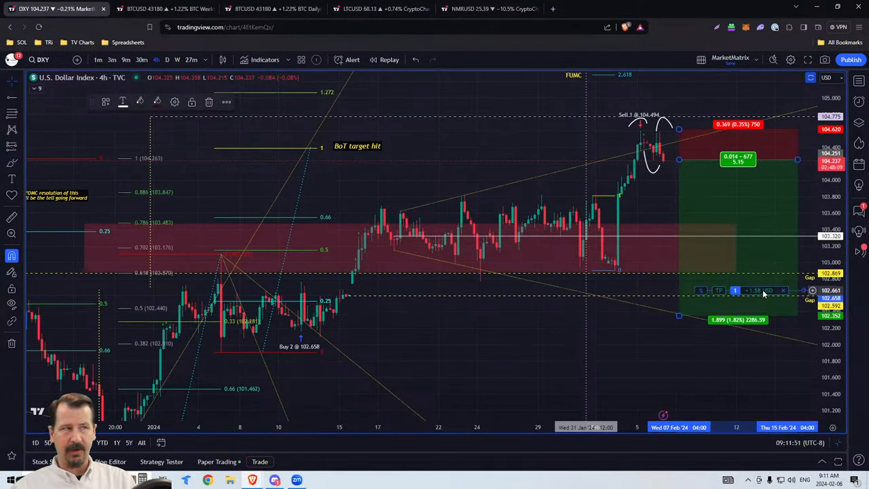
mouse_move(350, 294)
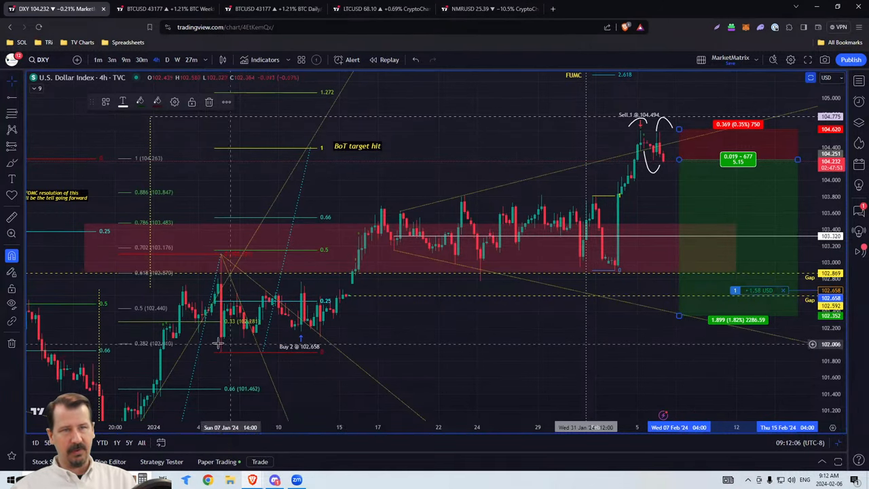
mouse_move(679, 163)
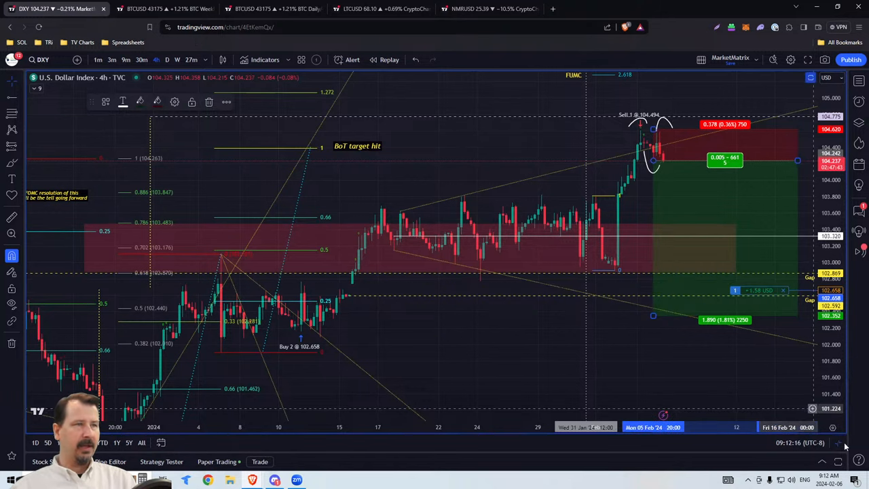
mouse_move(840, 445)
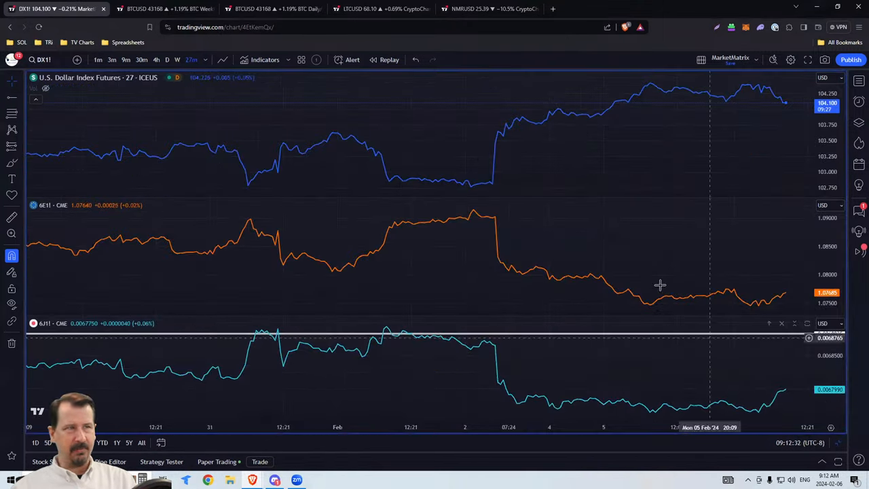
mouse_move(594, 190)
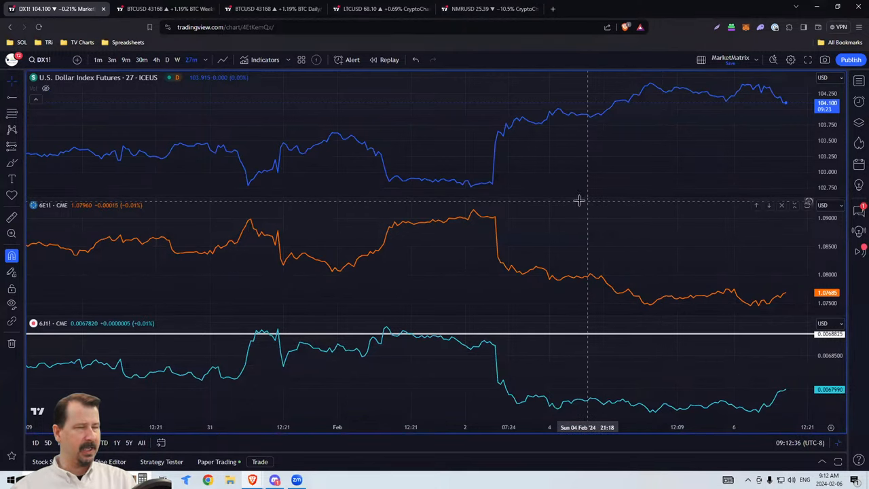
mouse_move(590, 253)
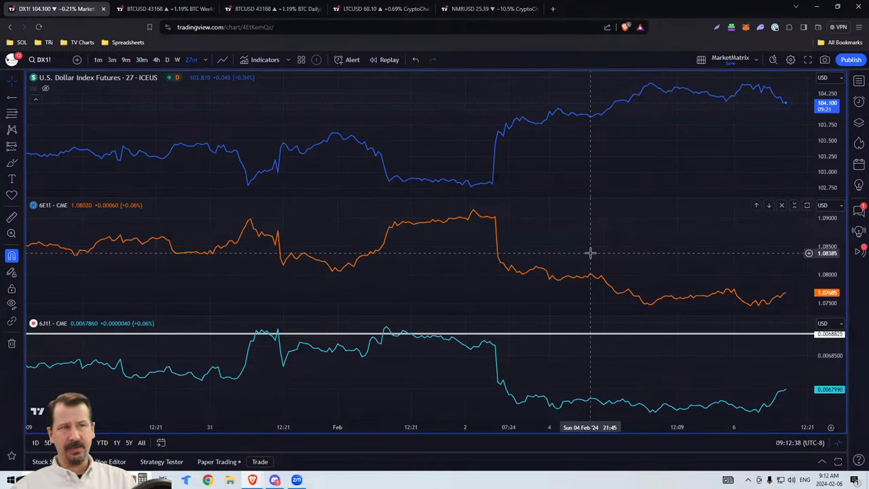
mouse_move(597, 256)
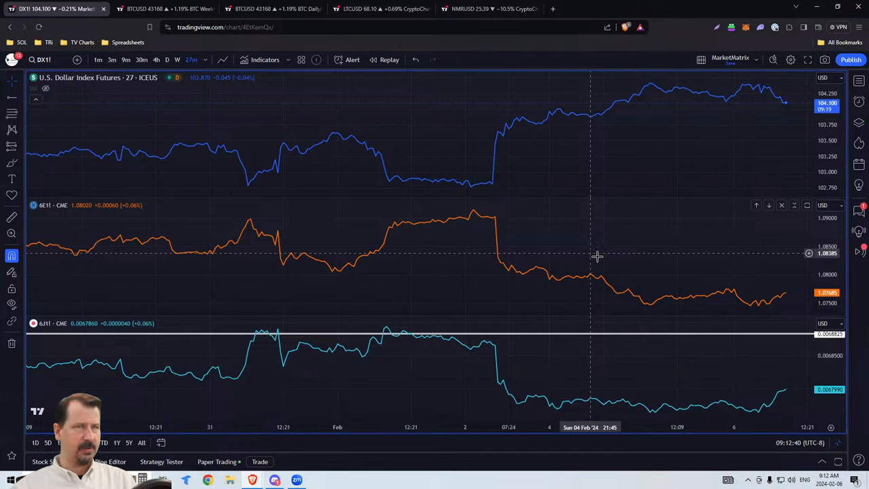
mouse_move(778, 306)
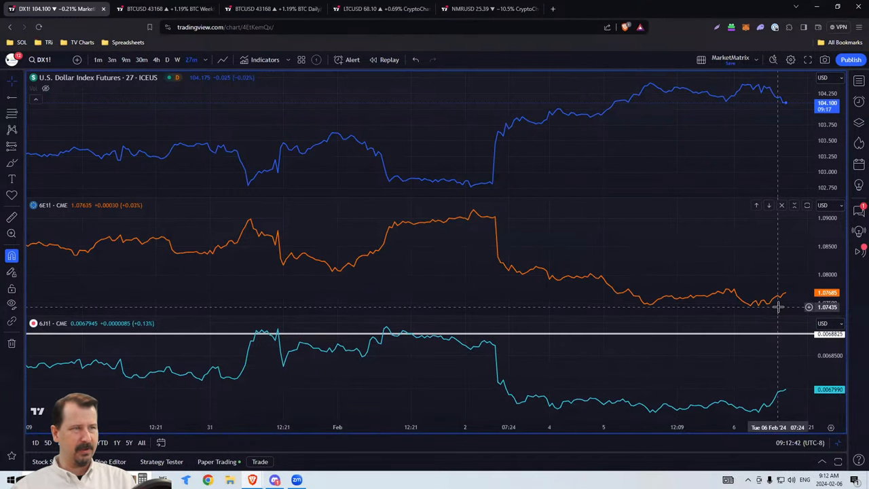
mouse_move(672, 392)
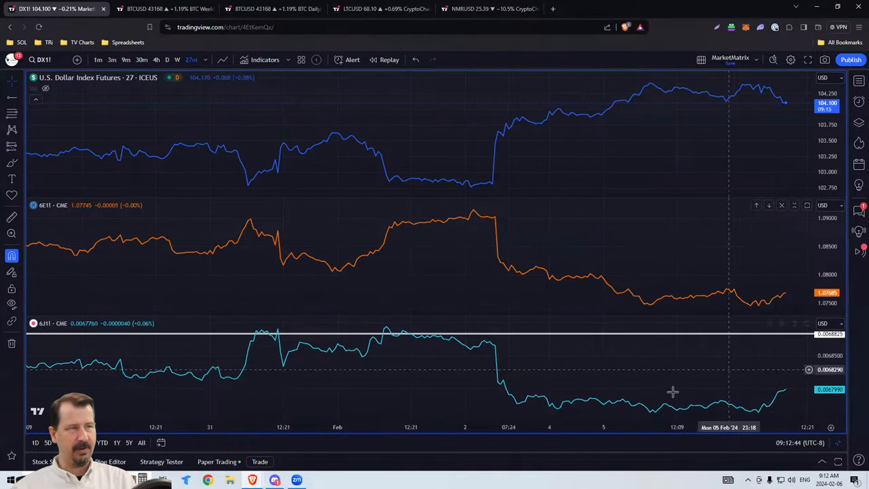
mouse_move(739, 411)
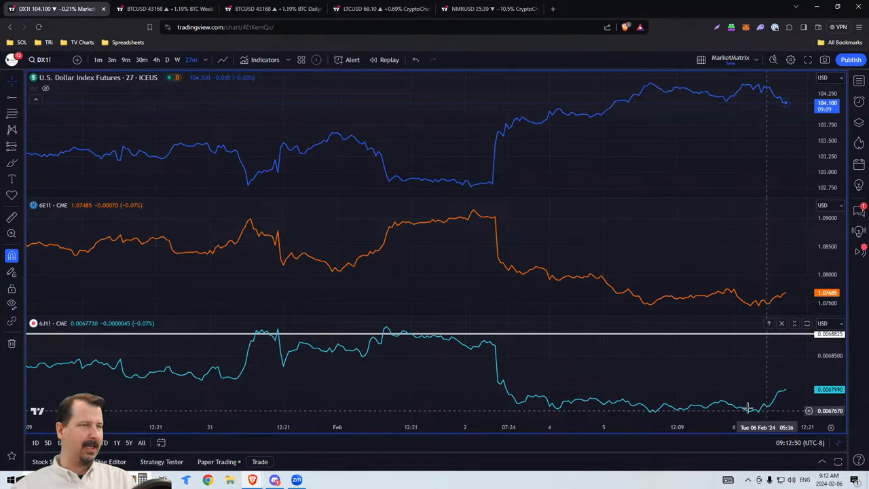
mouse_move(699, 405)
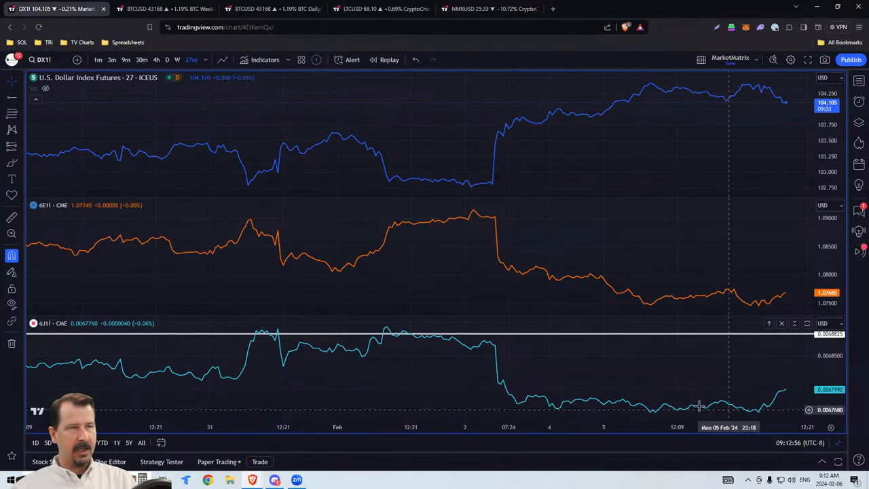
mouse_move(611, 403)
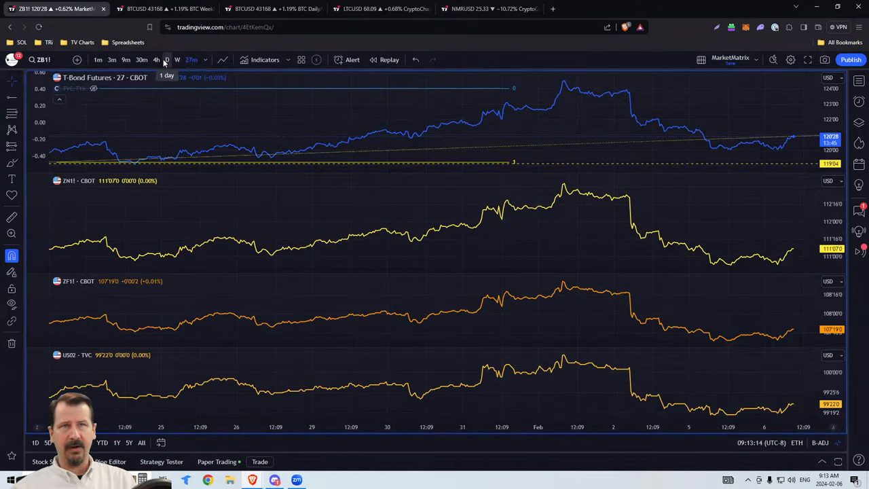
Set the ZB1! layout to daily bars and maximize the T-Bond Futures pane.
click(167, 60)
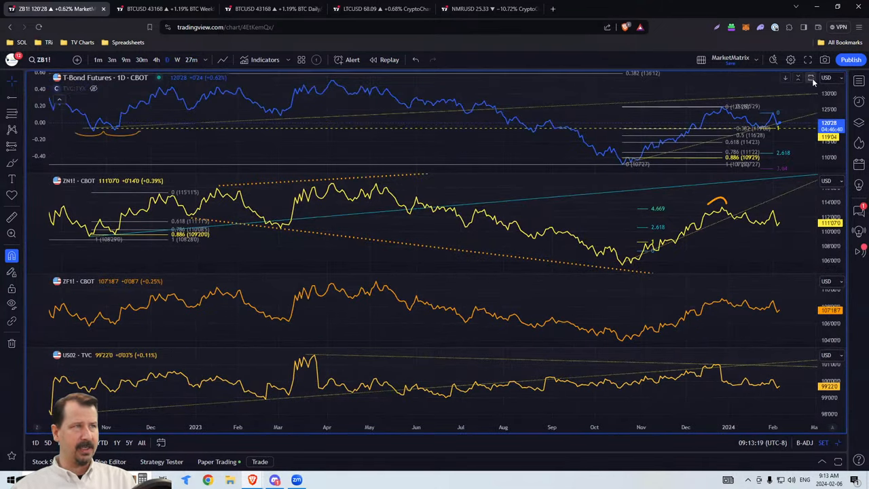
click(810, 78)
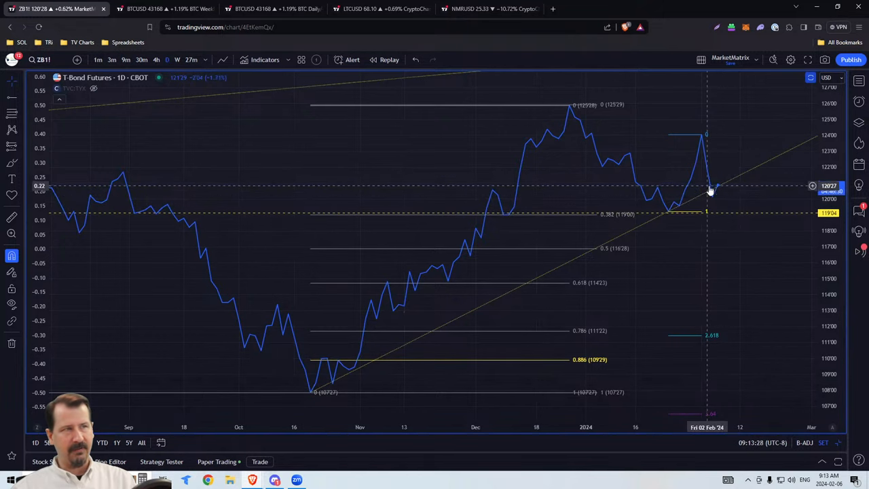
mouse_move(712, 182)
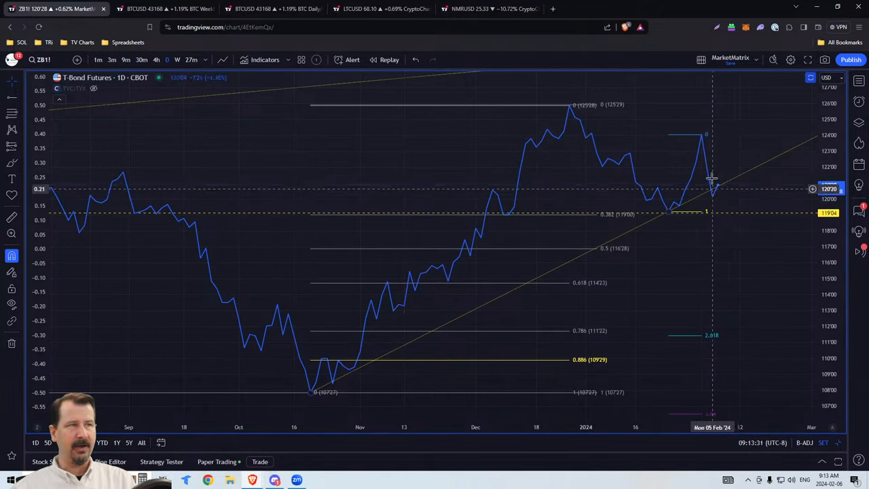
mouse_move(739, 180)
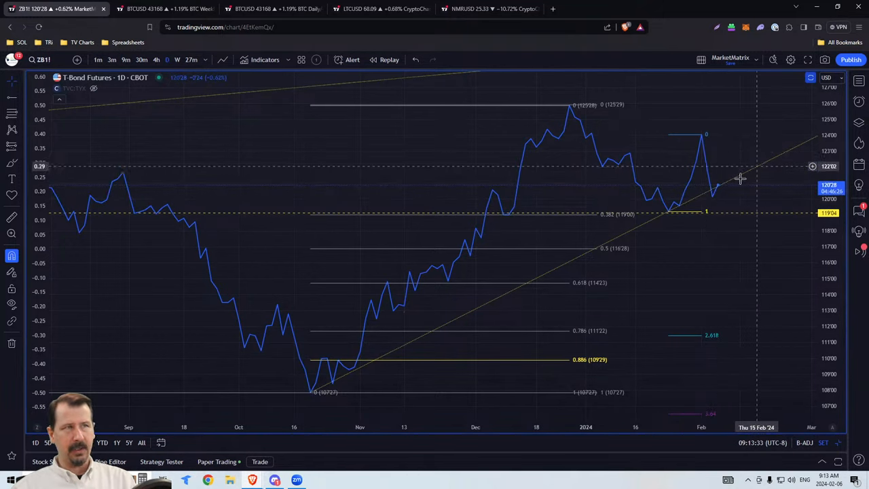
mouse_move(538, 149)
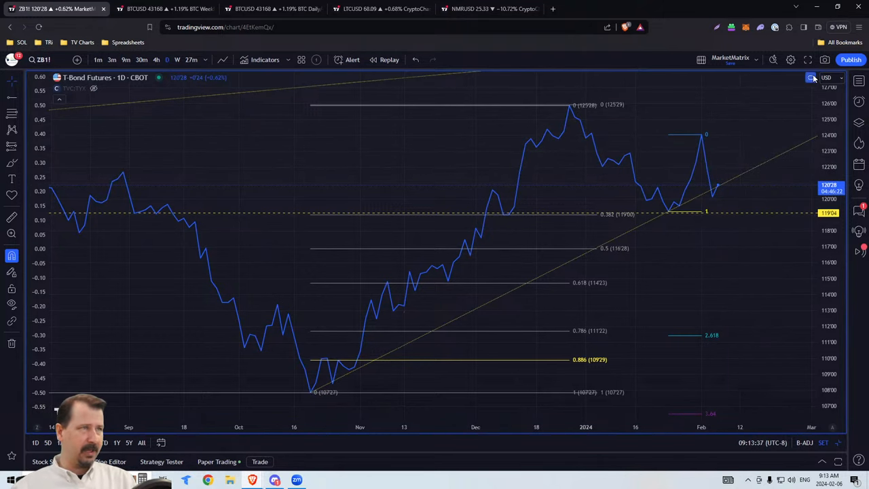
mouse_move(811, 78)
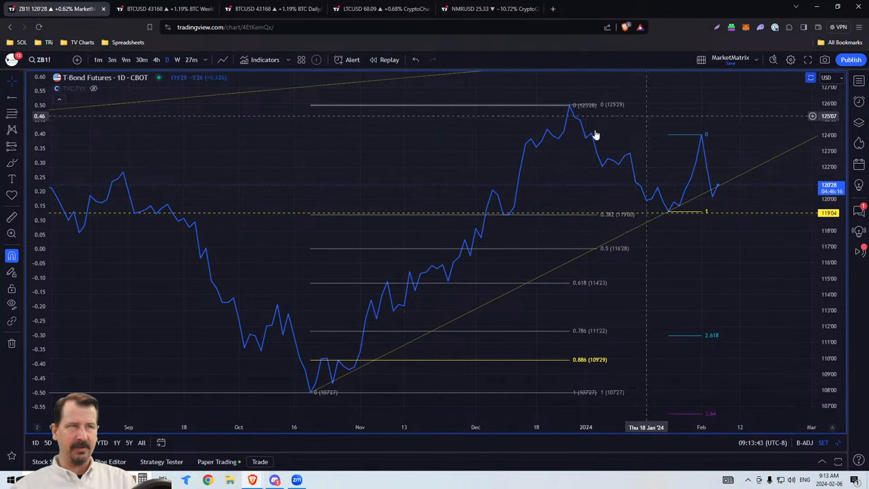
mouse_move(589, 114)
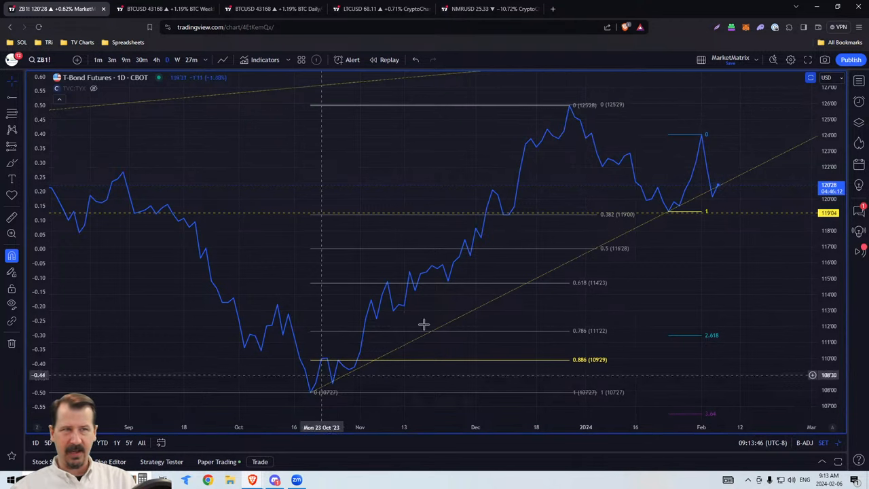
mouse_move(582, 142)
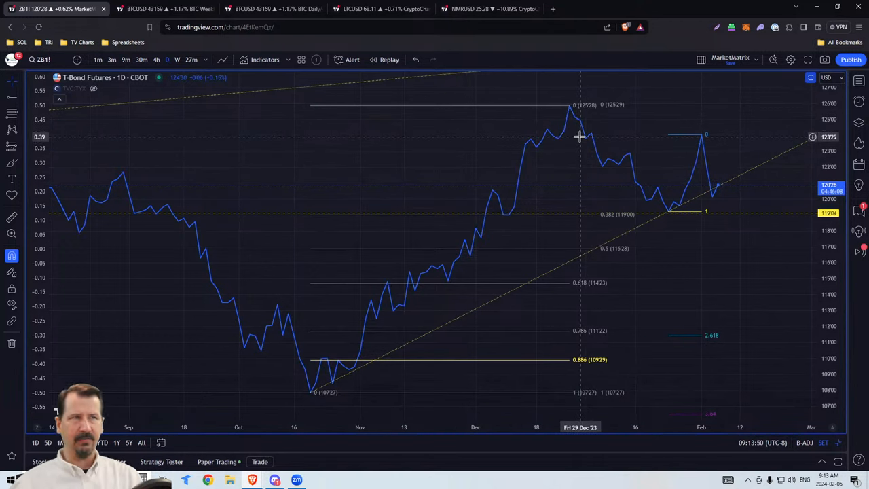
mouse_move(570, 109)
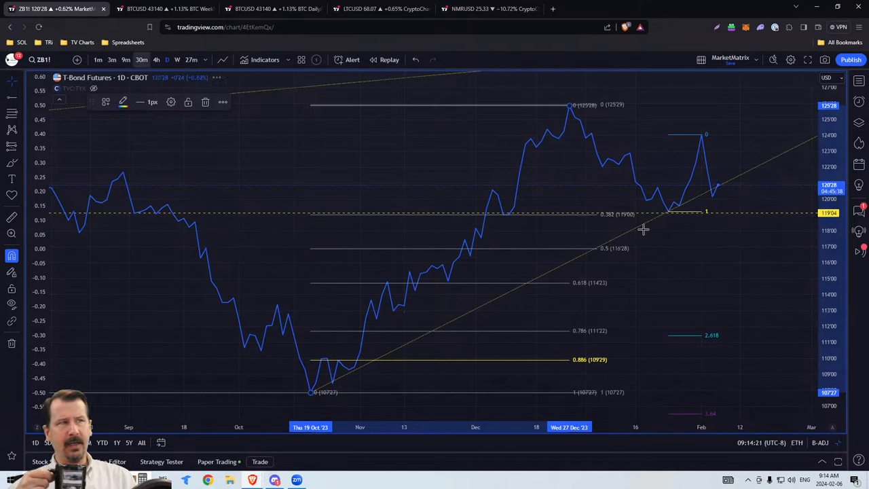
Change the ZB1! T-Bond Futures chart interval from daily to 30 minutes.
click(141, 59)
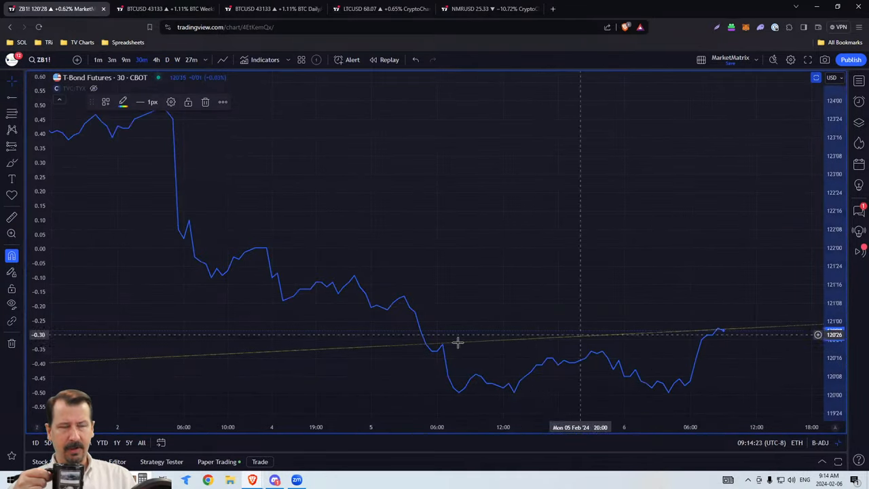
mouse_move(423, 375)
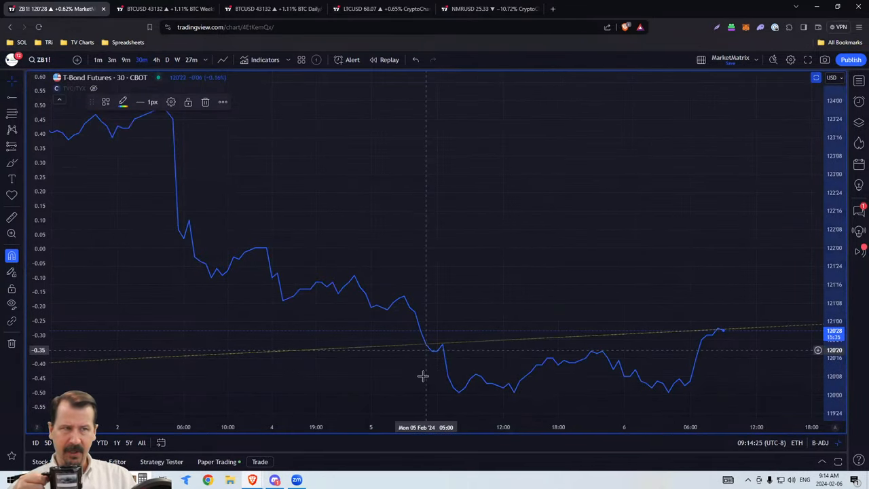
mouse_move(676, 399)
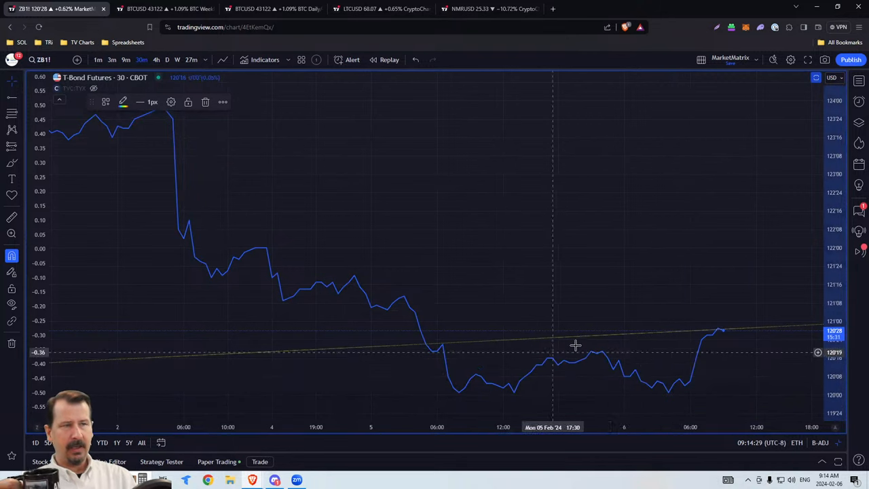
mouse_move(462, 394)
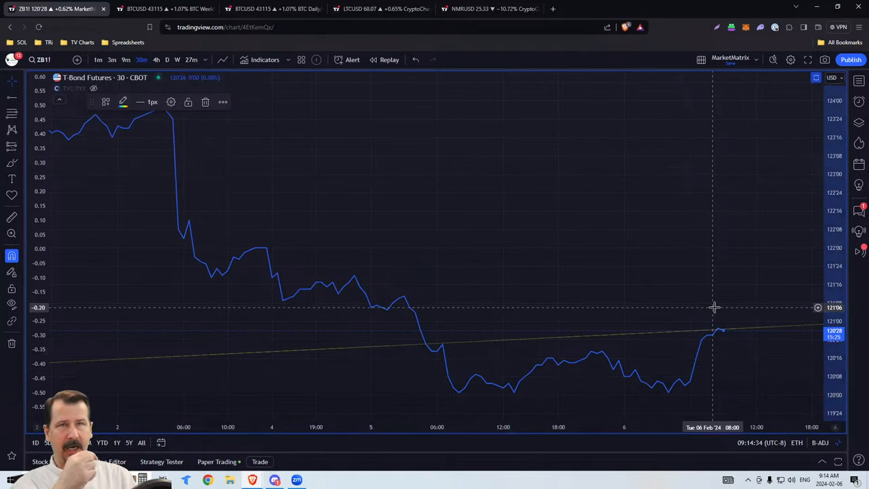
mouse_move(674, 290)
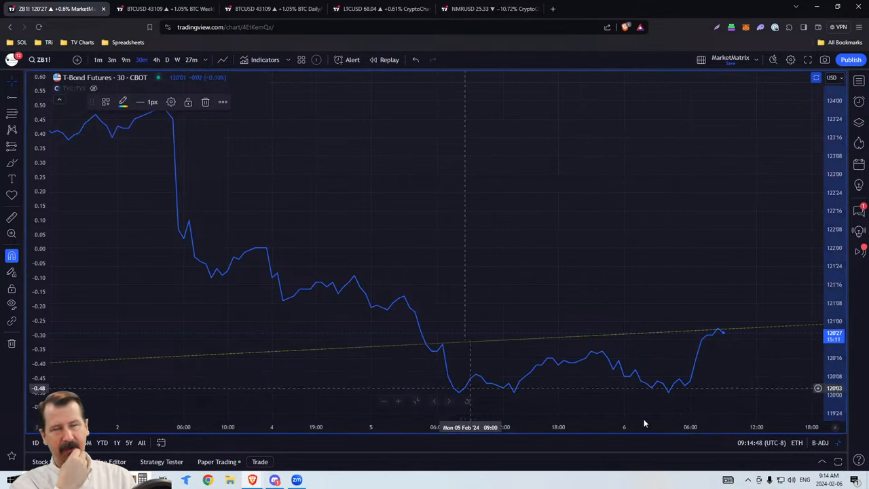
mouse_move(701, 323)
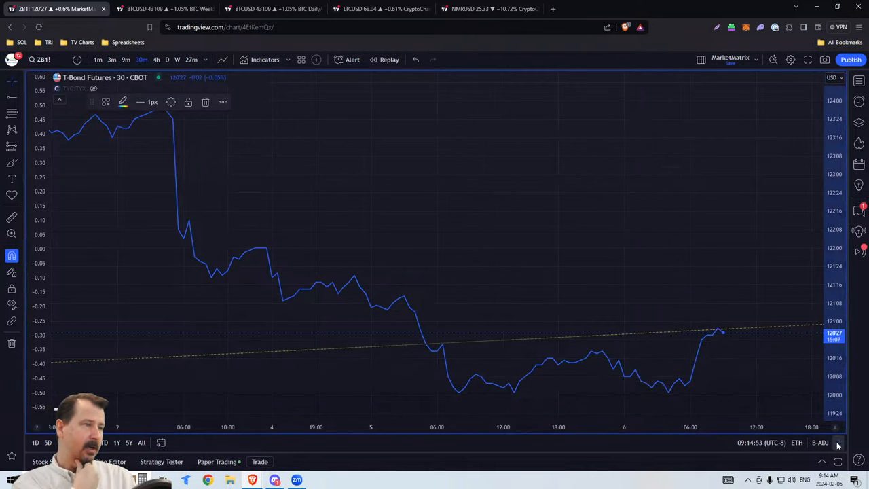
mouse_move(614, 349)
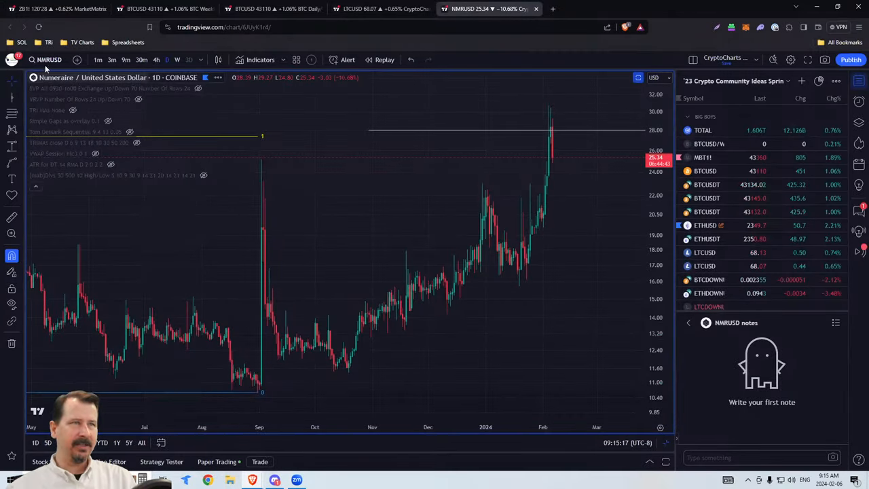
Load TSLA from NASDAQ using the Stocks filter in Symbol Search, on weekly bars.
click(48, 60)
text(TSLA)
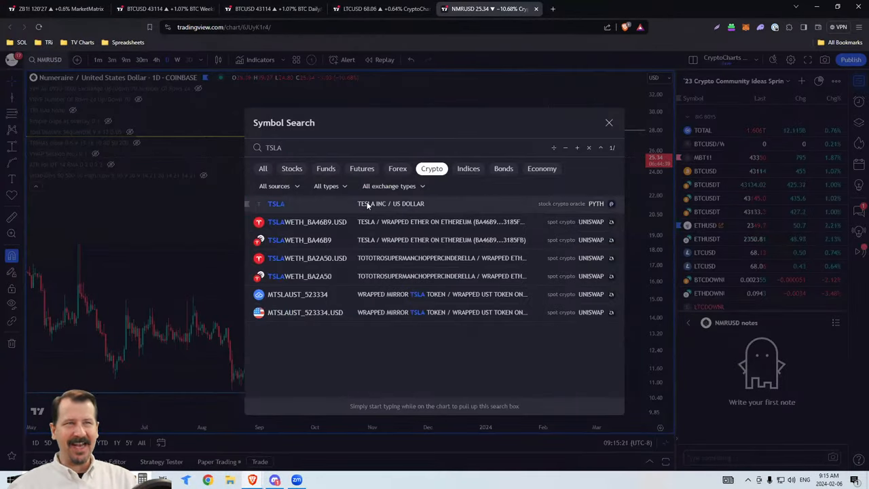
click(277, 204)
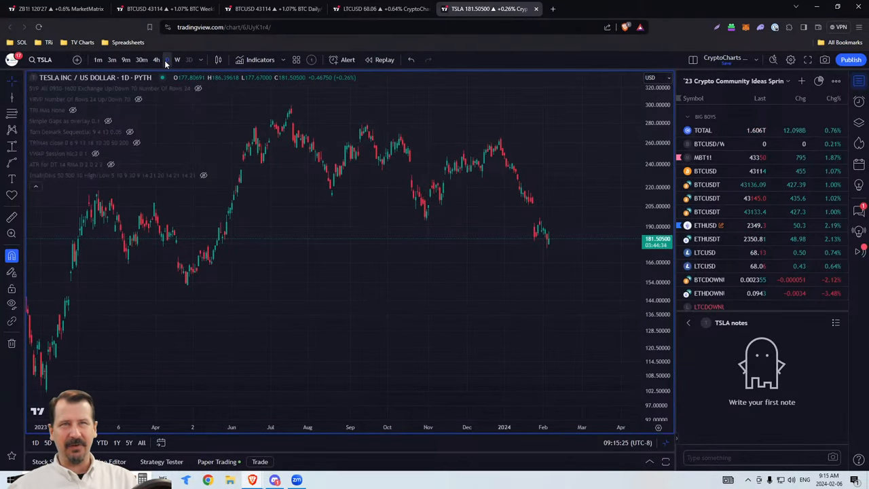
click(43, 59)
text(TSLA)
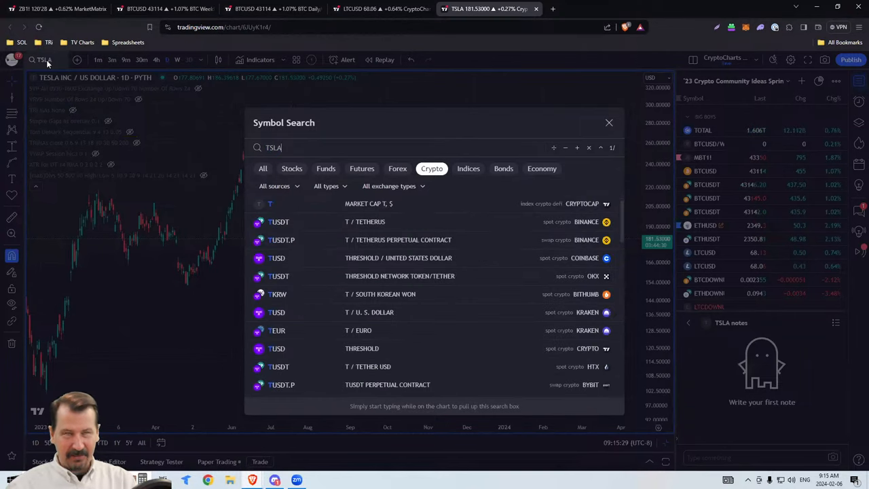
click(291, 168)
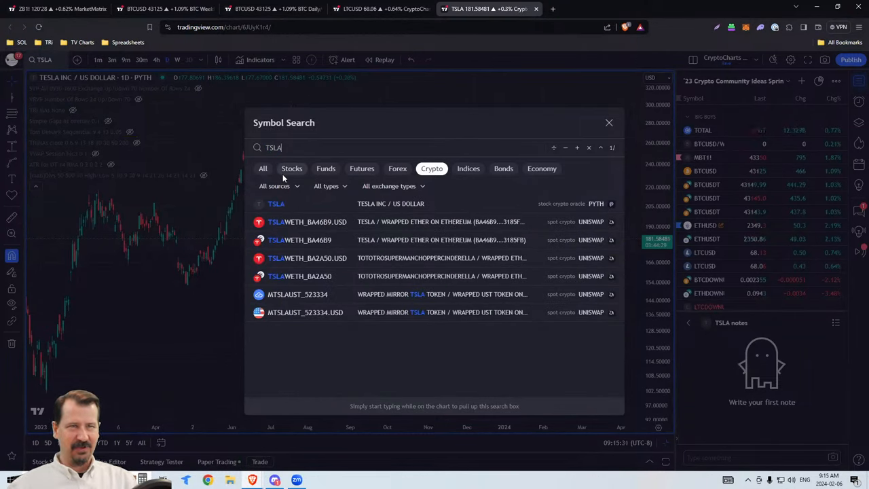
click(291, 169)
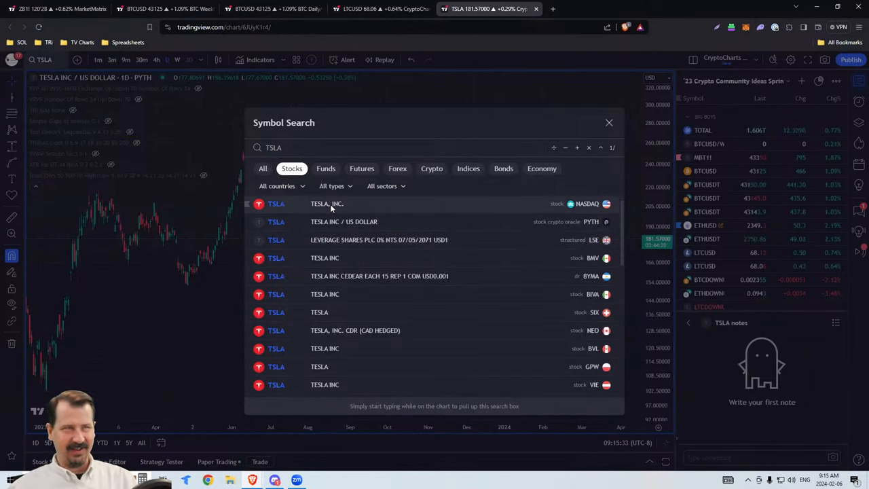
click(327, 204)
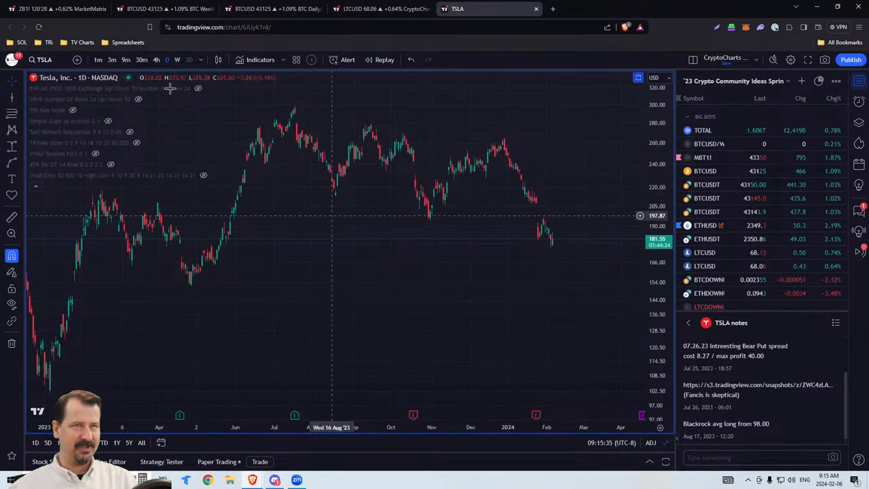
click(177, 60)
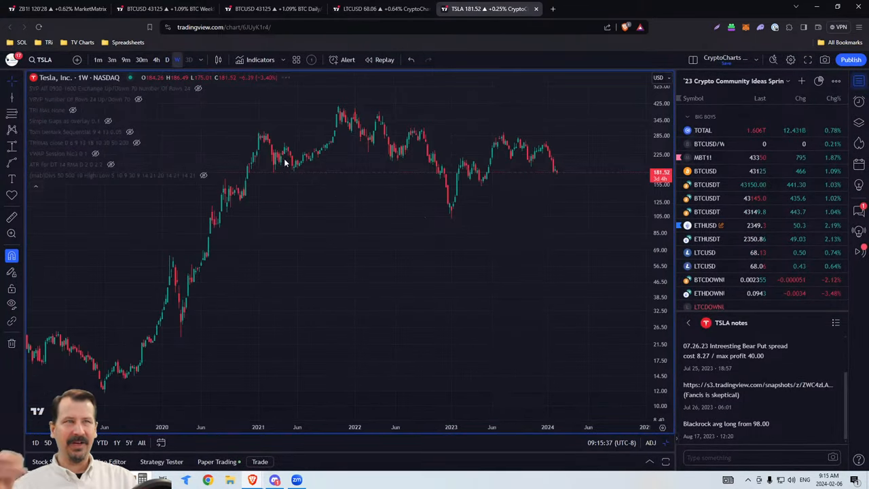
mouse_move(536, 218)
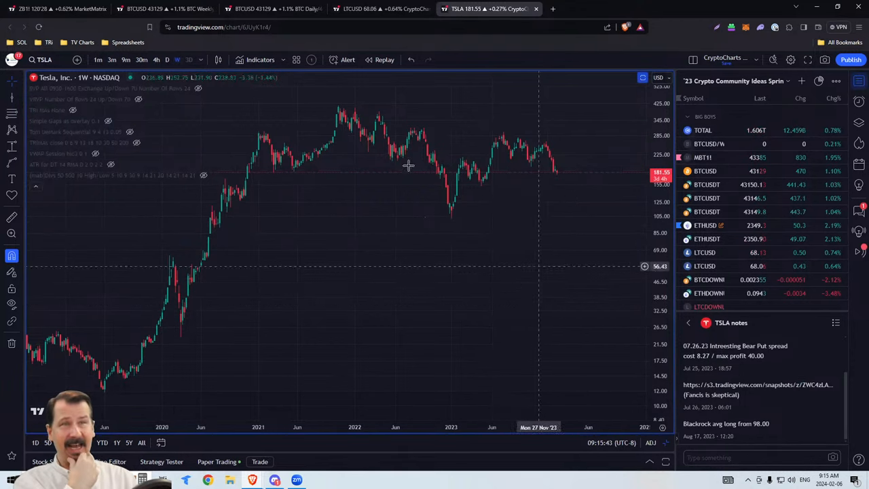
mouse_move(498, 152)
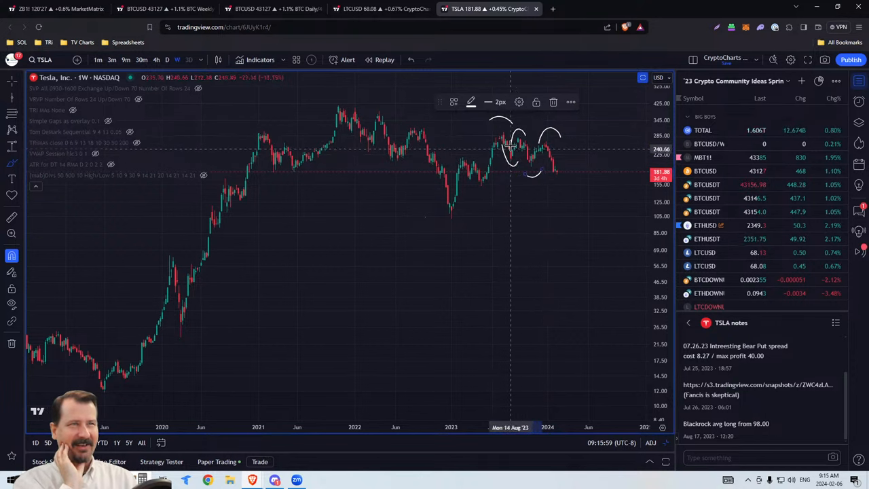
mouse_move(343, 111)
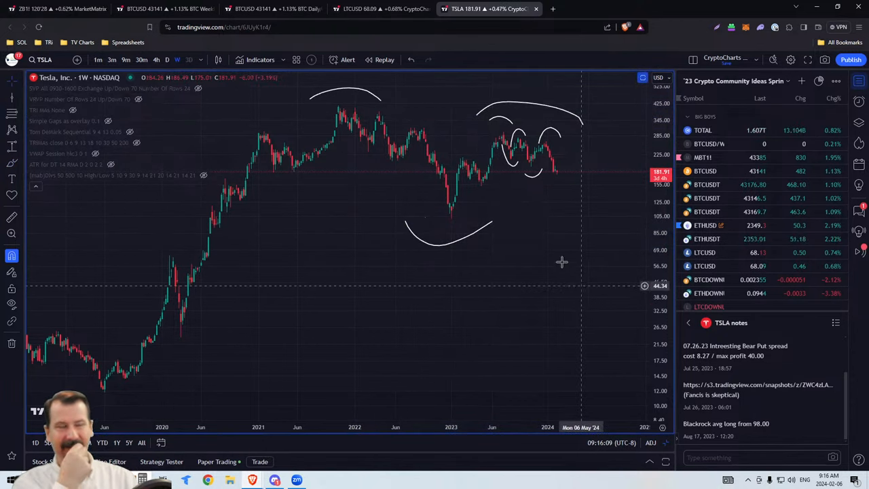
mouse_move(324, 100)
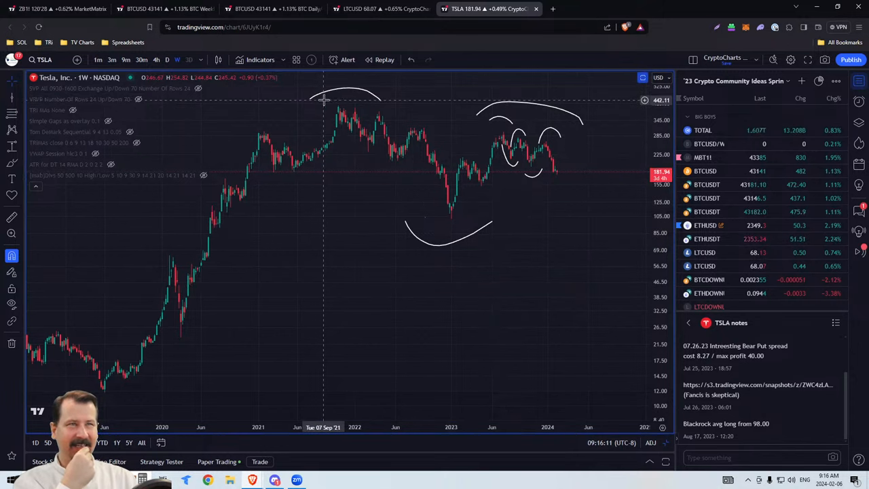
mouse_move(533, 181)
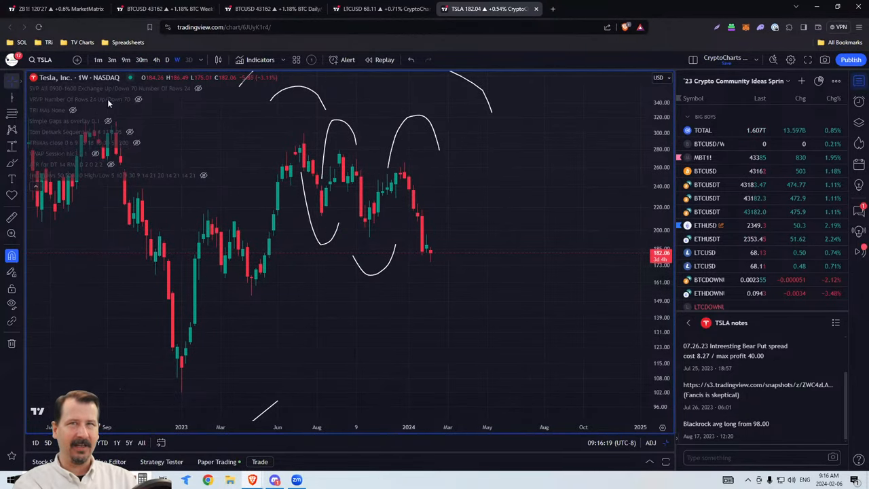
mouse_move(343, 126)
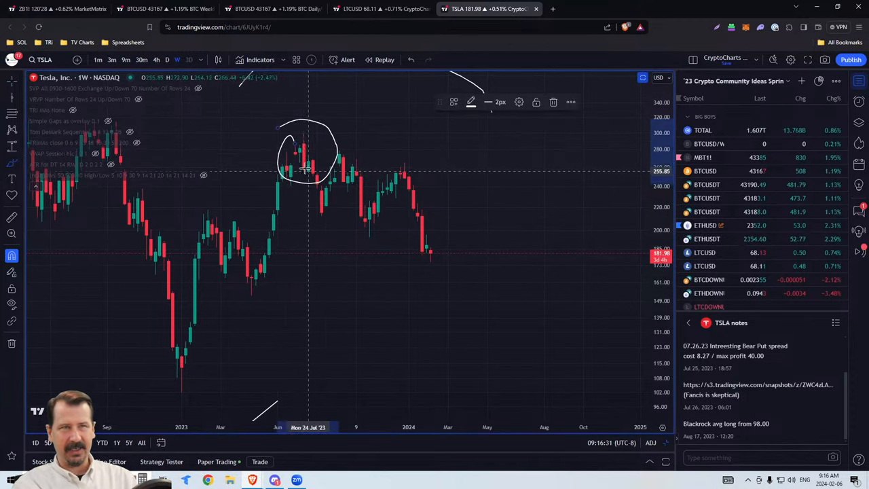
mouse_move(340, 183)
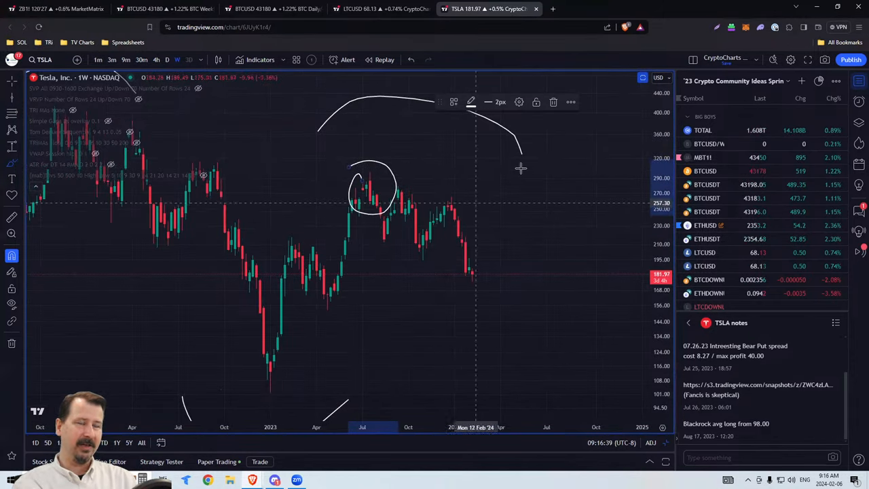
mouse_move(464, 265)
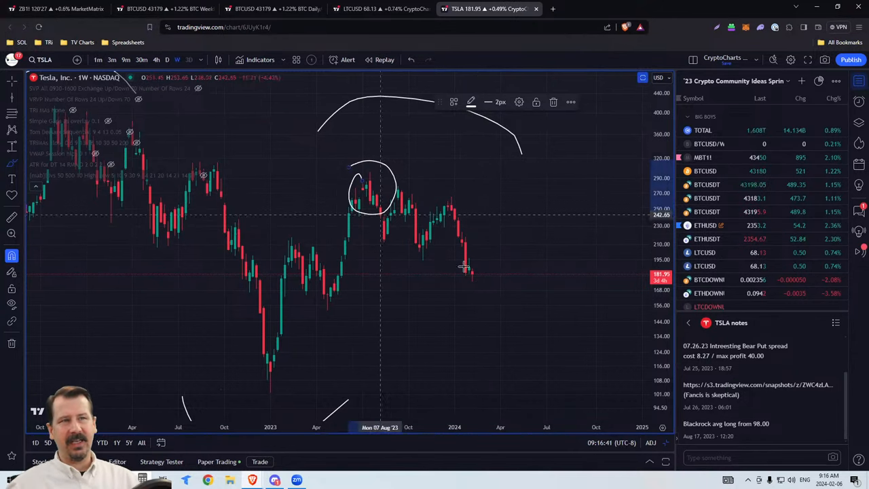
mouse_move(422, 292)
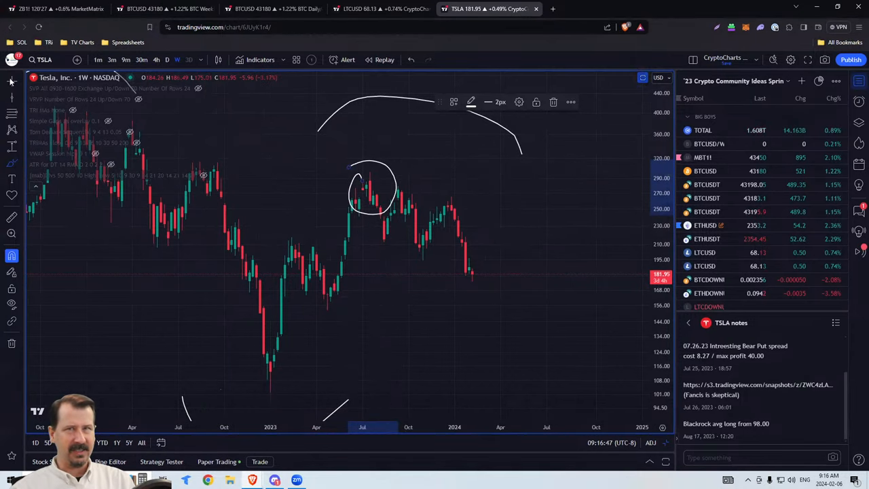
mouse_move(395, 181)
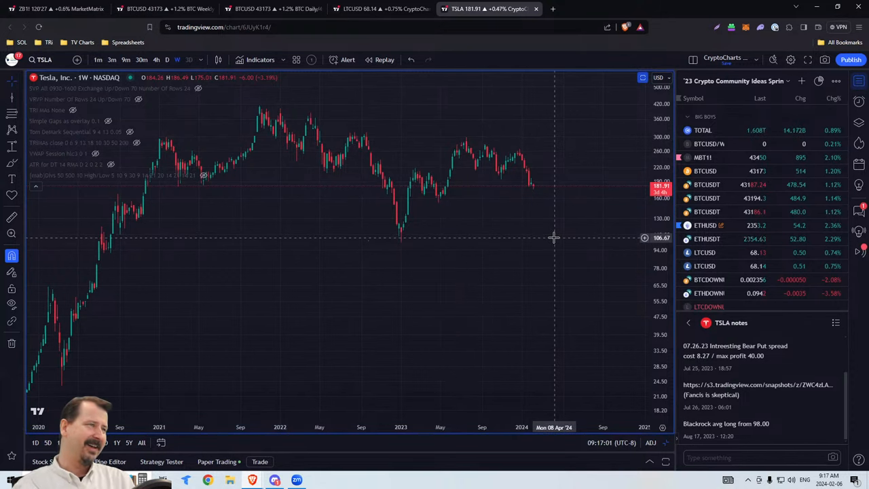
mouse_move(495, 218)
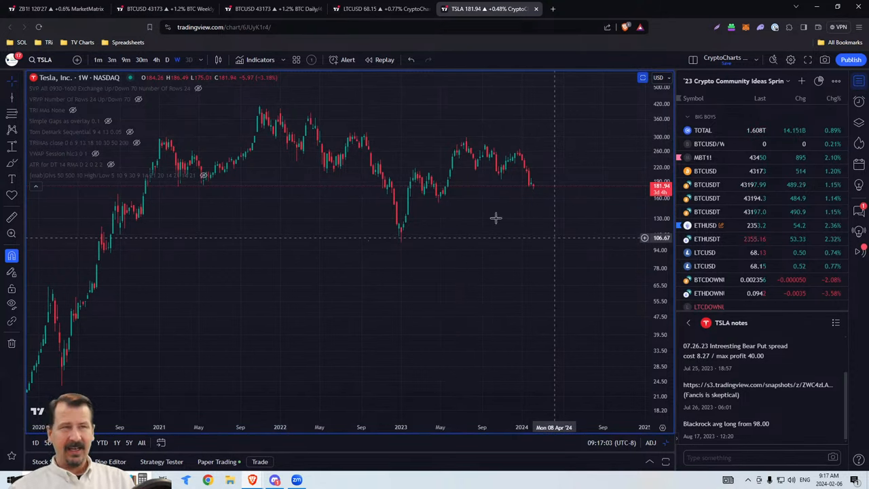
mouse_move(550, 219)
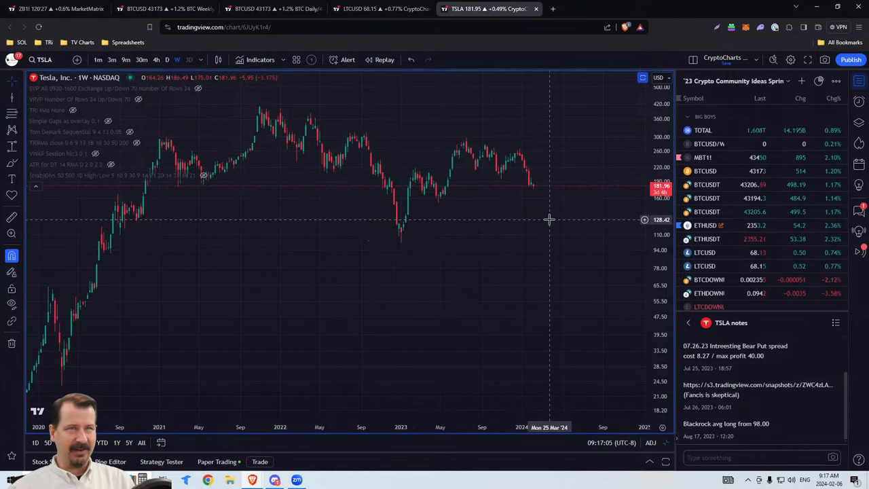
mouse_move(380, 170)
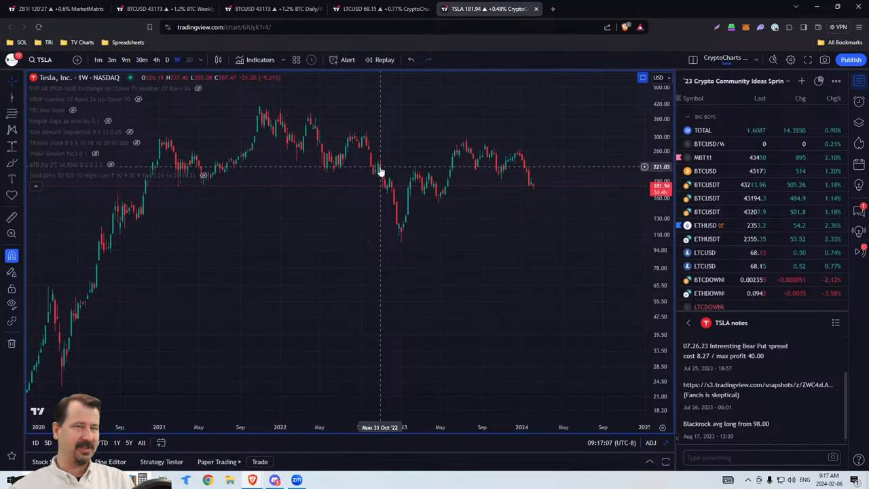
mouse_move(412, 112)
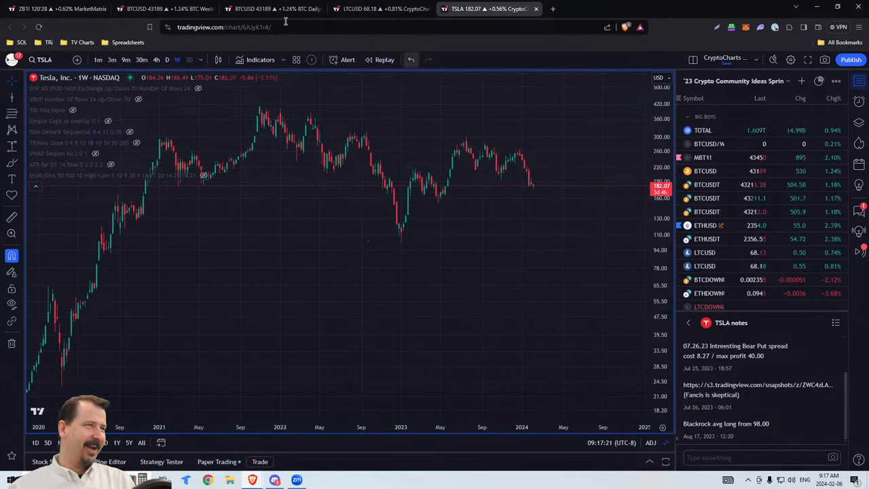
mouse_move(631, 242)
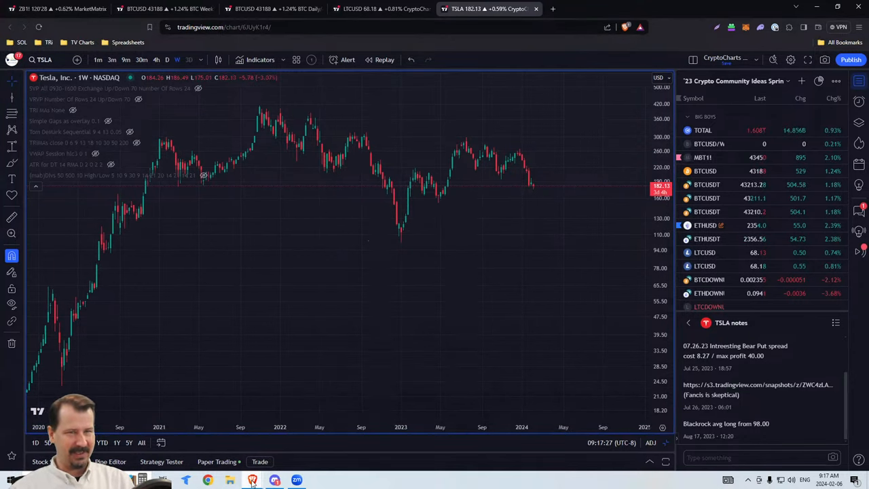
mouse_move(252, 479)
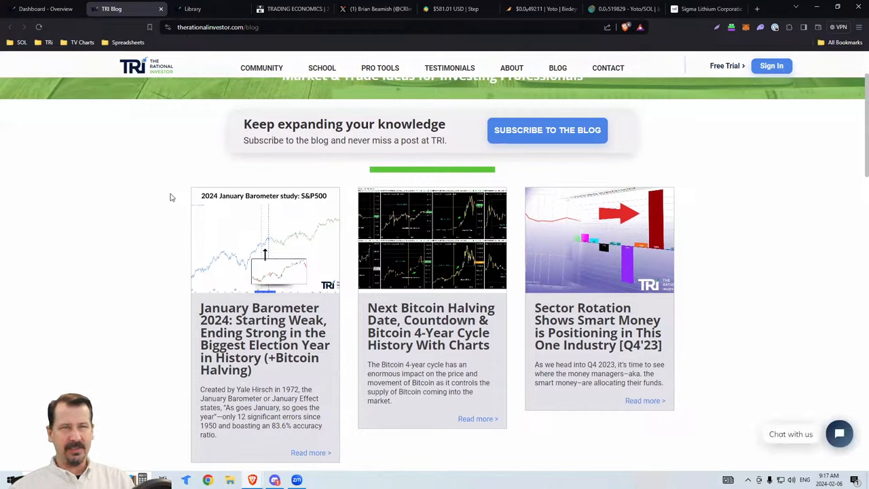
mouse_move(251, 225)
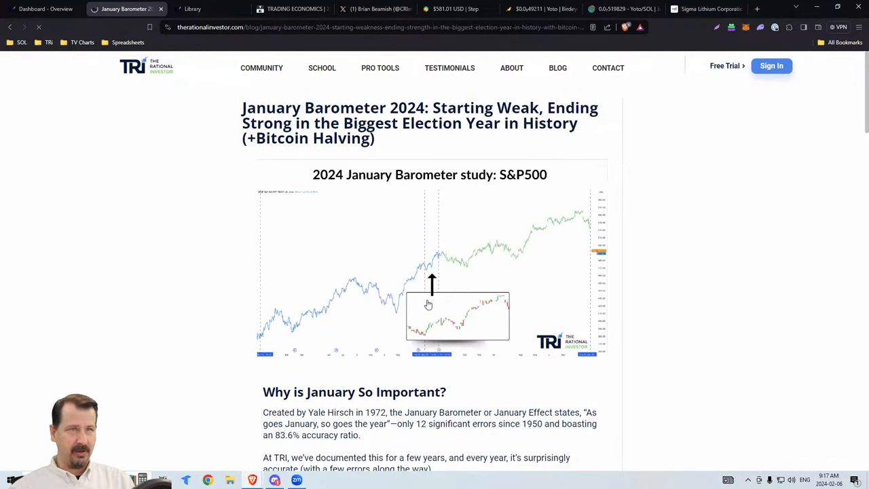
Scroll through the January Barometer 2024 post toward the election-year seasonal pattern chart.
scroll(down, 3)
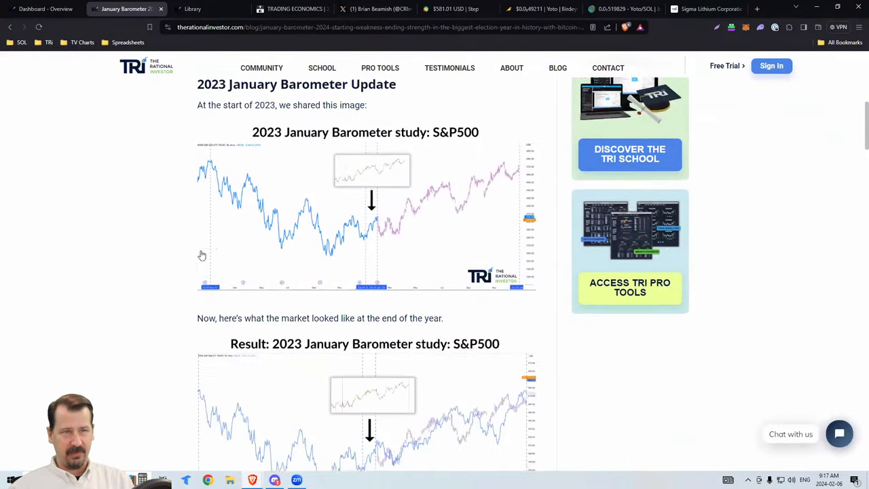
scroll(down, 3)
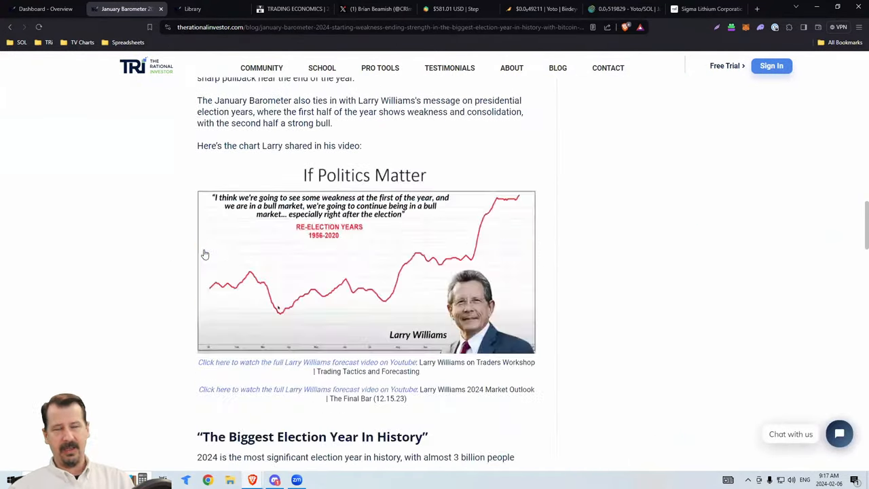
scroll(down, 3)
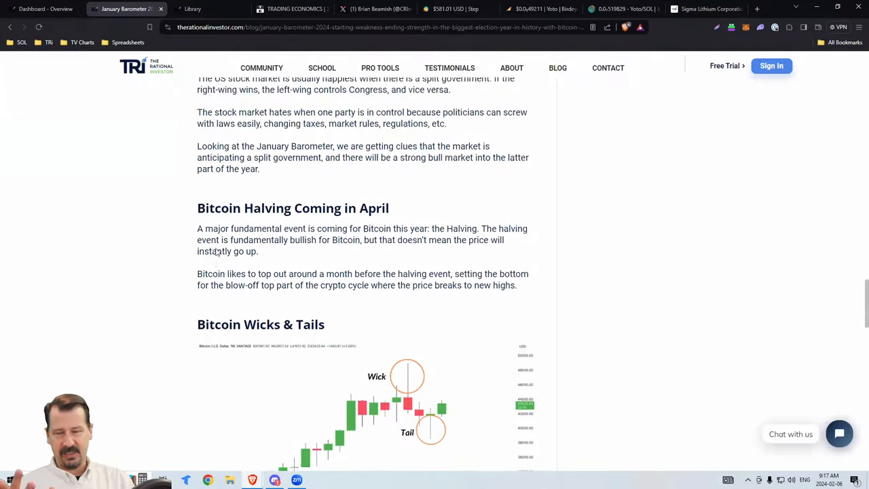
scroll(down, 3)
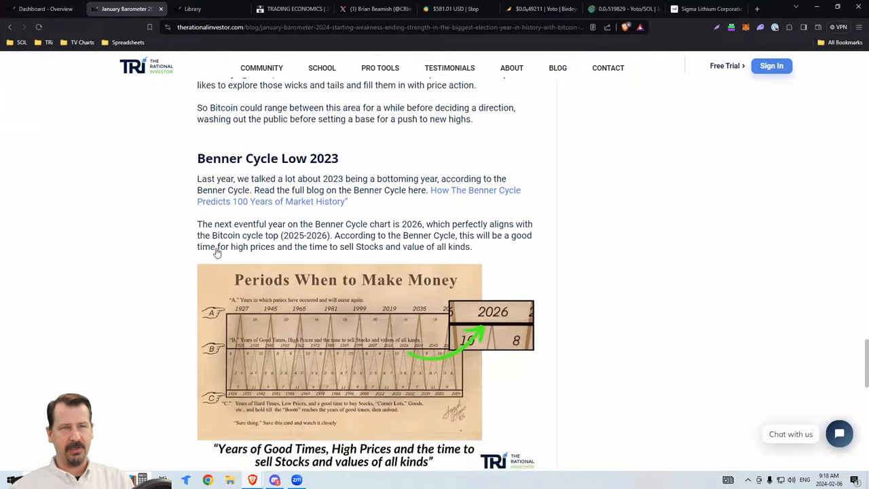
scroll(down, 3)
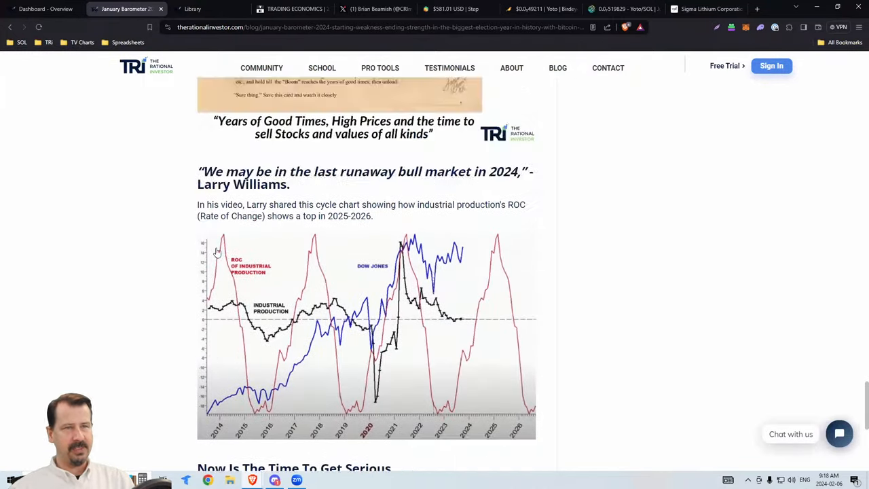
scroll(down, 3)
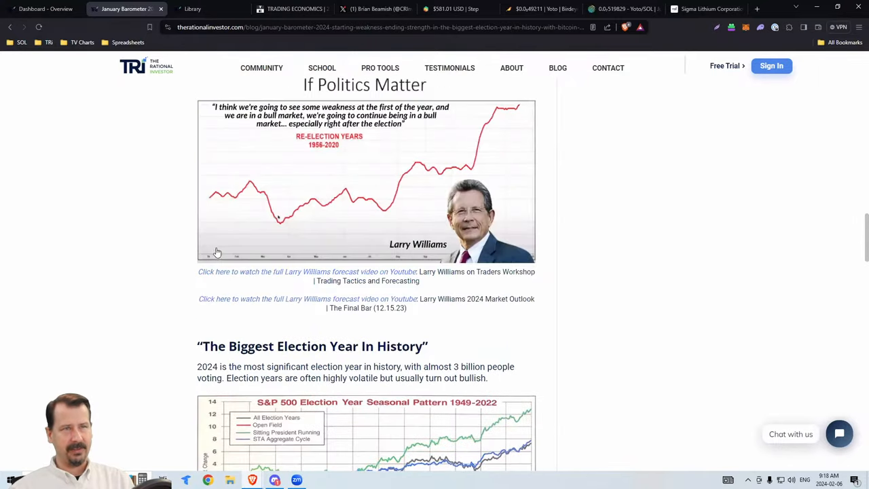
scroll(down, 3)
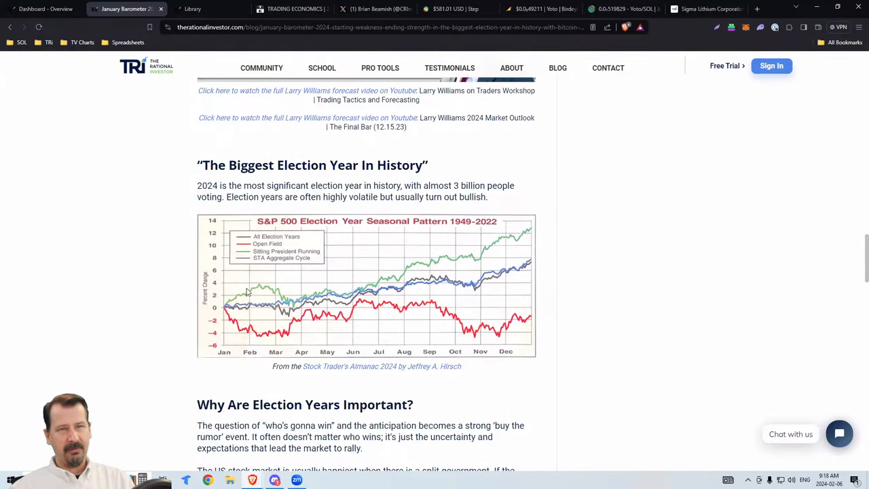
mouse_move(380, 287)
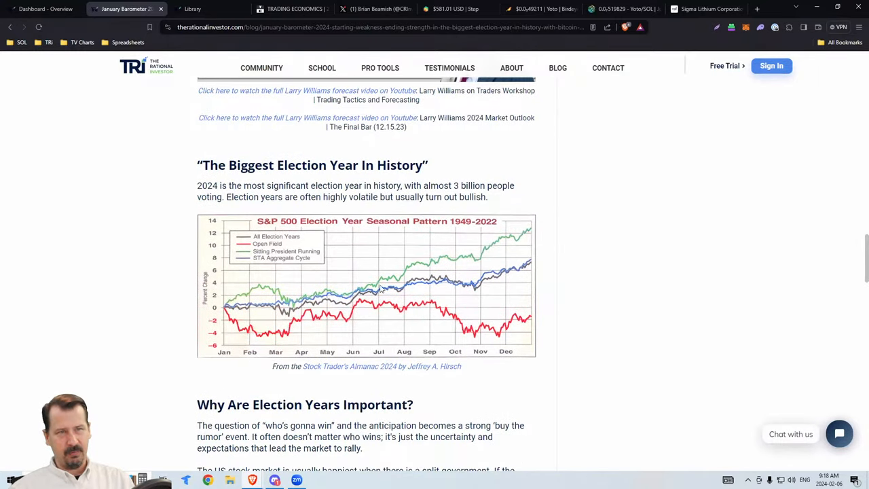
mouse_move(521, 239)
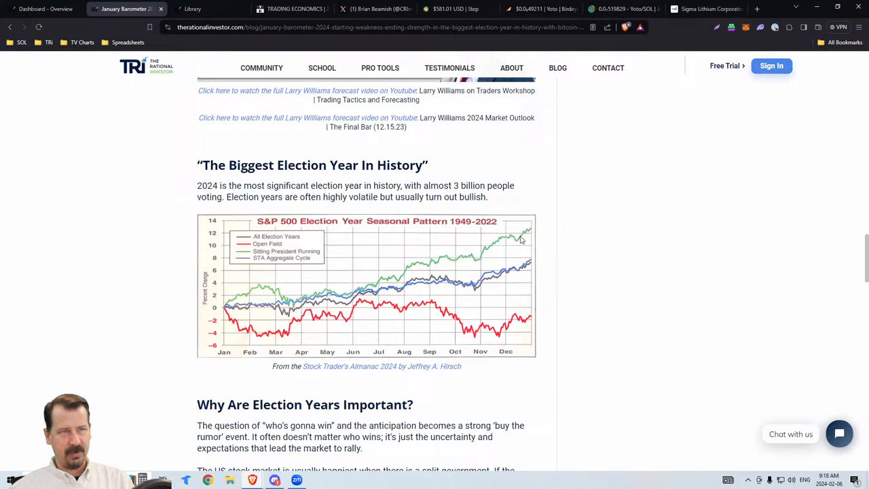
mouse_move(215, 311)
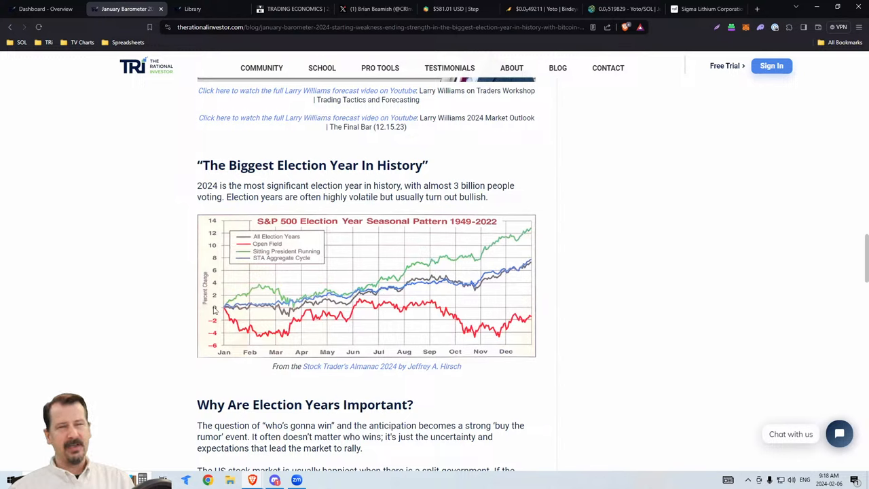
mouse_move(241, 298)
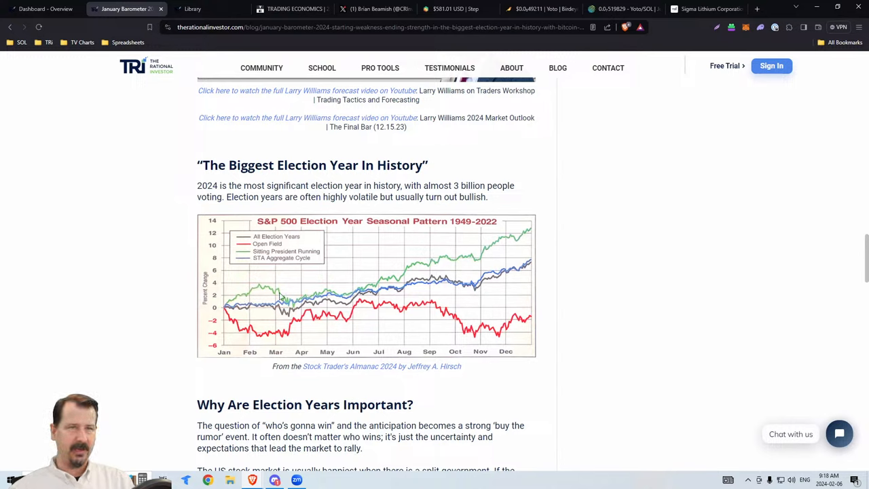
mouse_move(283, 301)
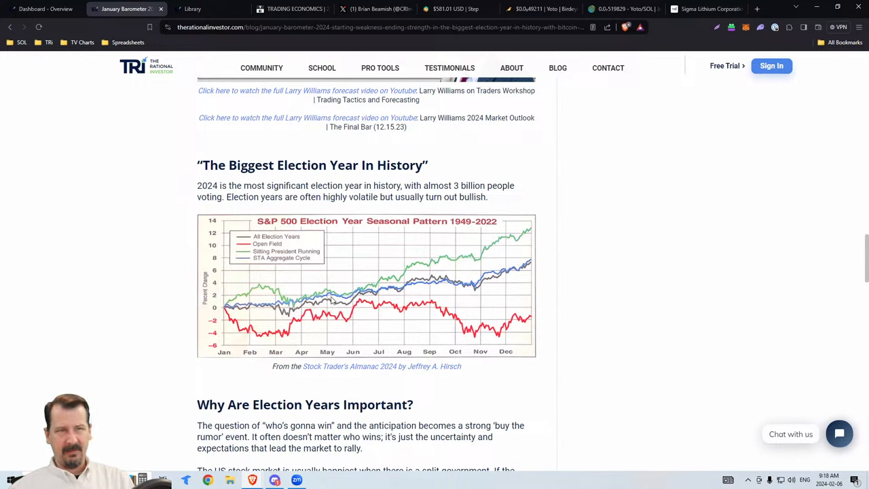
mouse_move(369, 287)
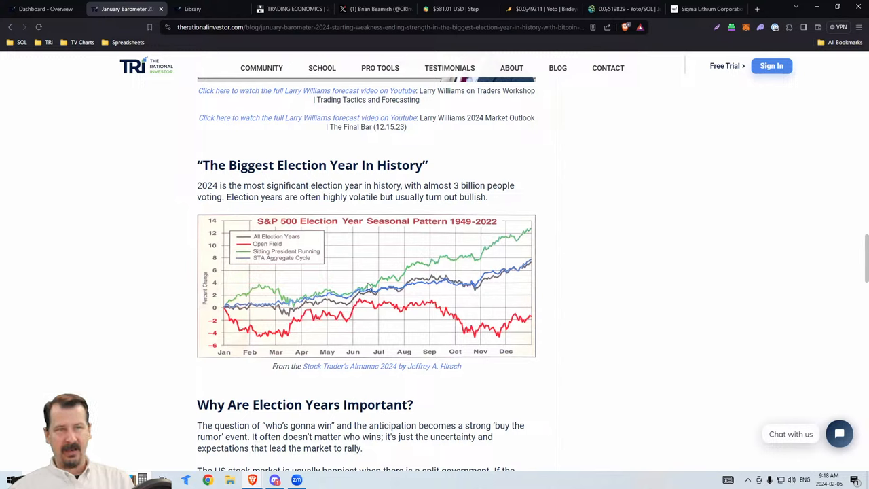
mouse_move(371, 287)
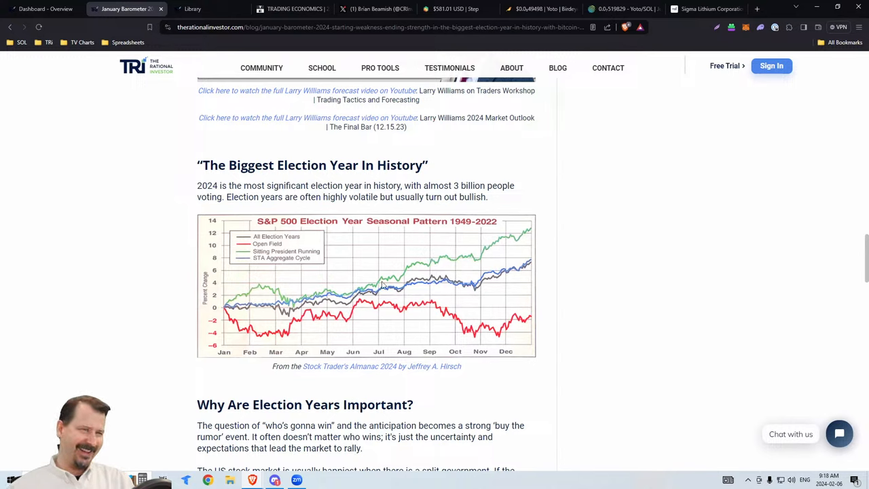
mouse_move(377, 287)
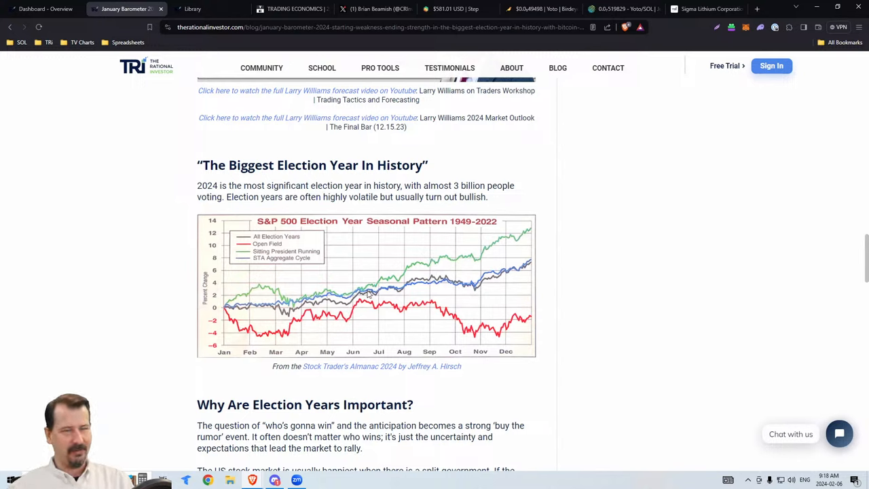
mouse_move(370, 292)
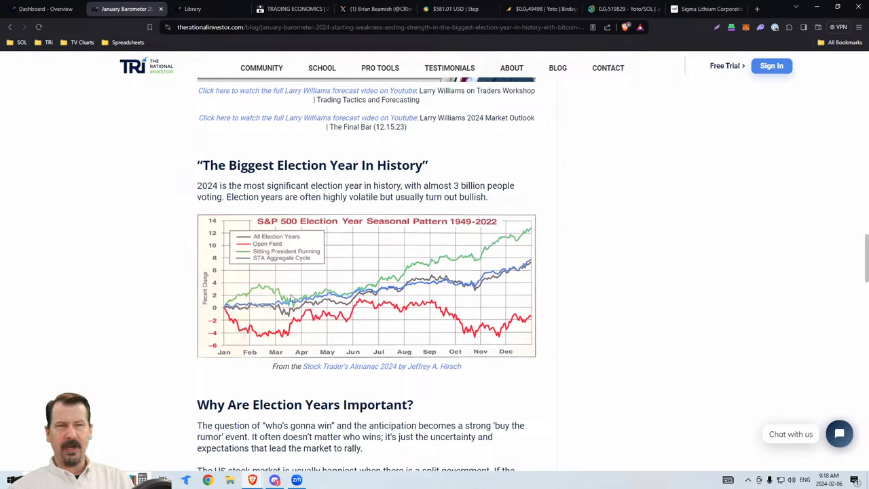
mouse_move(366, 290)
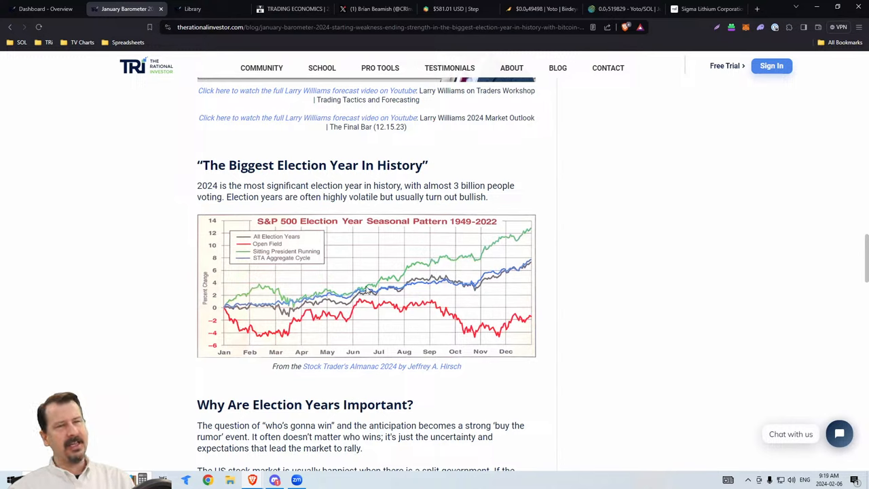
mouse_move(282, 287)
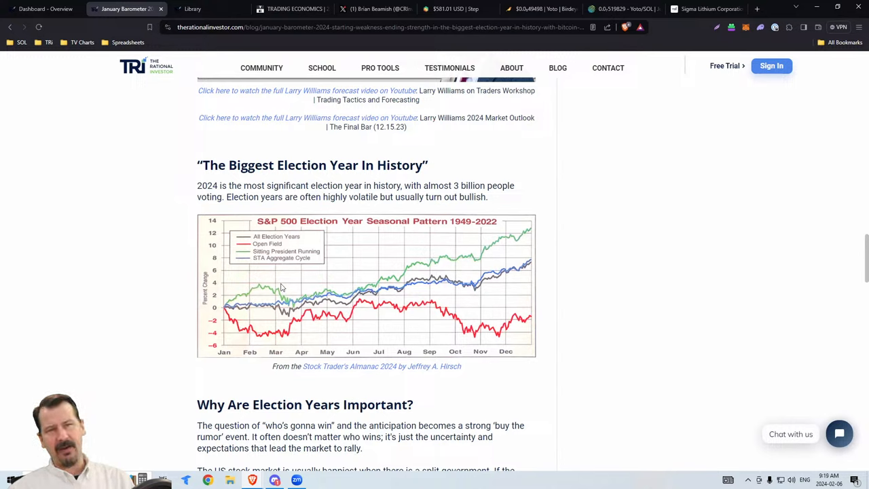
mouse_move(492, 254)
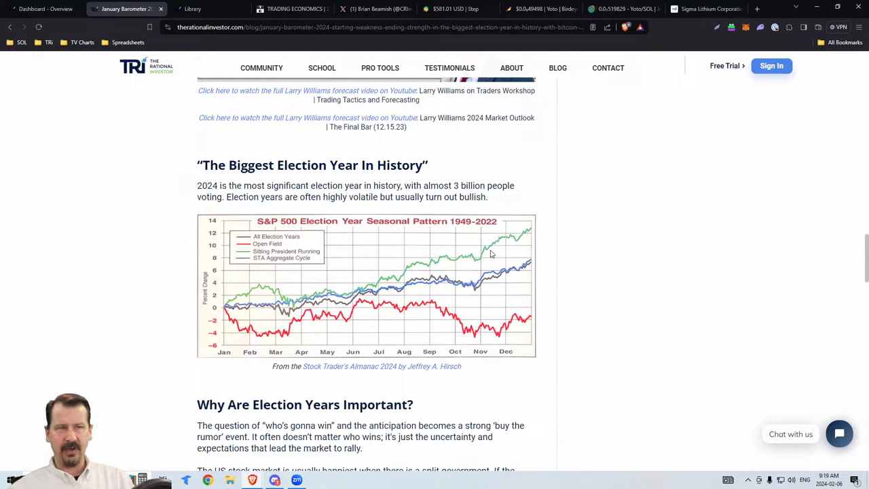
mouse_move(505, 256)
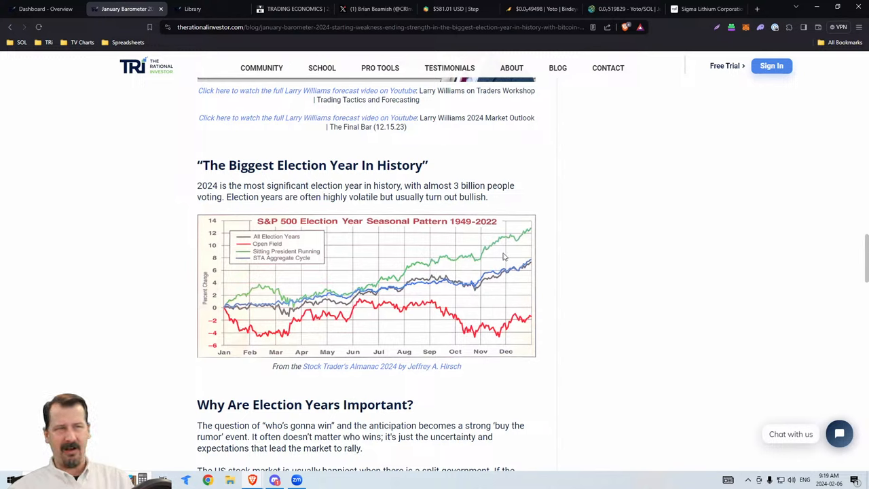
mouse_move(523, 234)
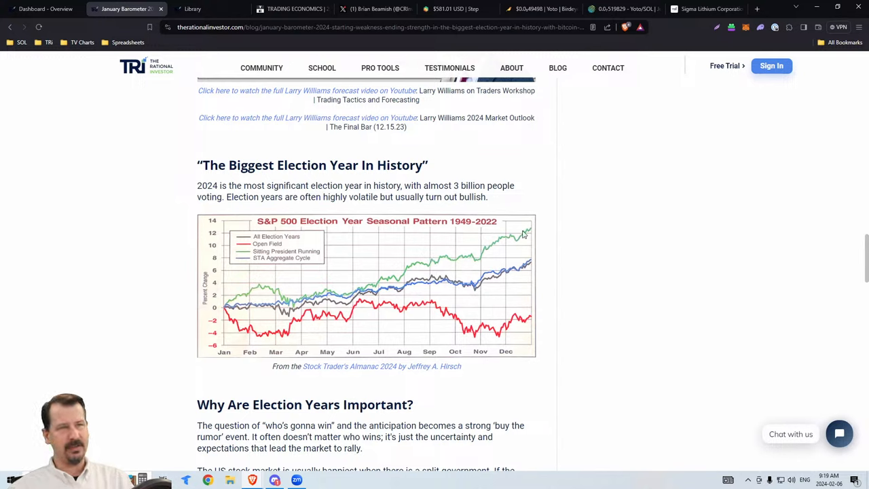
mouse_move(295, 295)
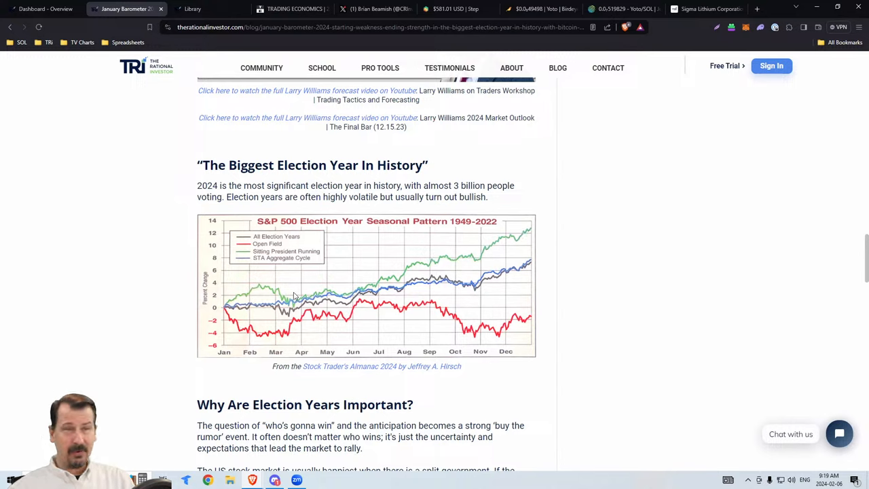
mouse_move(290, 301)
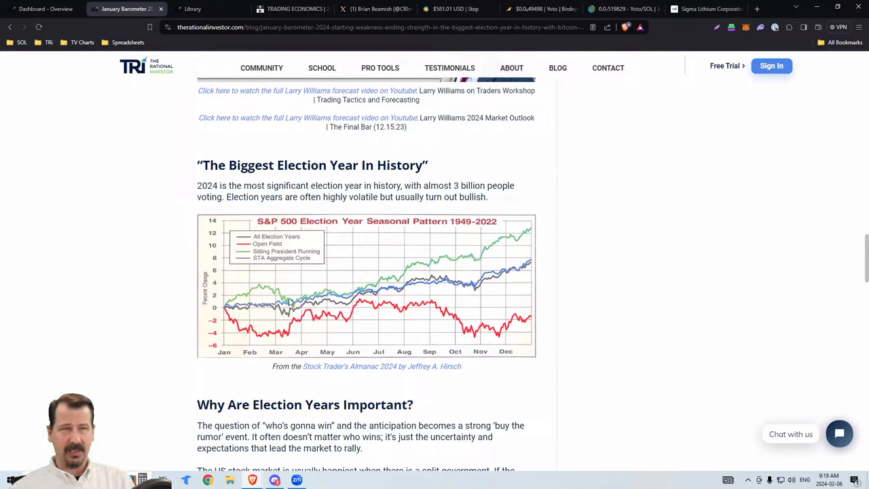
mouse_move(275, 285)
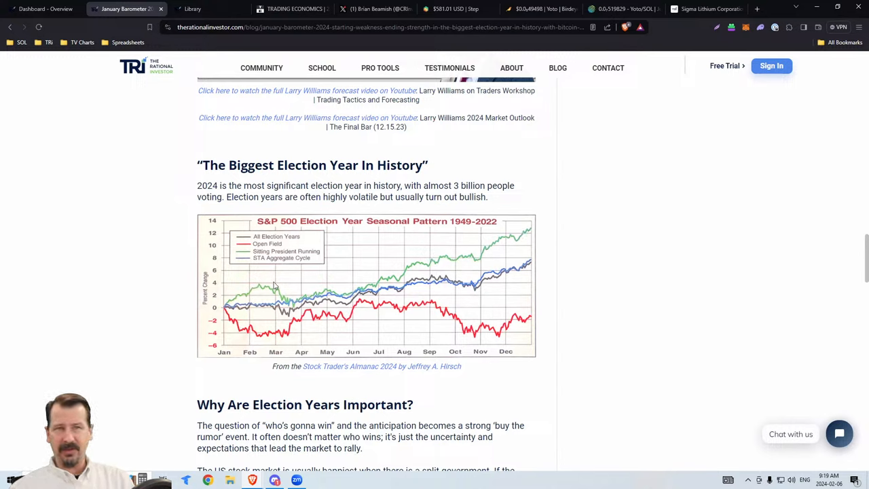
mouse_move(307, 300)
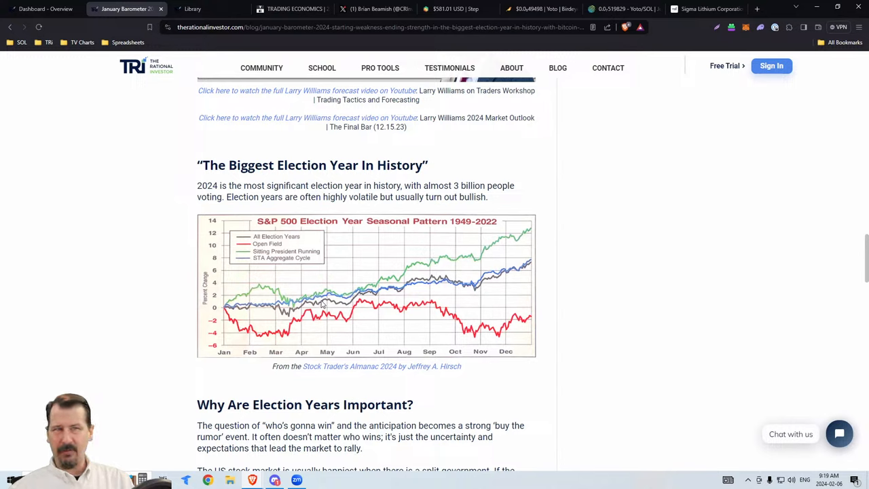
mouse_move(397, 285)
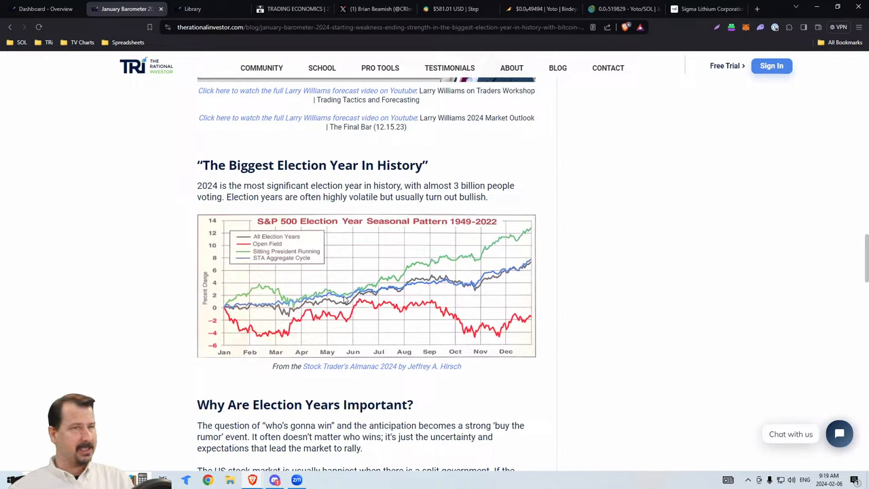
mouse_move(359, 308)
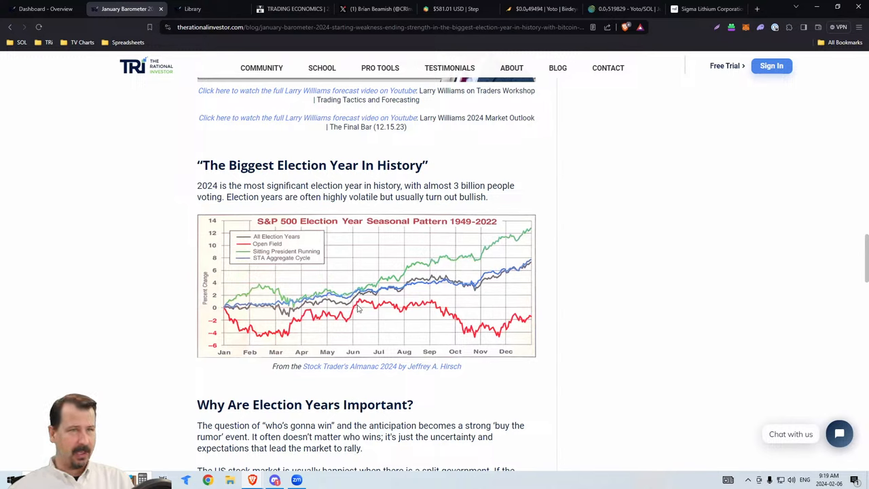
mouse_move(356, 306)
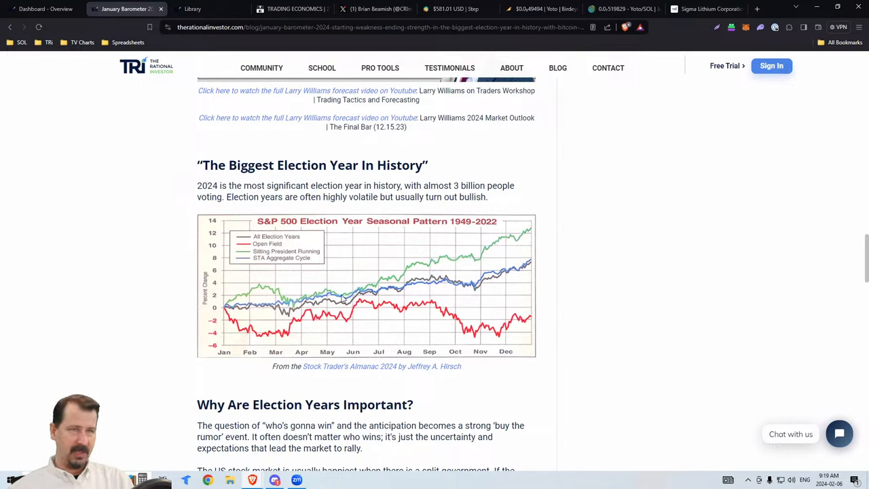
mouse_move(485, 271)
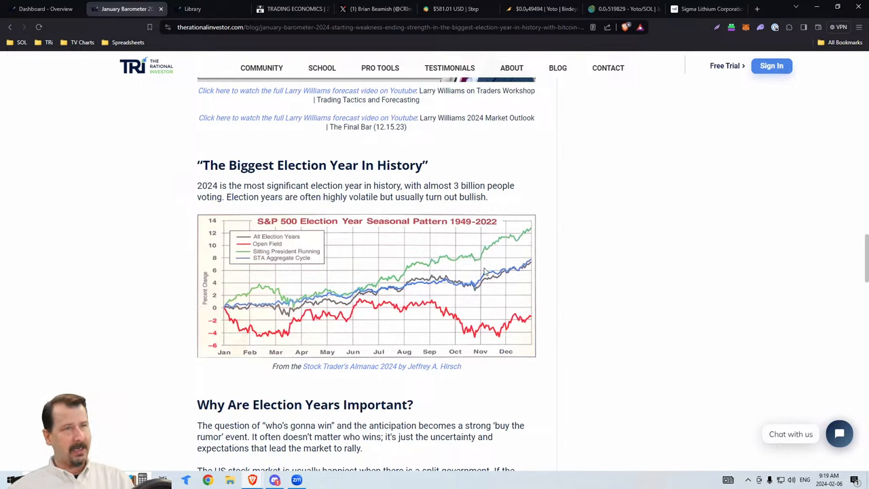
mouse_move(523, 249)
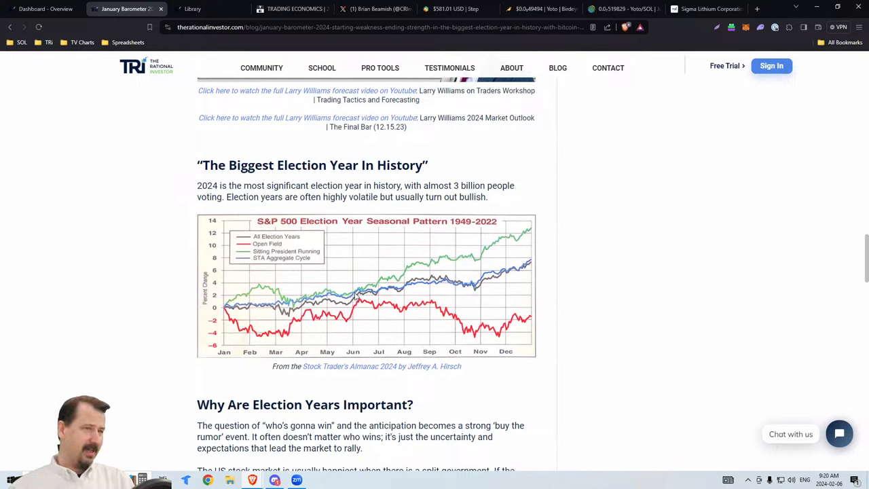
mouse_move(360, 296)
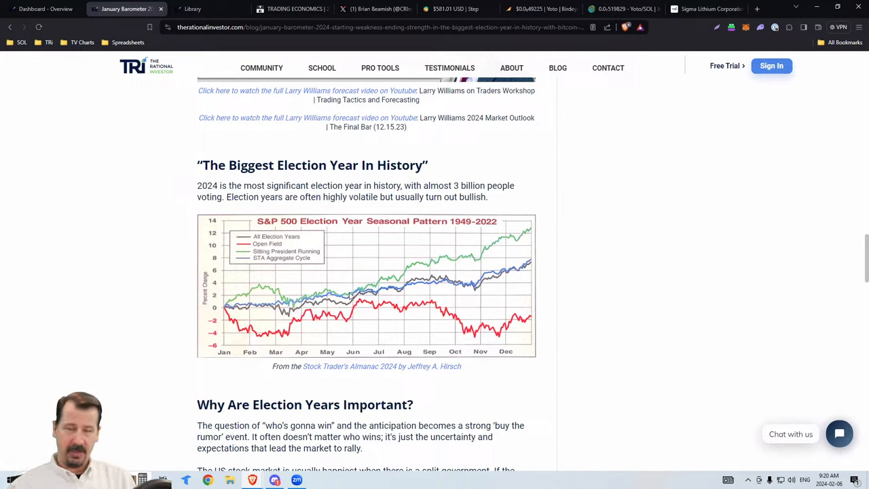
mouse_move(351, 296)
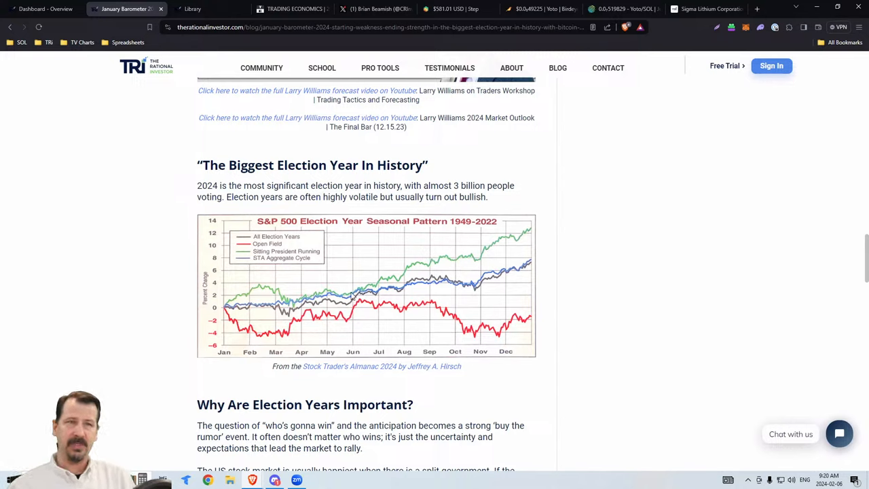
mouse_move(369, 292)
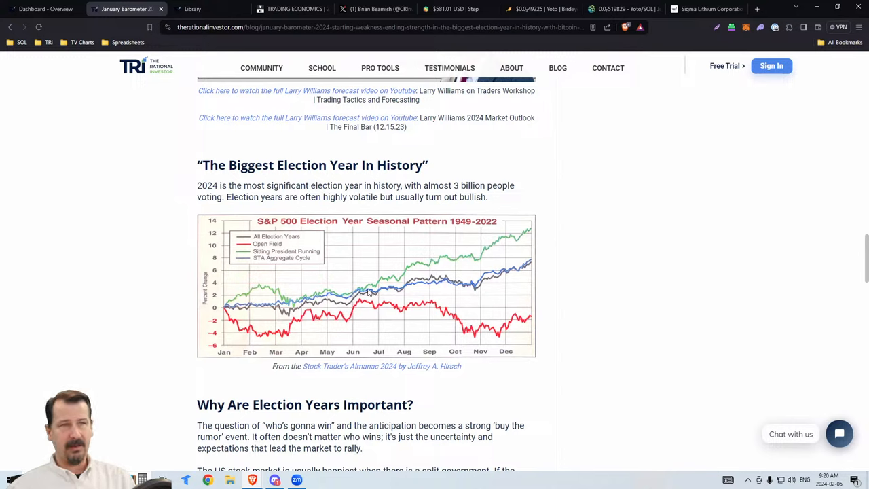
mouse_move(368, 293)
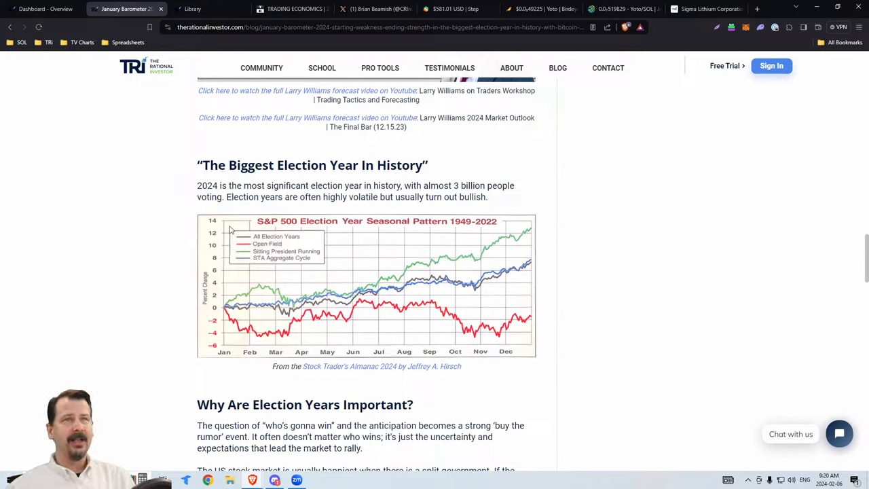
mouse_move(604, 228)
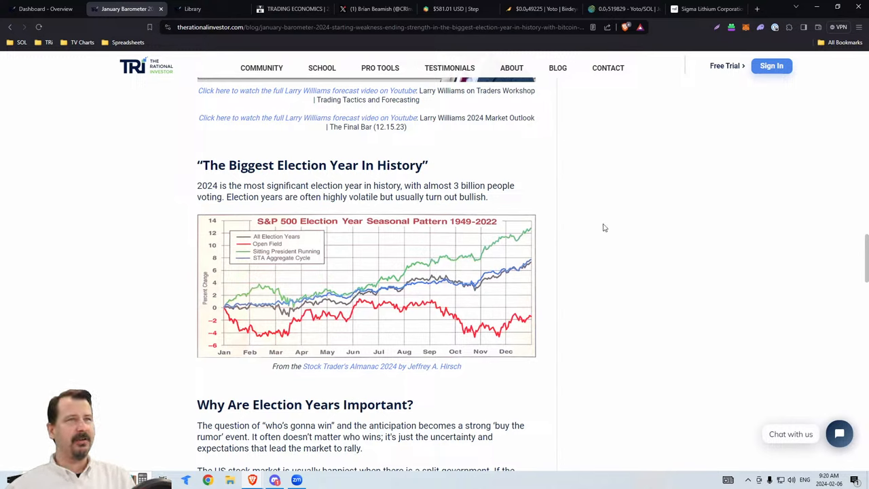
mouse_move(714, 91)
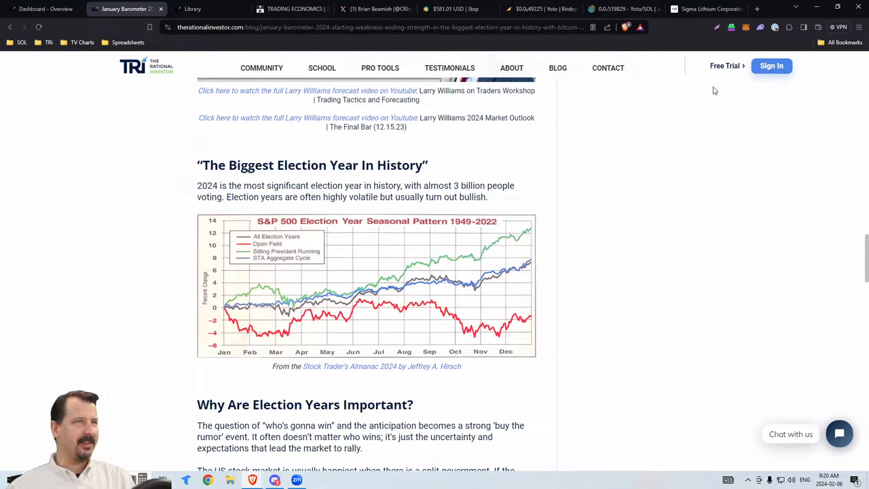
mouse_move(626, 53)
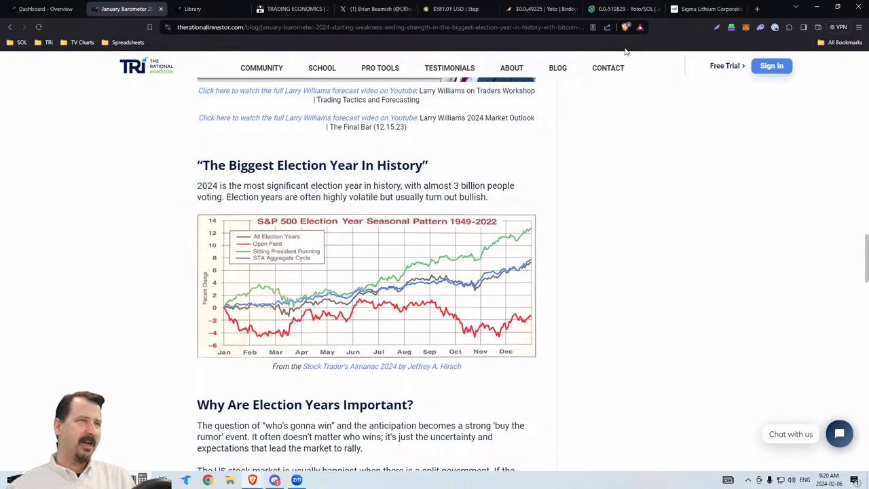
mouse_move(508, 122)
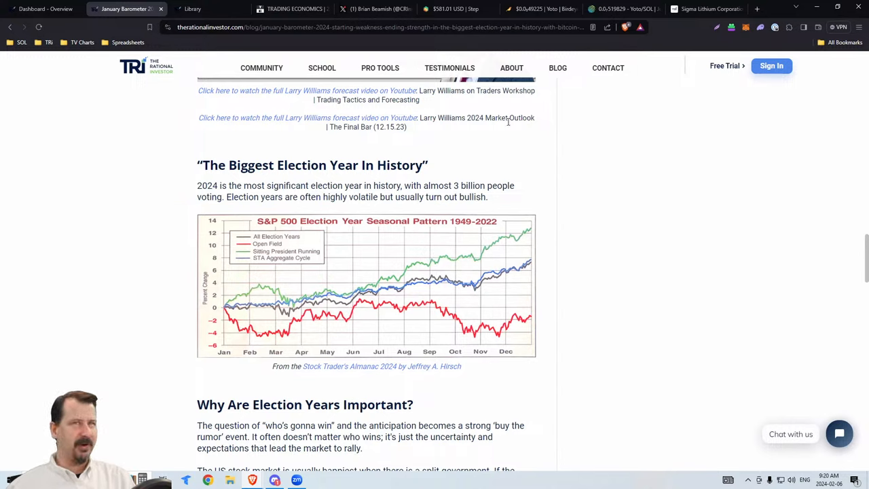
Switch from the blog article to the investor's X profile feed.
click(370, 8)
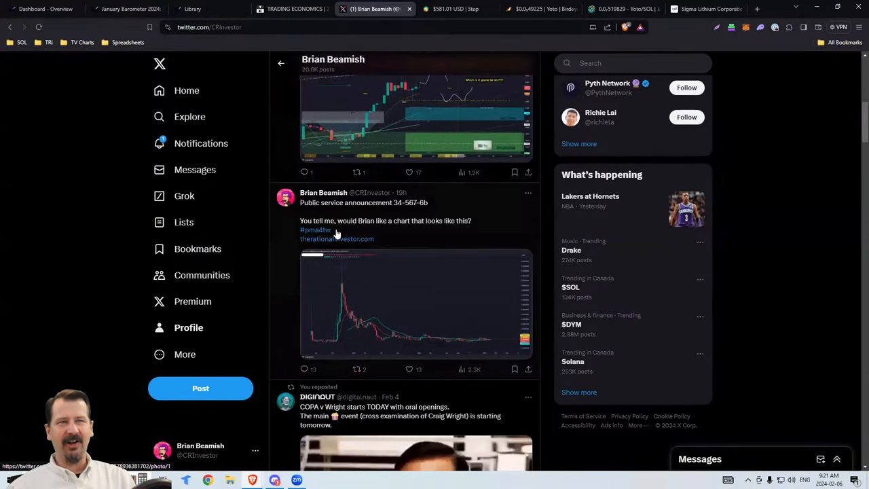
mouse_move(355, 288)
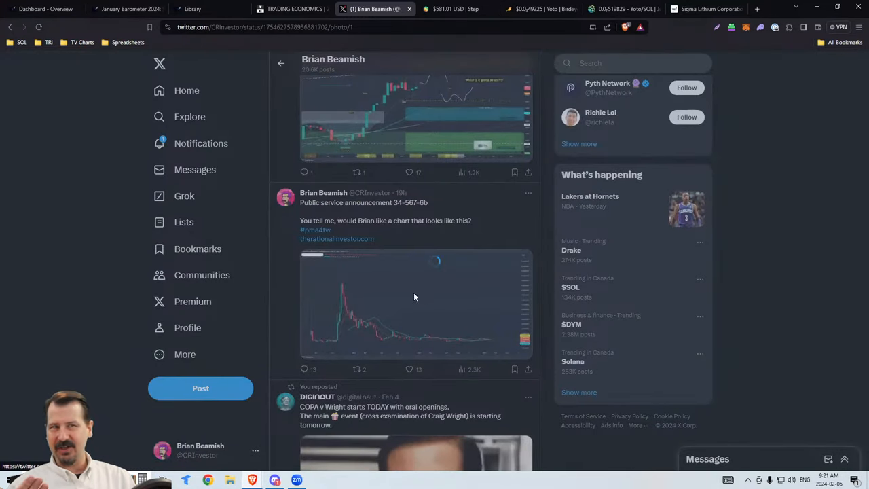
click(416, 304)
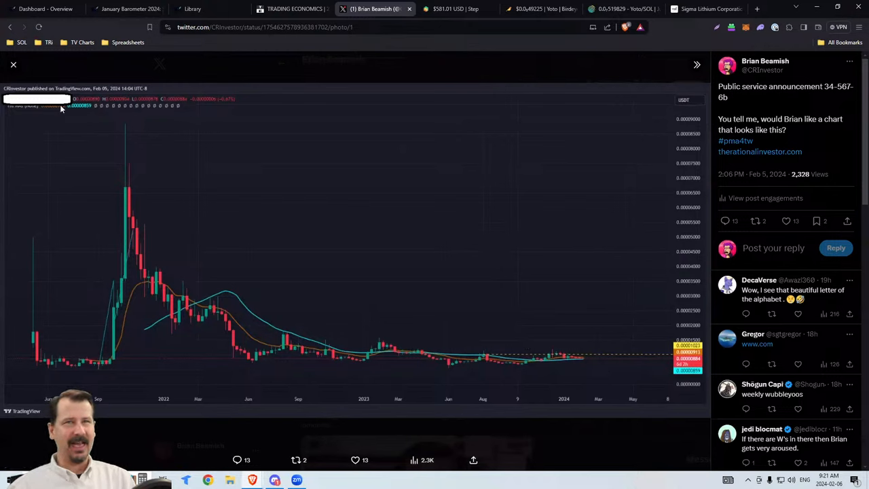
mouse_move(367, 243)
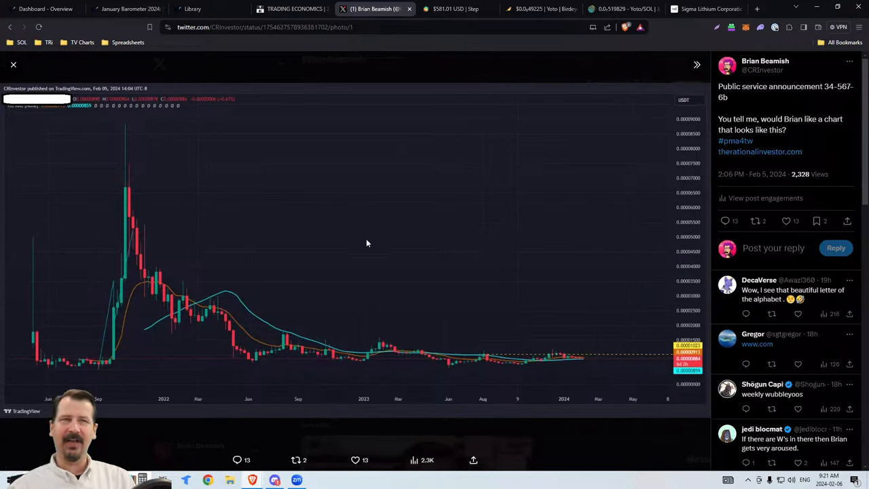
mouse_move(380, 363)
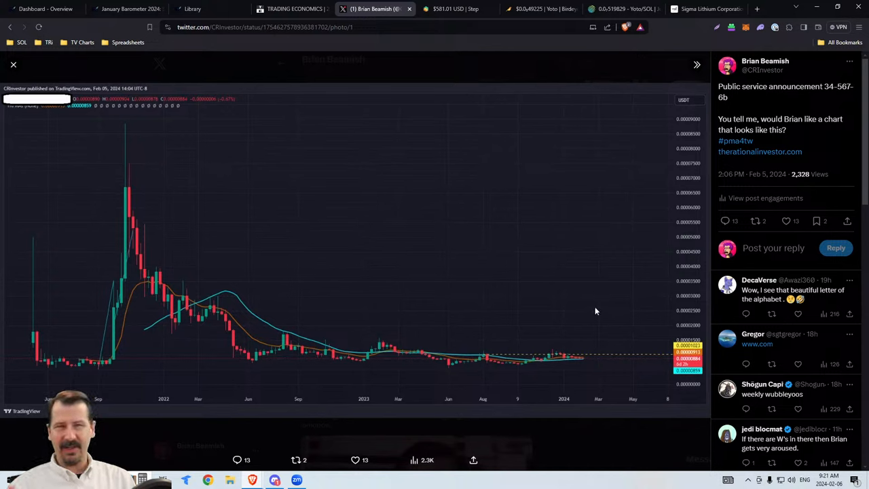
mouse_move(105, 361)
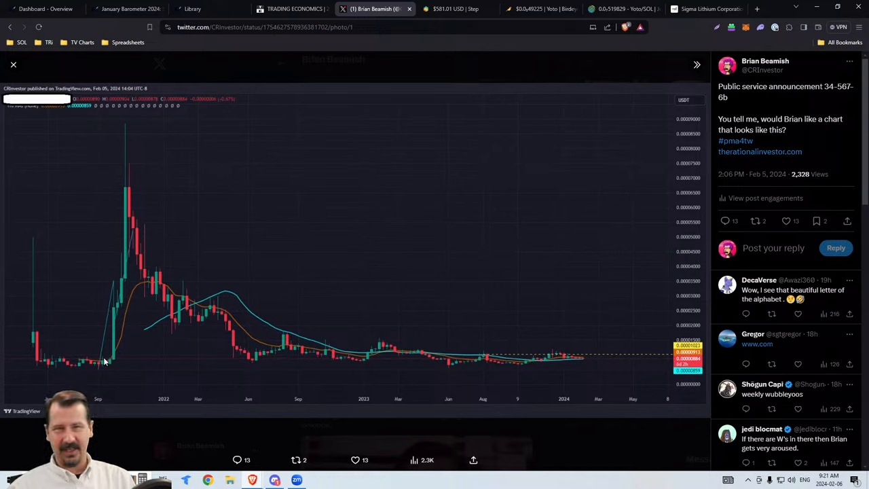
mouse_move(477, 352)
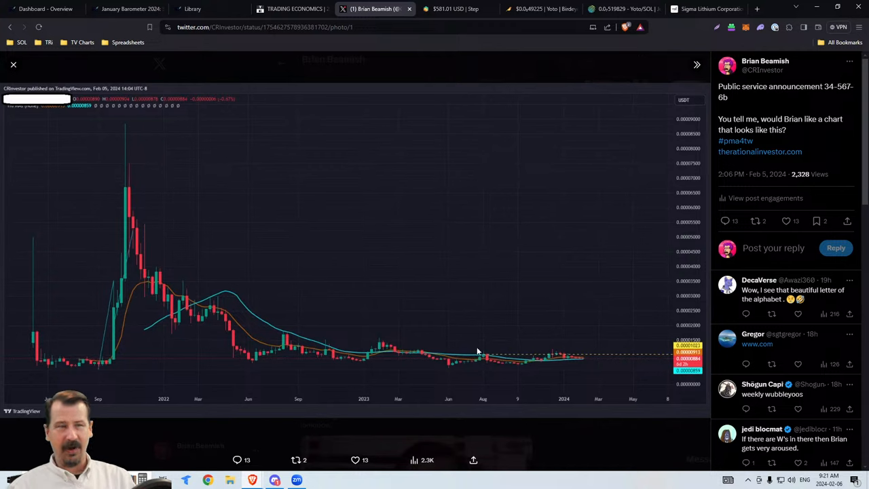
mouse_move(608, 267)
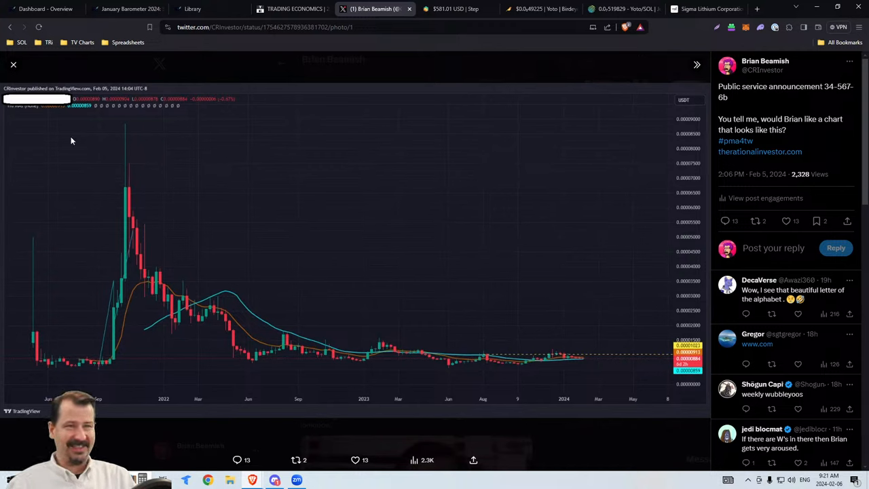
mouse_move(13, 66)
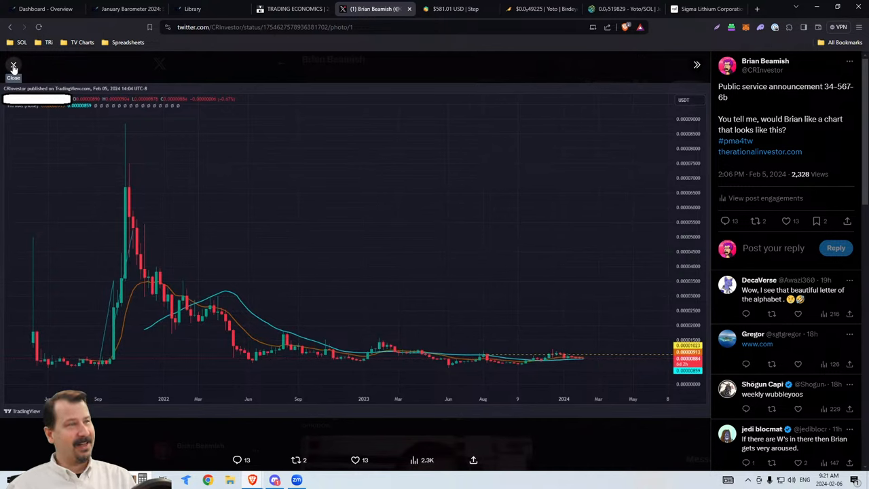
click(13, 68)
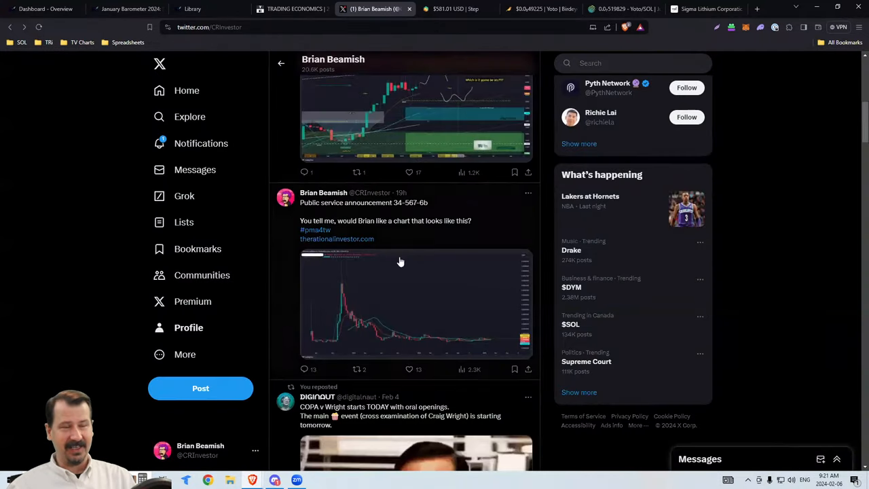
mouse_move(137, 117)
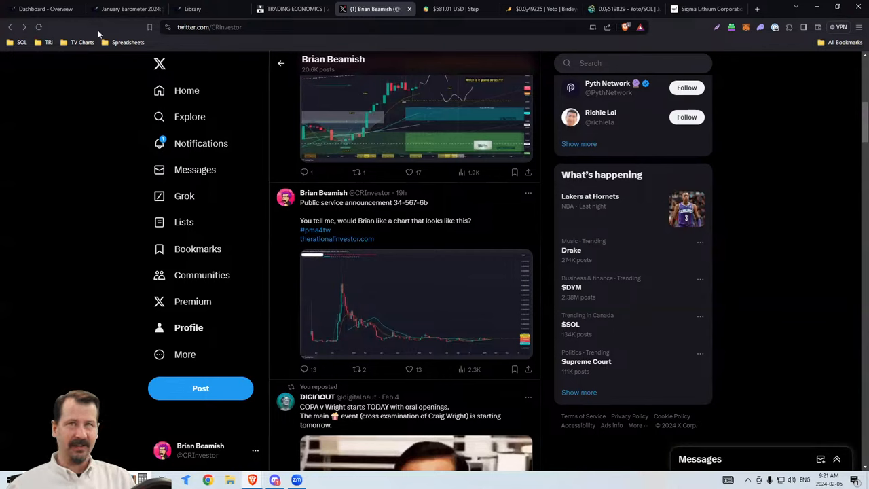
mouse_move(126, 9)
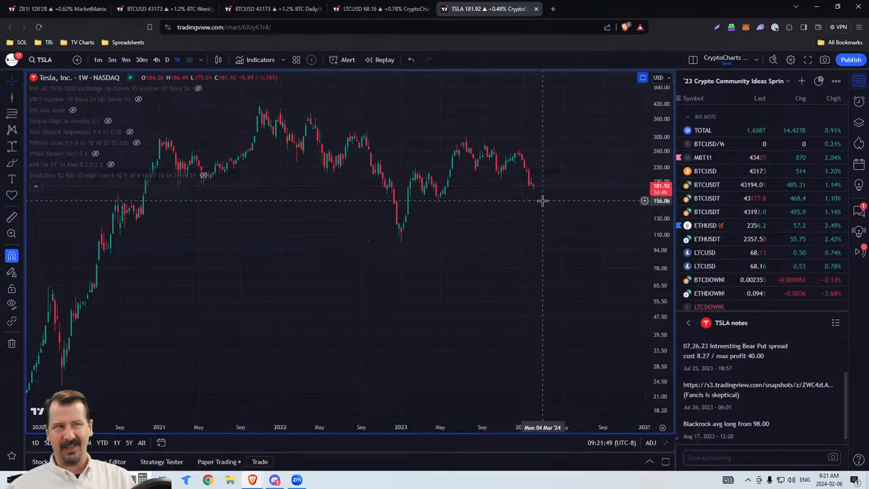
mouse_move(563, 237)
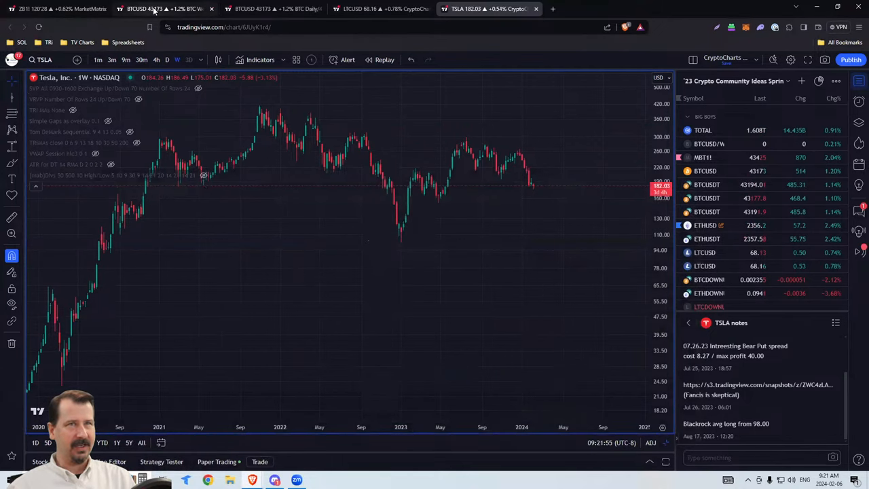
Bring up the BTCUSD Bitstamp weekly chart with its 'Which is it gonna be btc????' drawings.
click(163, 9)
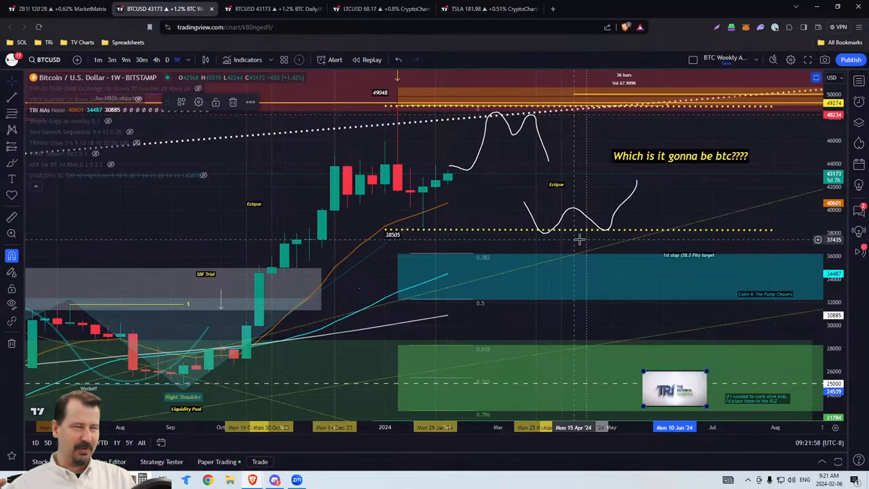
mouse_move(469, 161)
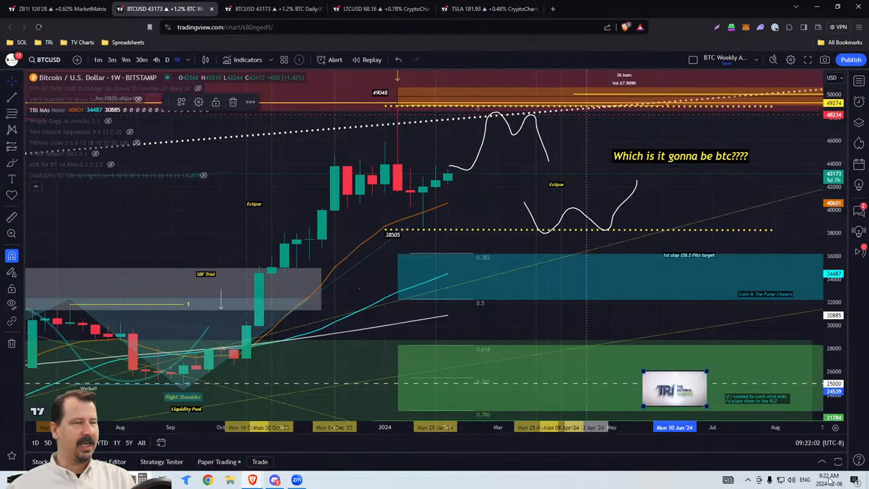
mouse_move(407, 203)
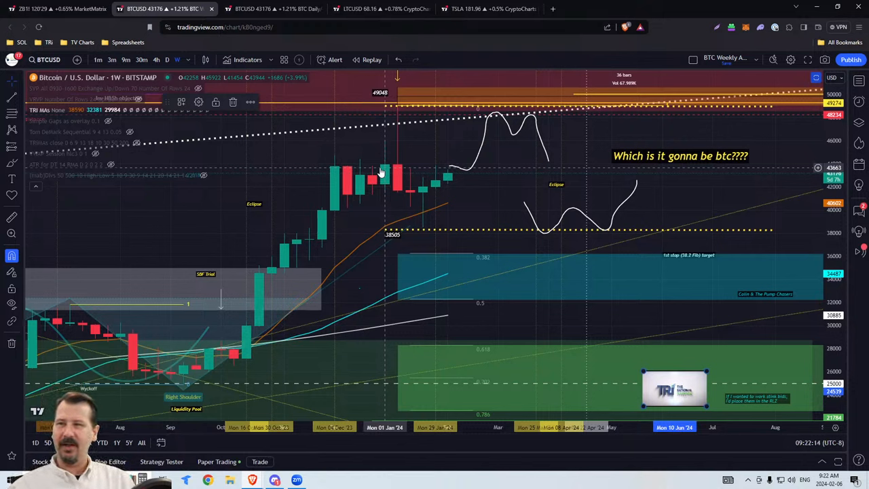
mouse_move(416, 179)
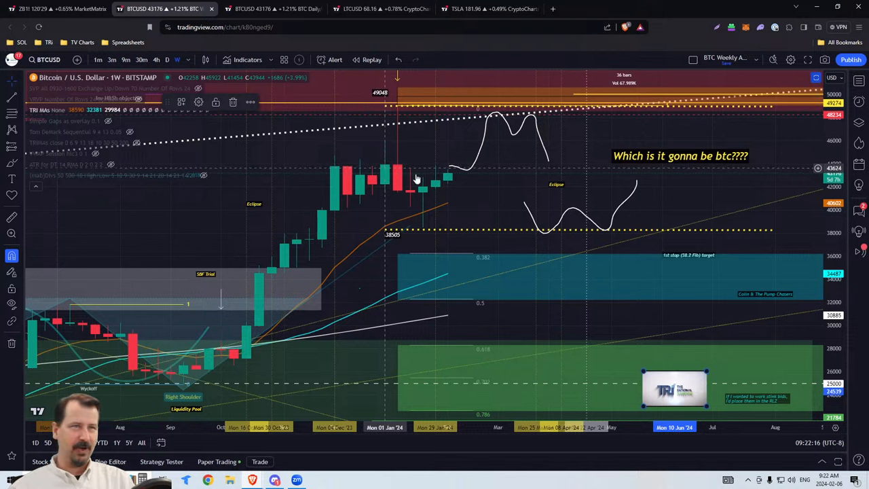
mouse_move(508, 155)
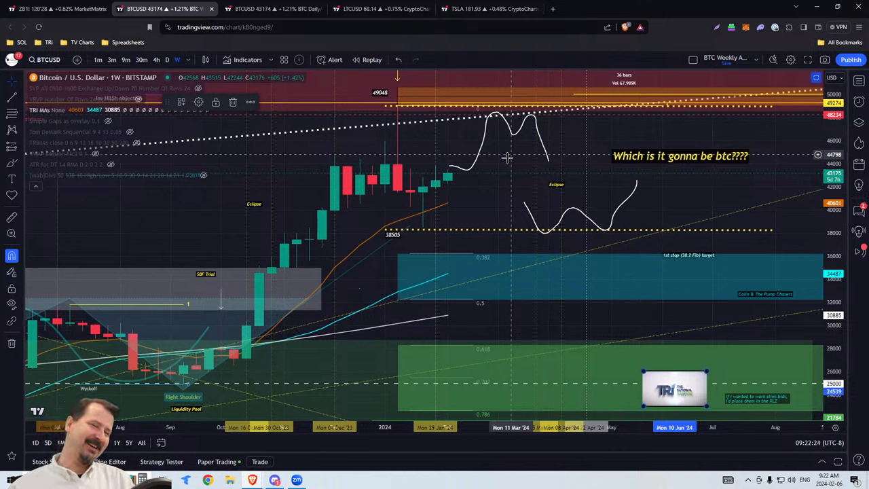
mouse_move(502, 175)
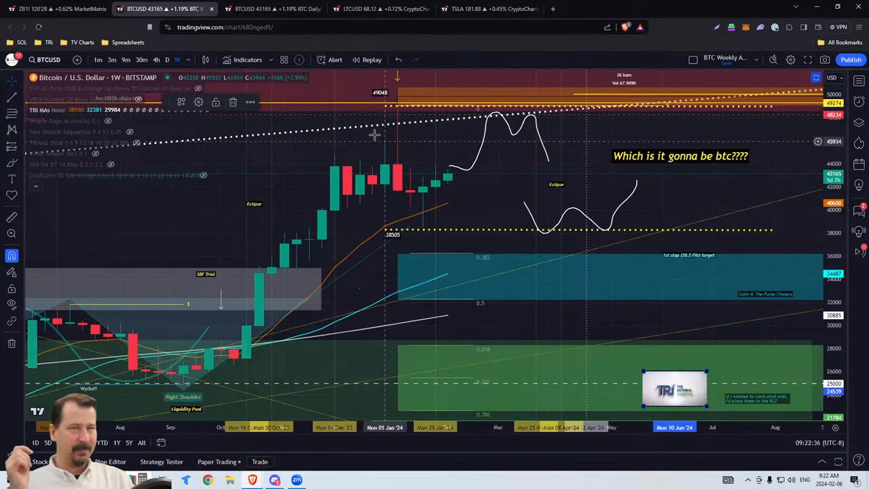
mouse_move(438, 218)
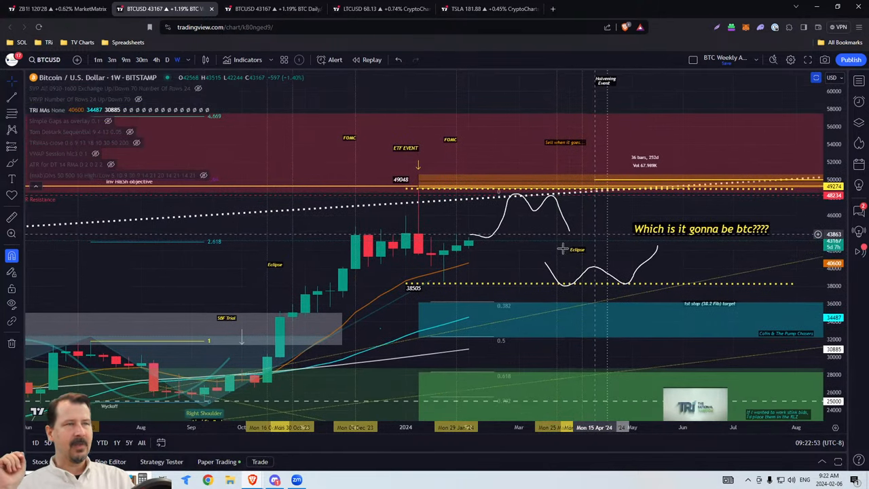
mouse_move(567, 248)
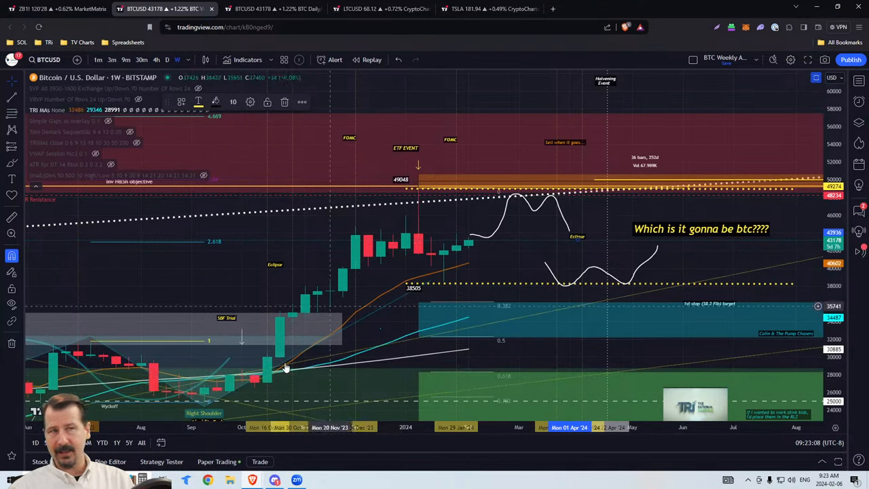
mouse_move(547, 202)
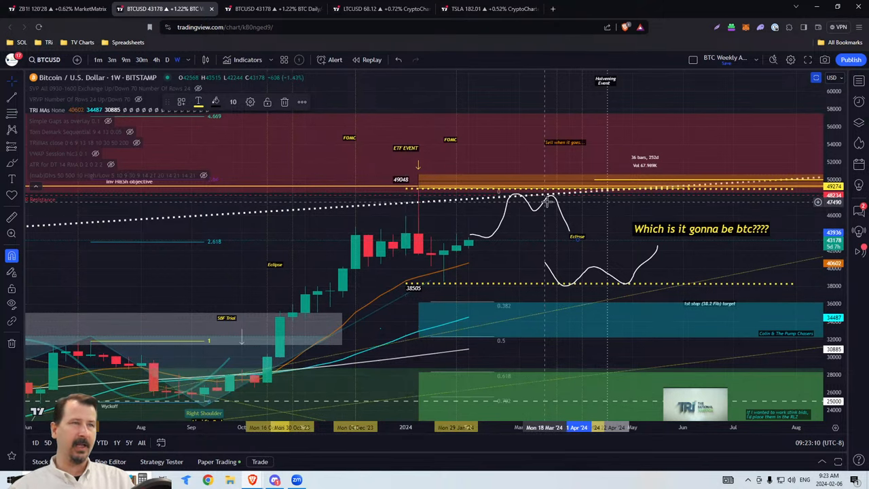
mouse_move(548, 233)
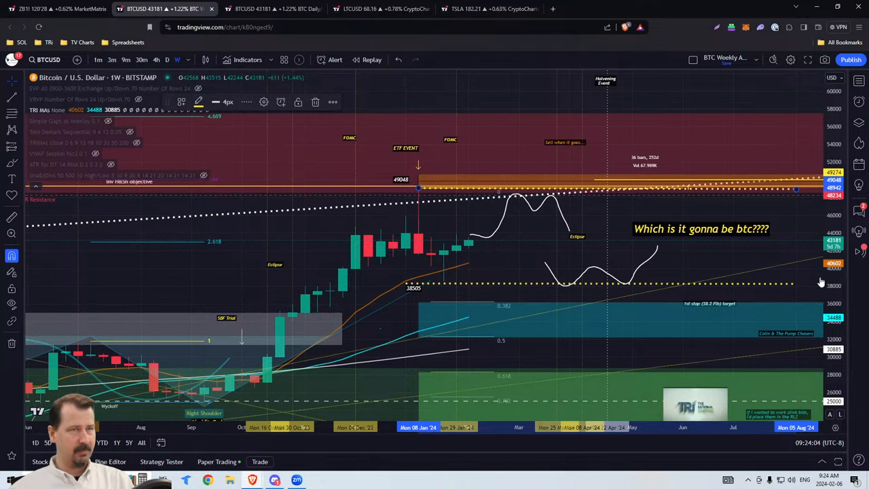
mouse_move(401, 188)
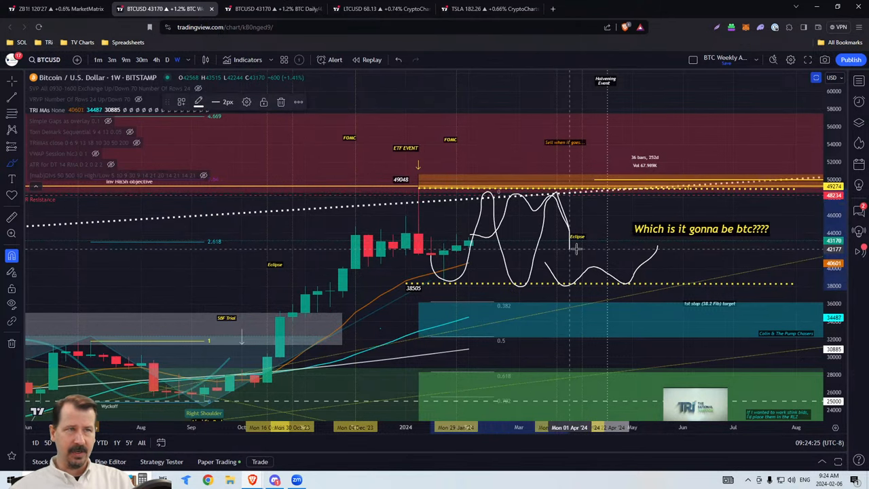
mouse_move(580, 173)
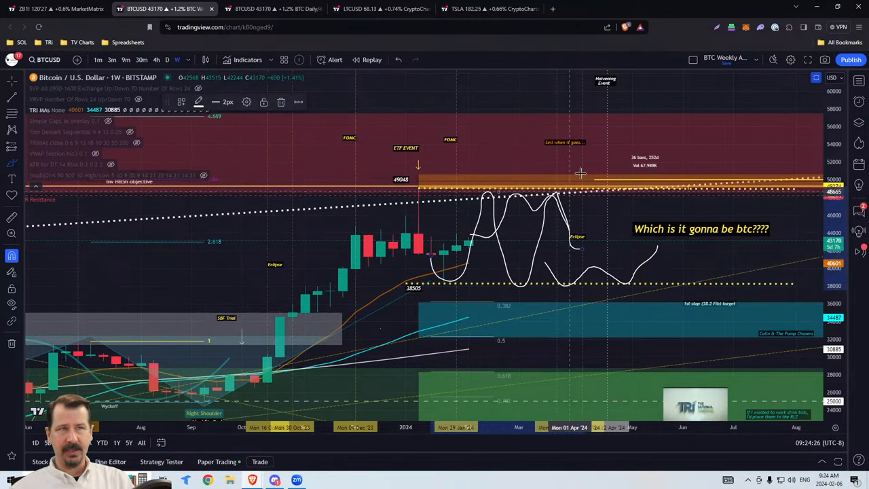
mouse_move(563, 173)
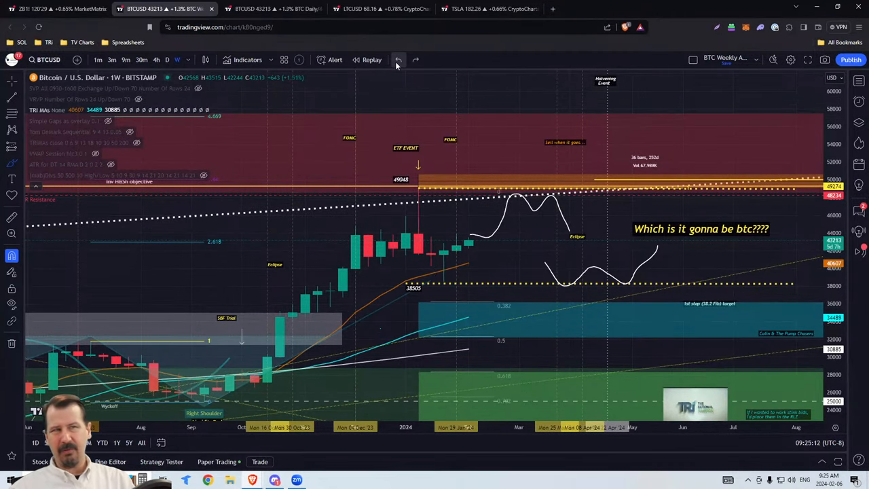
mouse_move(524, 220)
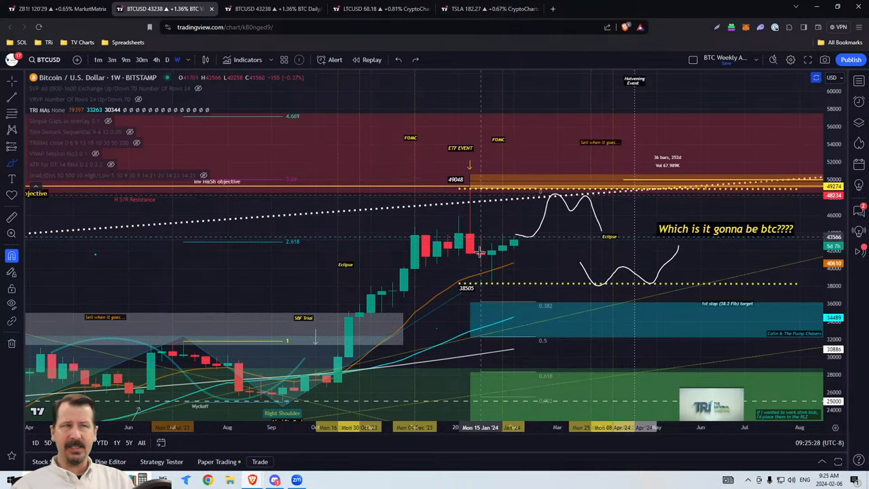
mouse_move(326, 195)
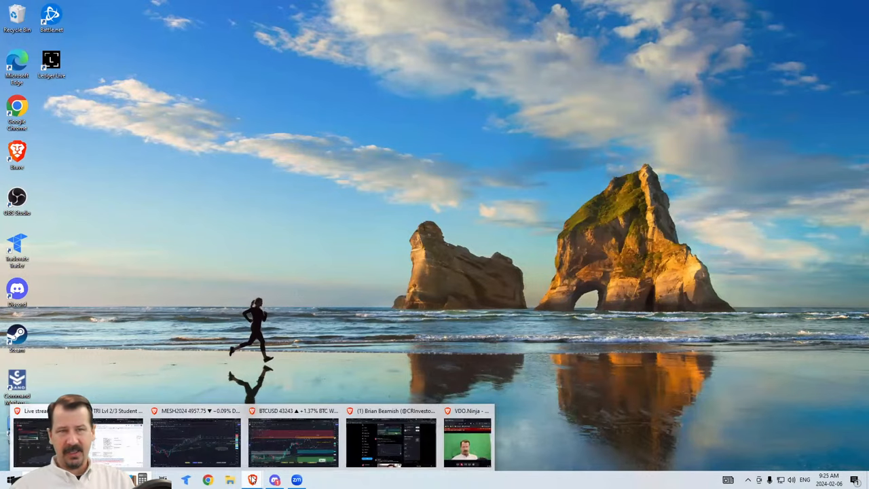
mouse_move(293, 441)
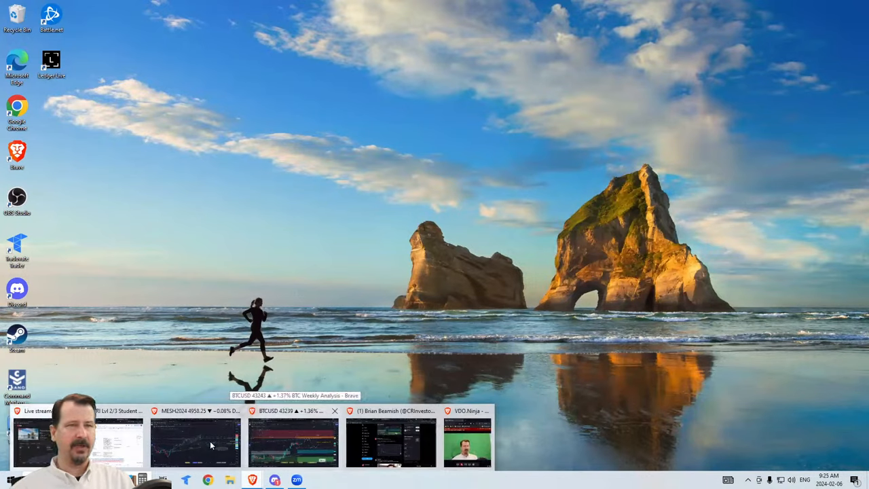
Switch to the Brave window showing the Binance SHIB/TetherUS weekly chart.
click(195, 441)
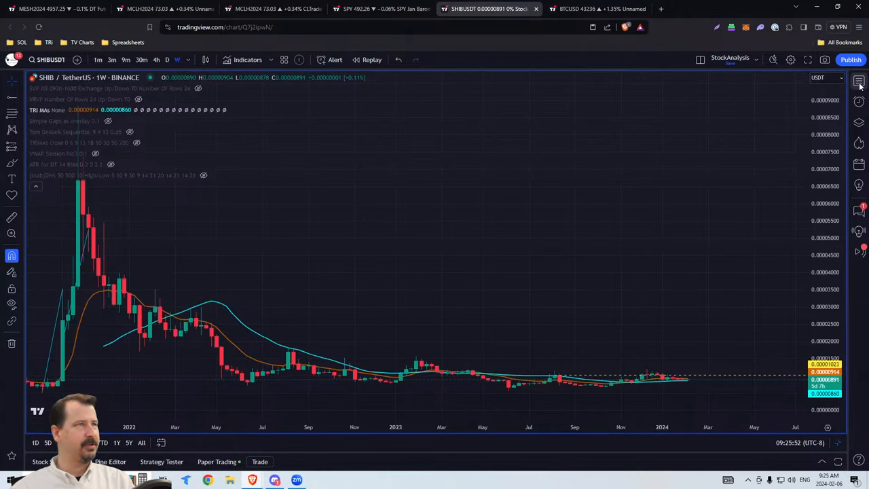
Open the futures watchlist and SHIBUSDT details beside the SHIB/TetherUS weekly chart, checking layout options.
click(859, 82)
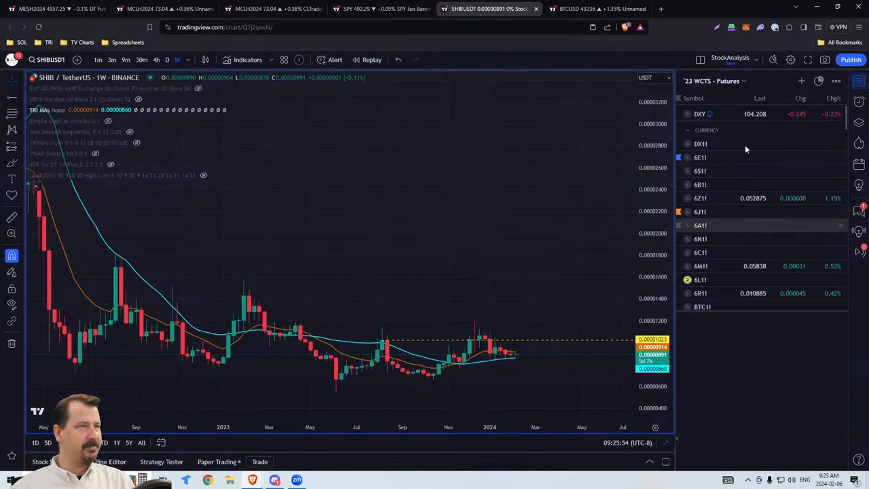
click(755, 60)
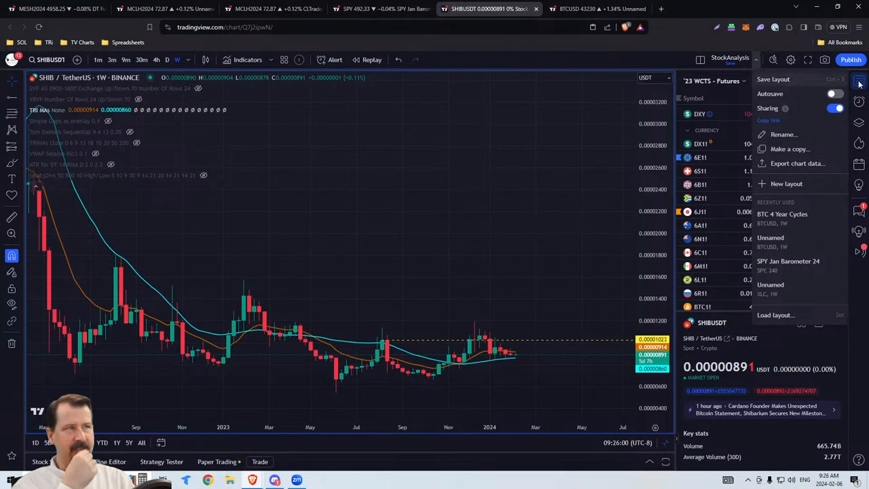
click(419, 240)
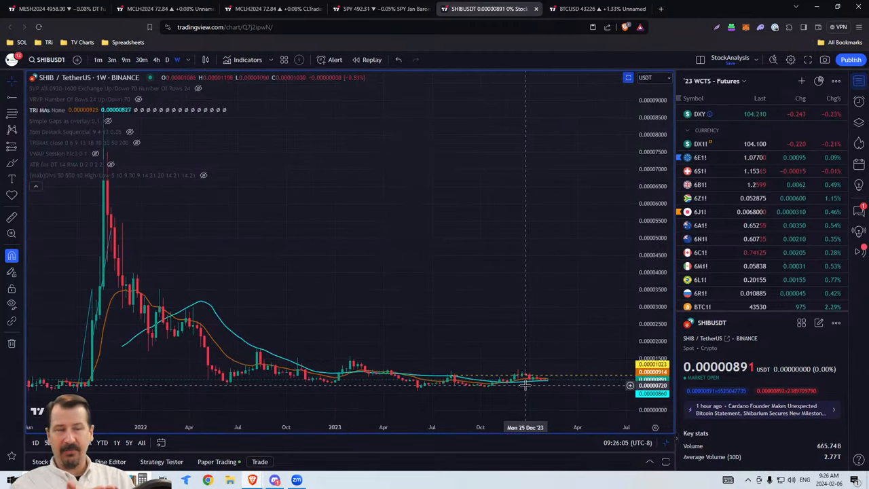
mouse_move(606, 271)
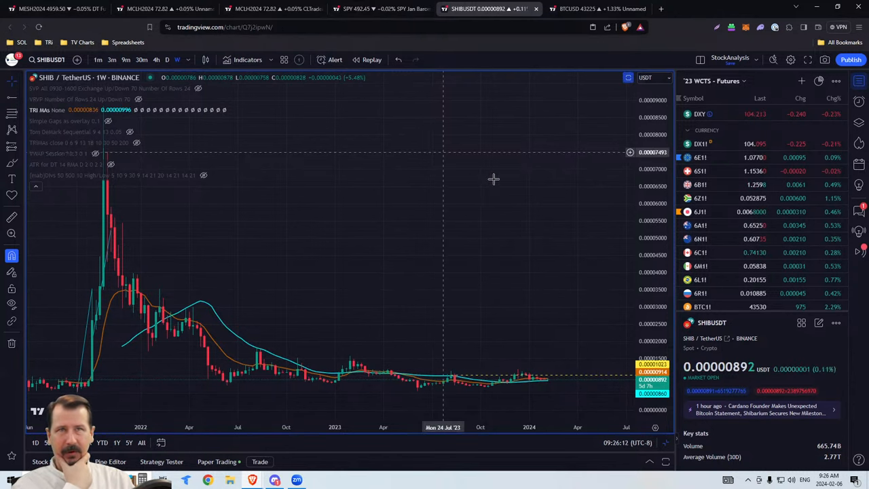
mouse_move(409, 146)
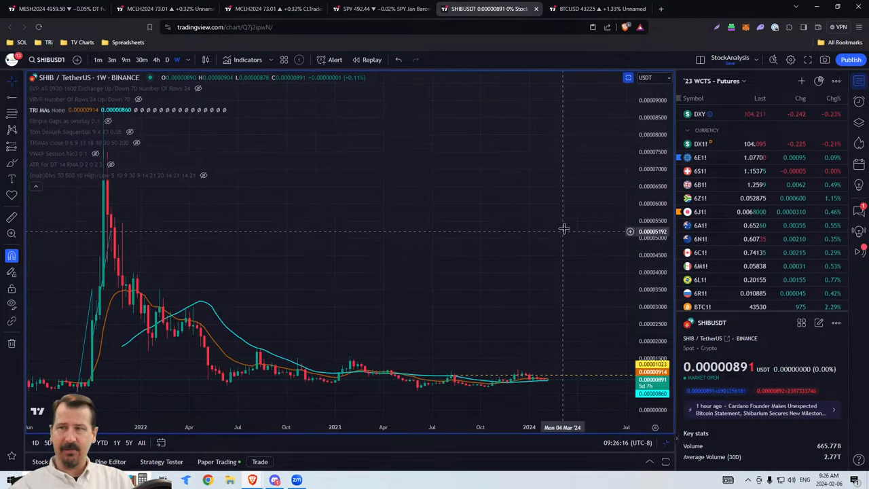
mouse_move(562, 227)
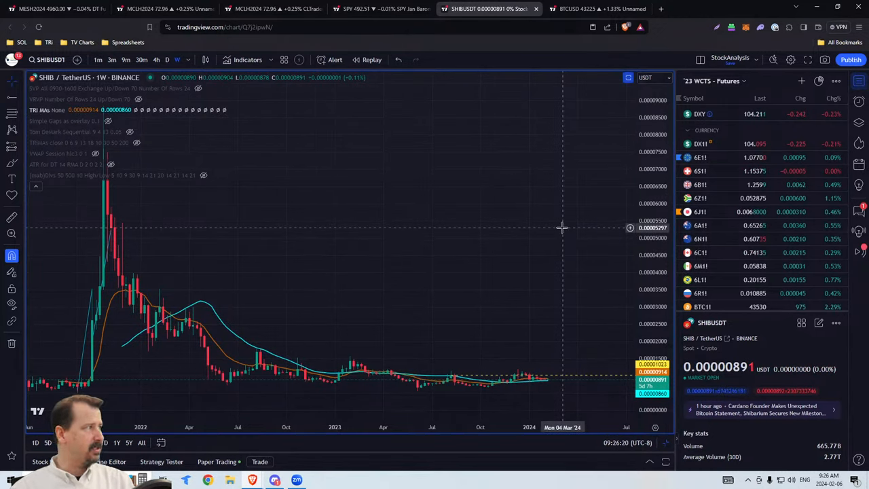
mouse_move(560, 229)
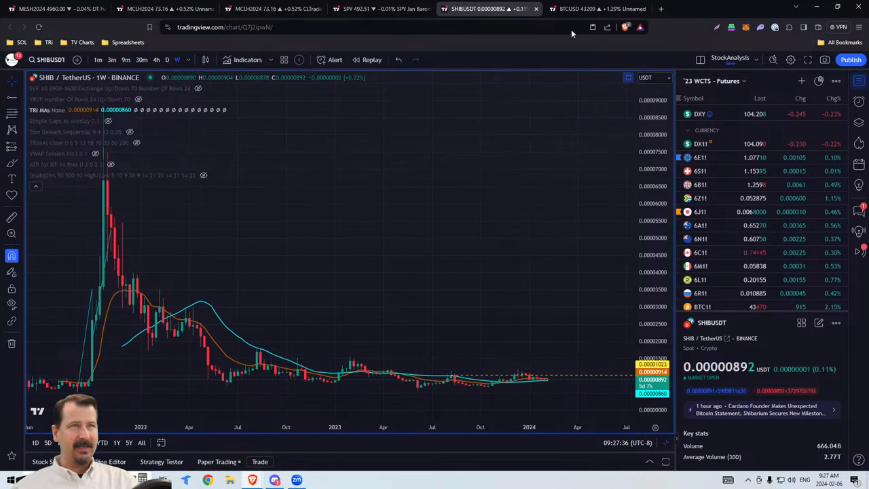
mouse_move(623, 220)
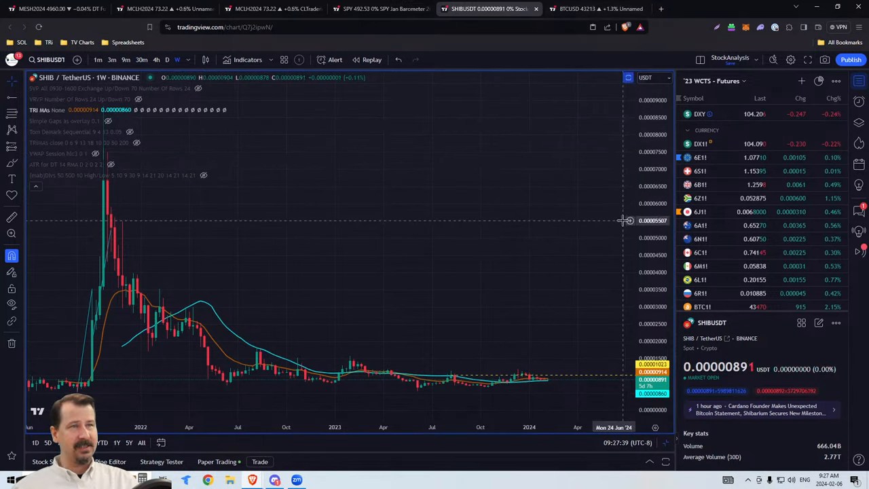
mouse_move(639, 173)
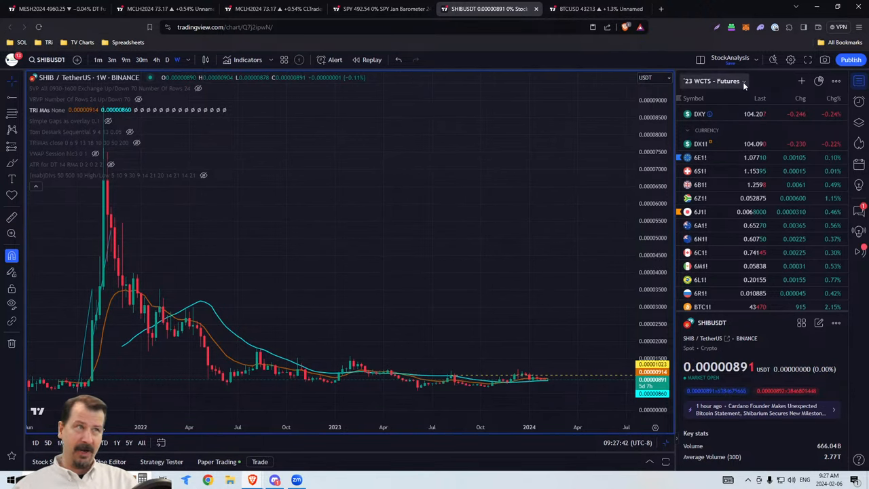
Switch to the '23 LoL CC holdings watchlist and chart CHR/TetherUS weekly on Binance.
click(745, 81)
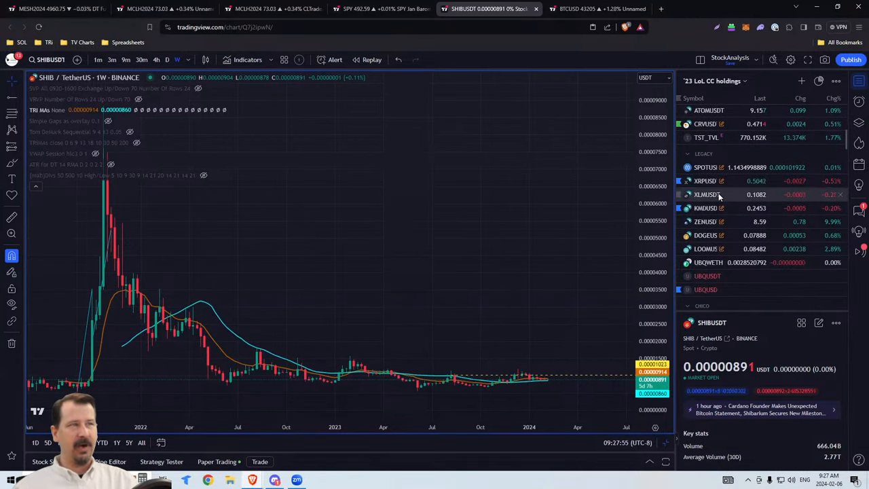
mouse_move(706, 195)
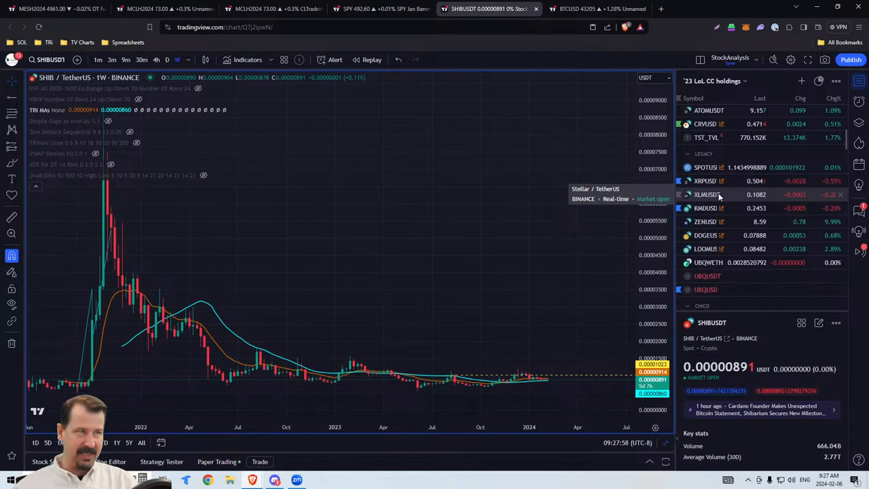
scroll(down, 3)
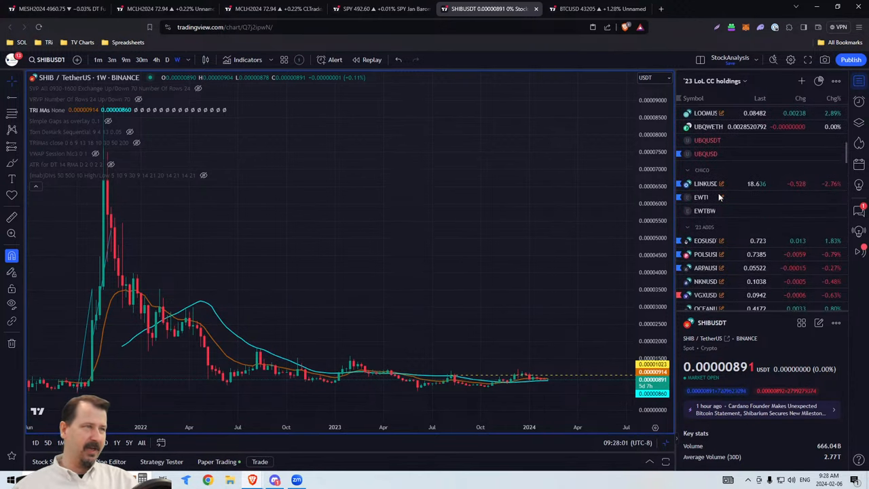
scroll(down, 3)
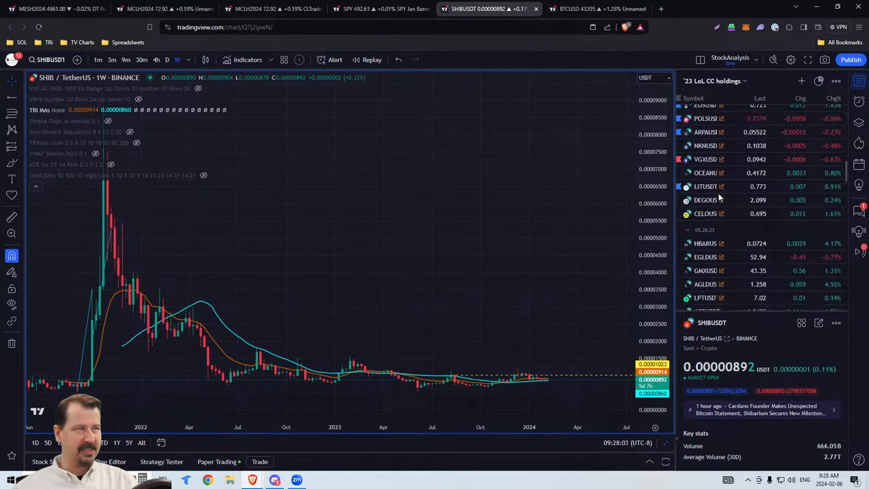
scroll(down, 3)
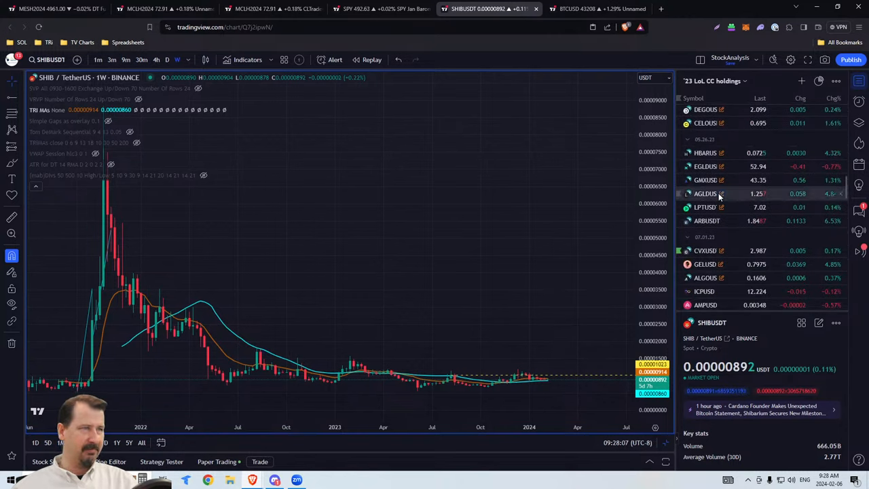
scroll(down, 3)
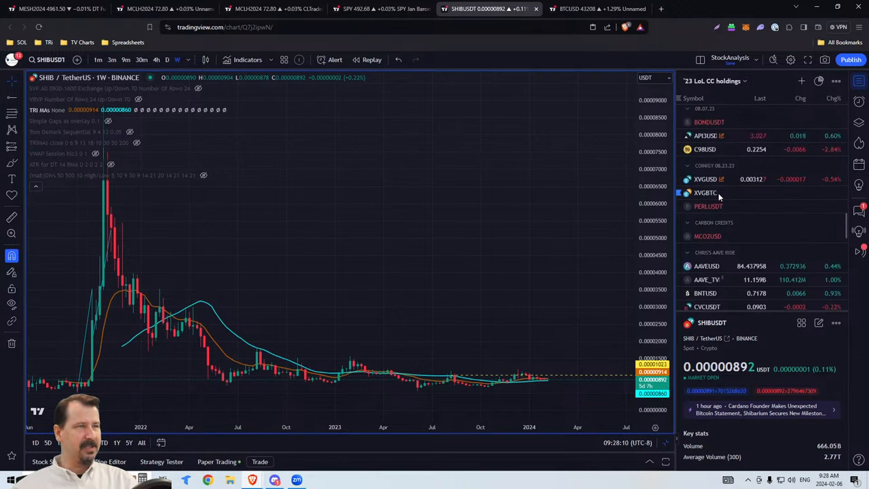
scroll(down, 3)
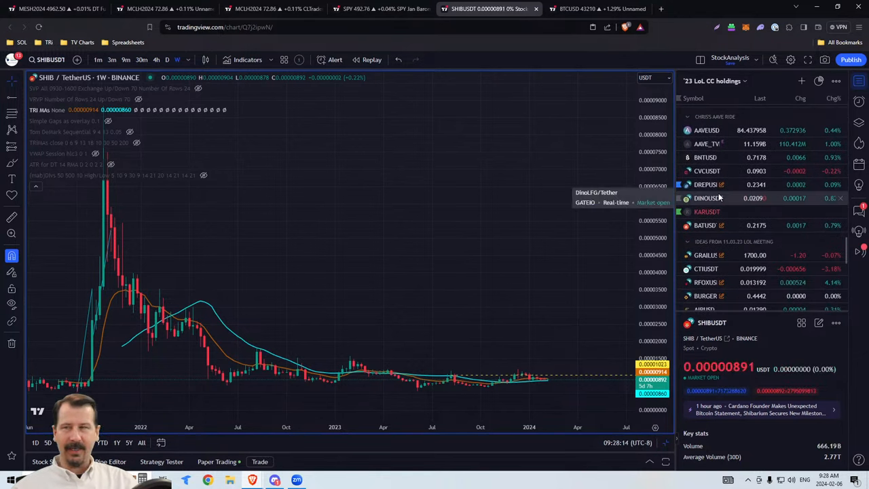
scroll(down, 3)
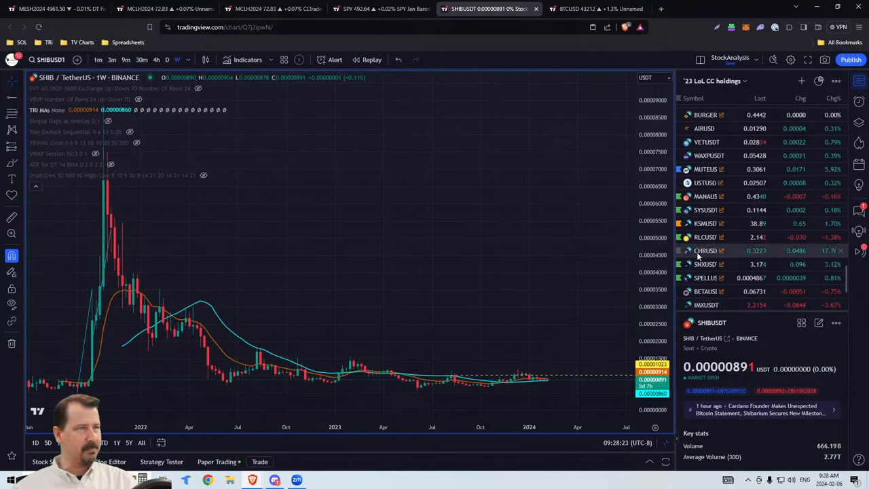
click(704, 251)
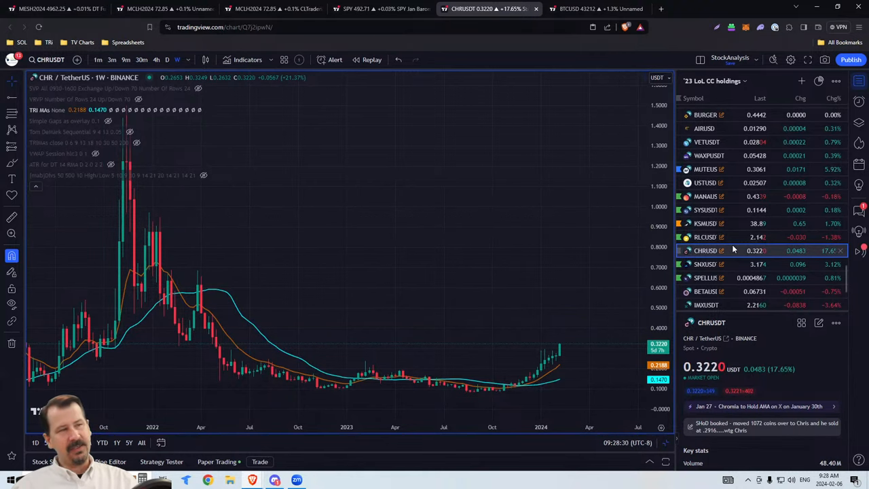
scroll(down, 3)
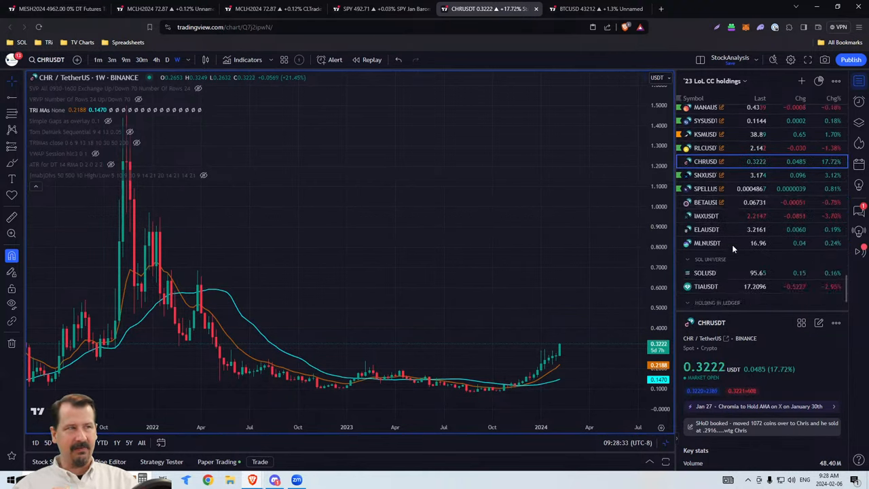
scroll(down, 3)
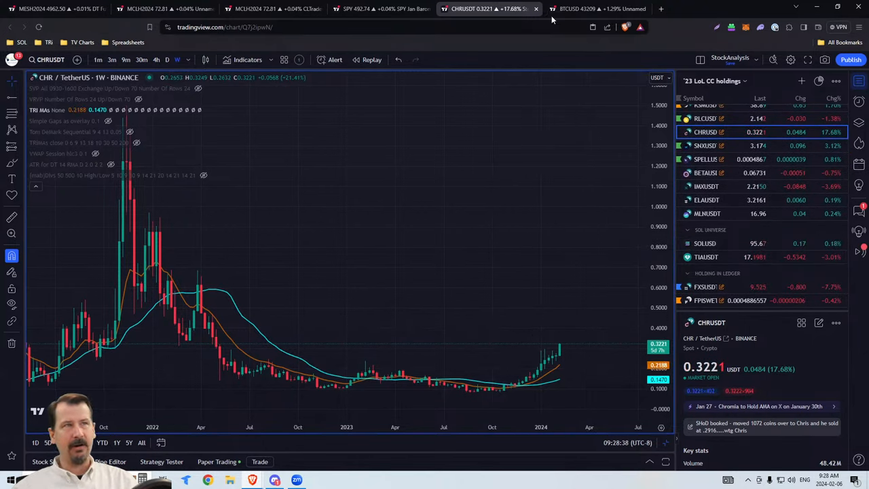
mouse_move(550, 148)
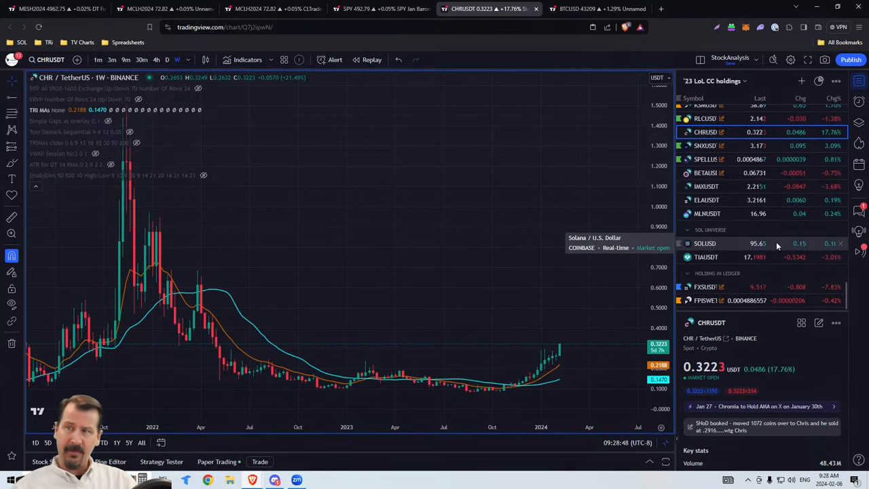
mouse_move(730, 209)
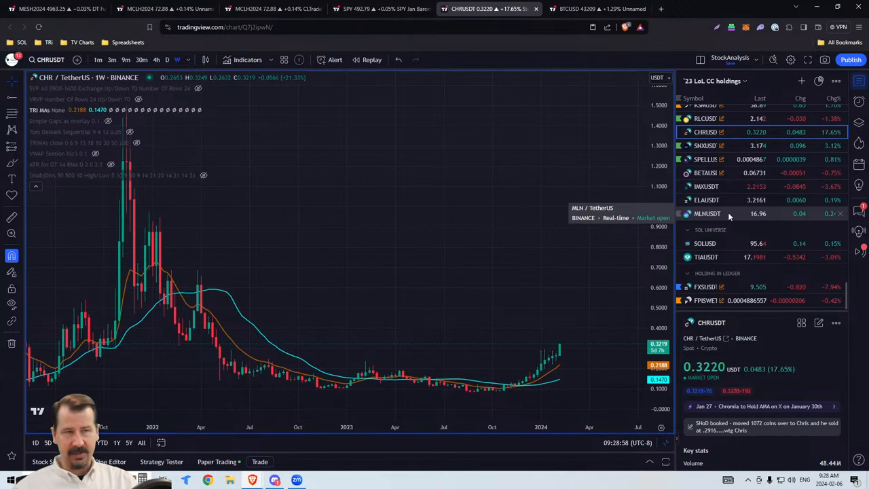
mouse_move(563, 355)
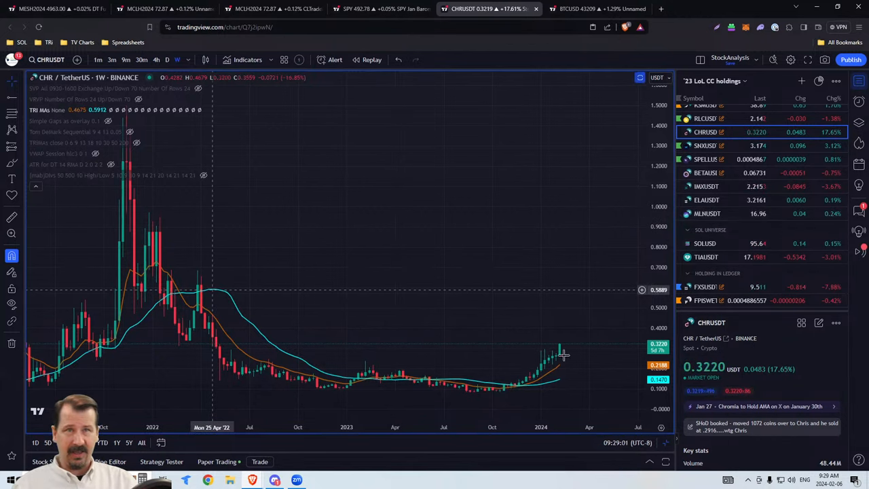
mouse_move(590, 182)
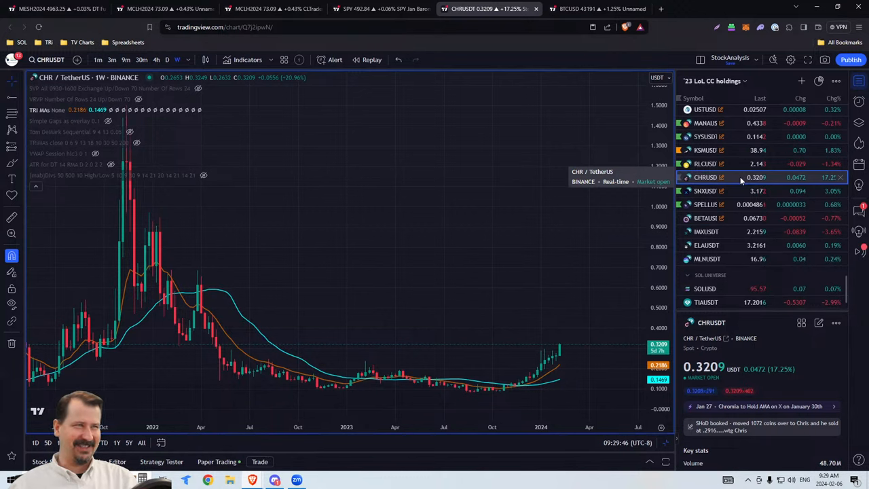
scroll(down, 3)
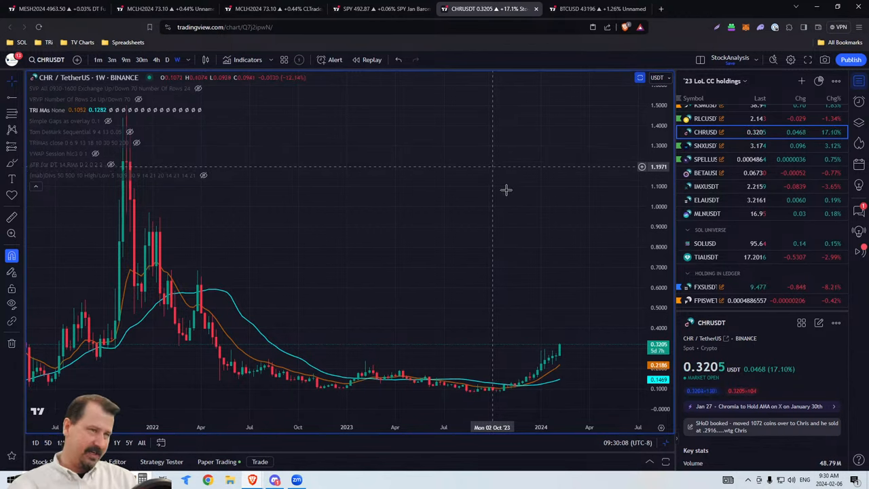
mouse_move(560, 211)
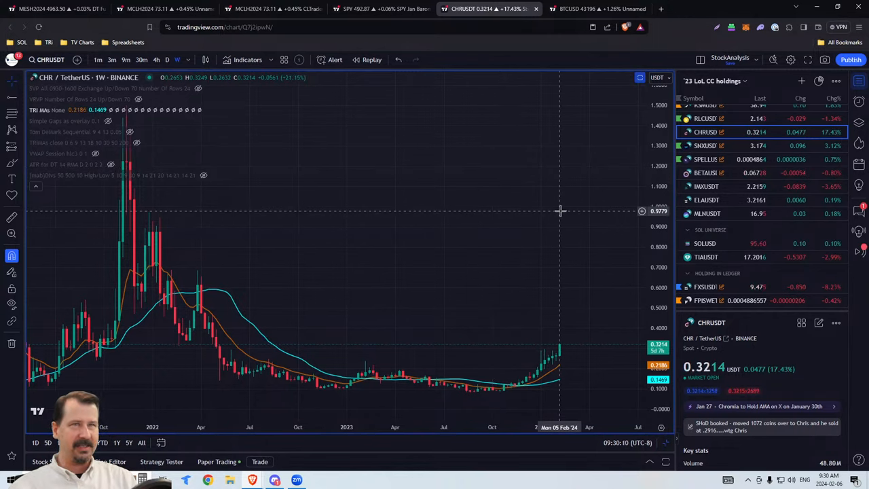